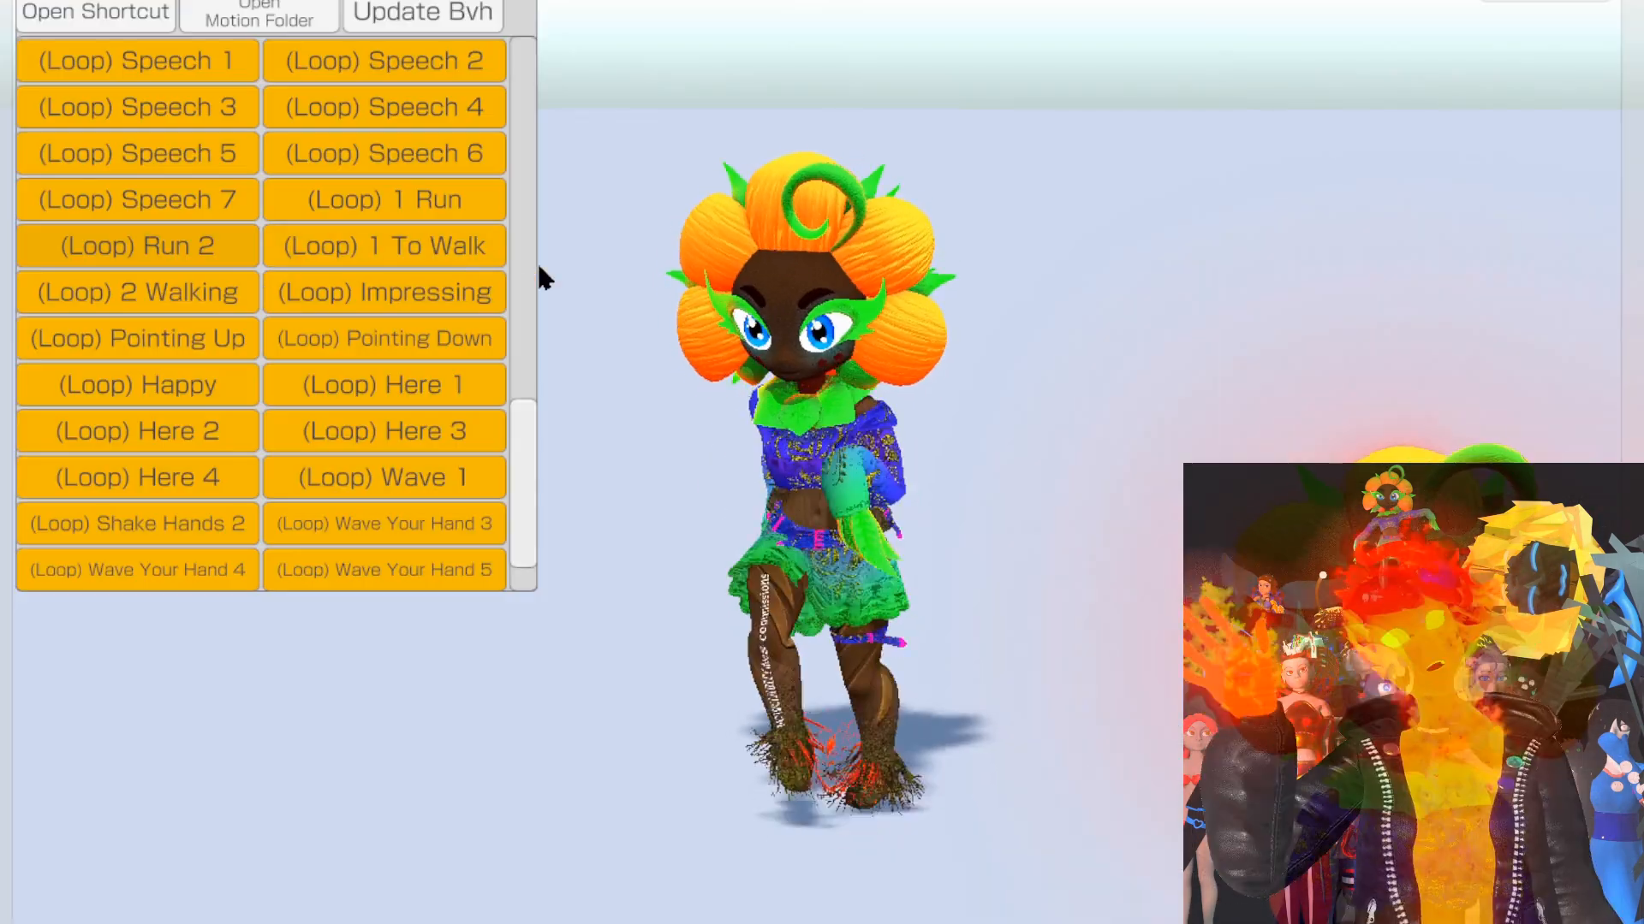
Search 'loo' in the Preferences add-ons, confirm Mesh: LoopTools is enabled, and close Preferences.
{"action": "scroll", "scroll_direction": "down", "scroll_amount": 3}
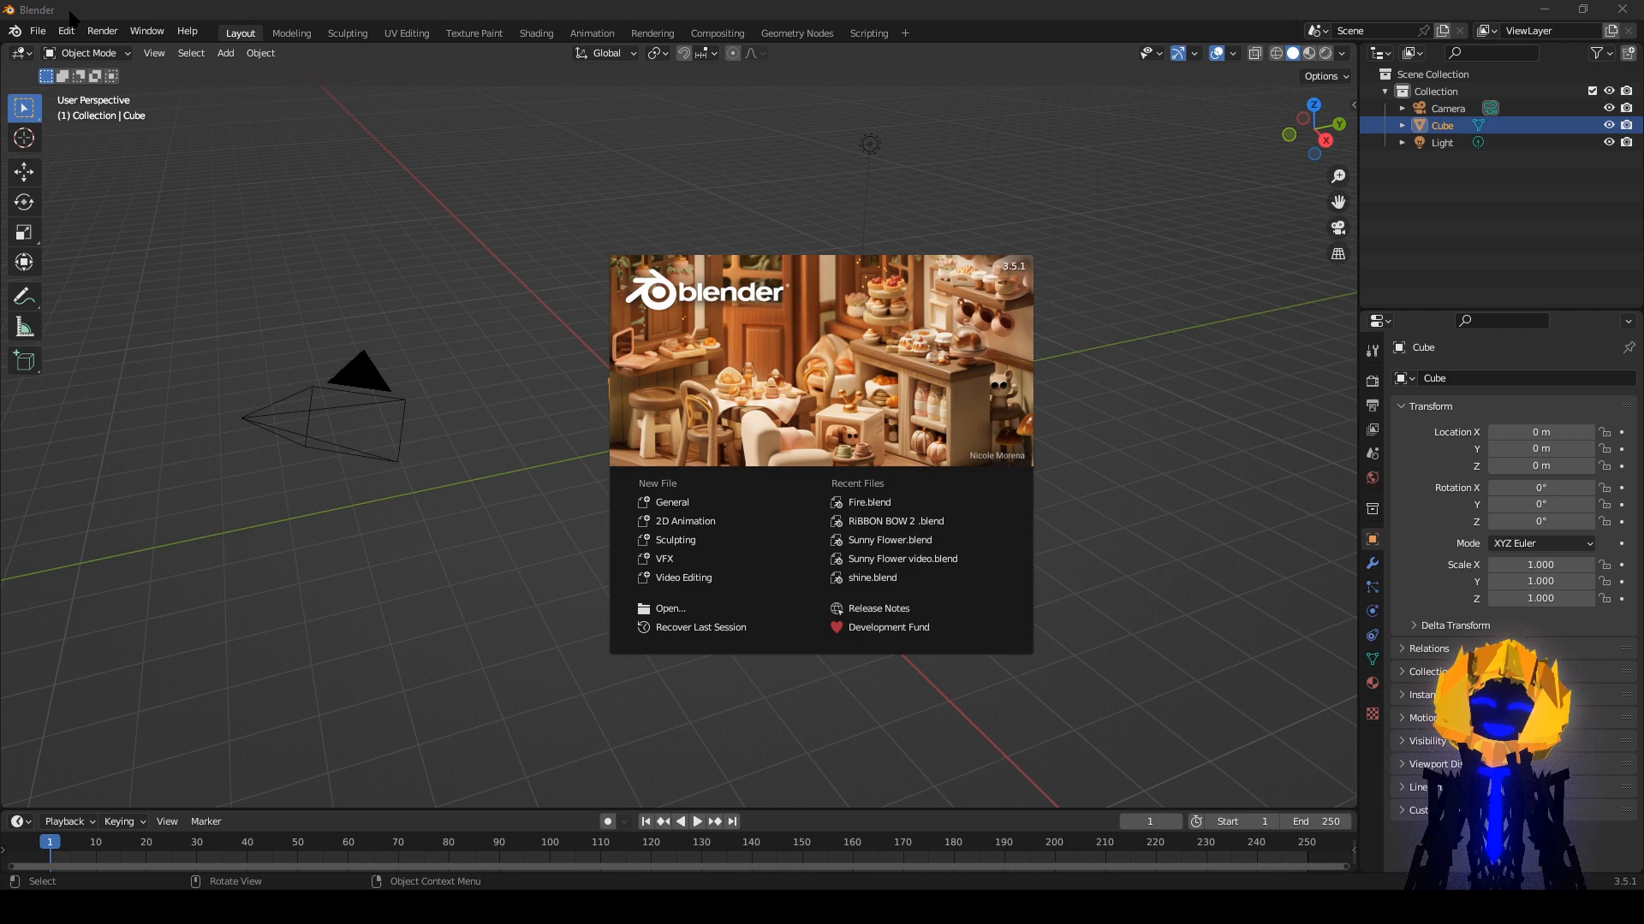
{"action": "left_click", "coordinate": [65, 31]}
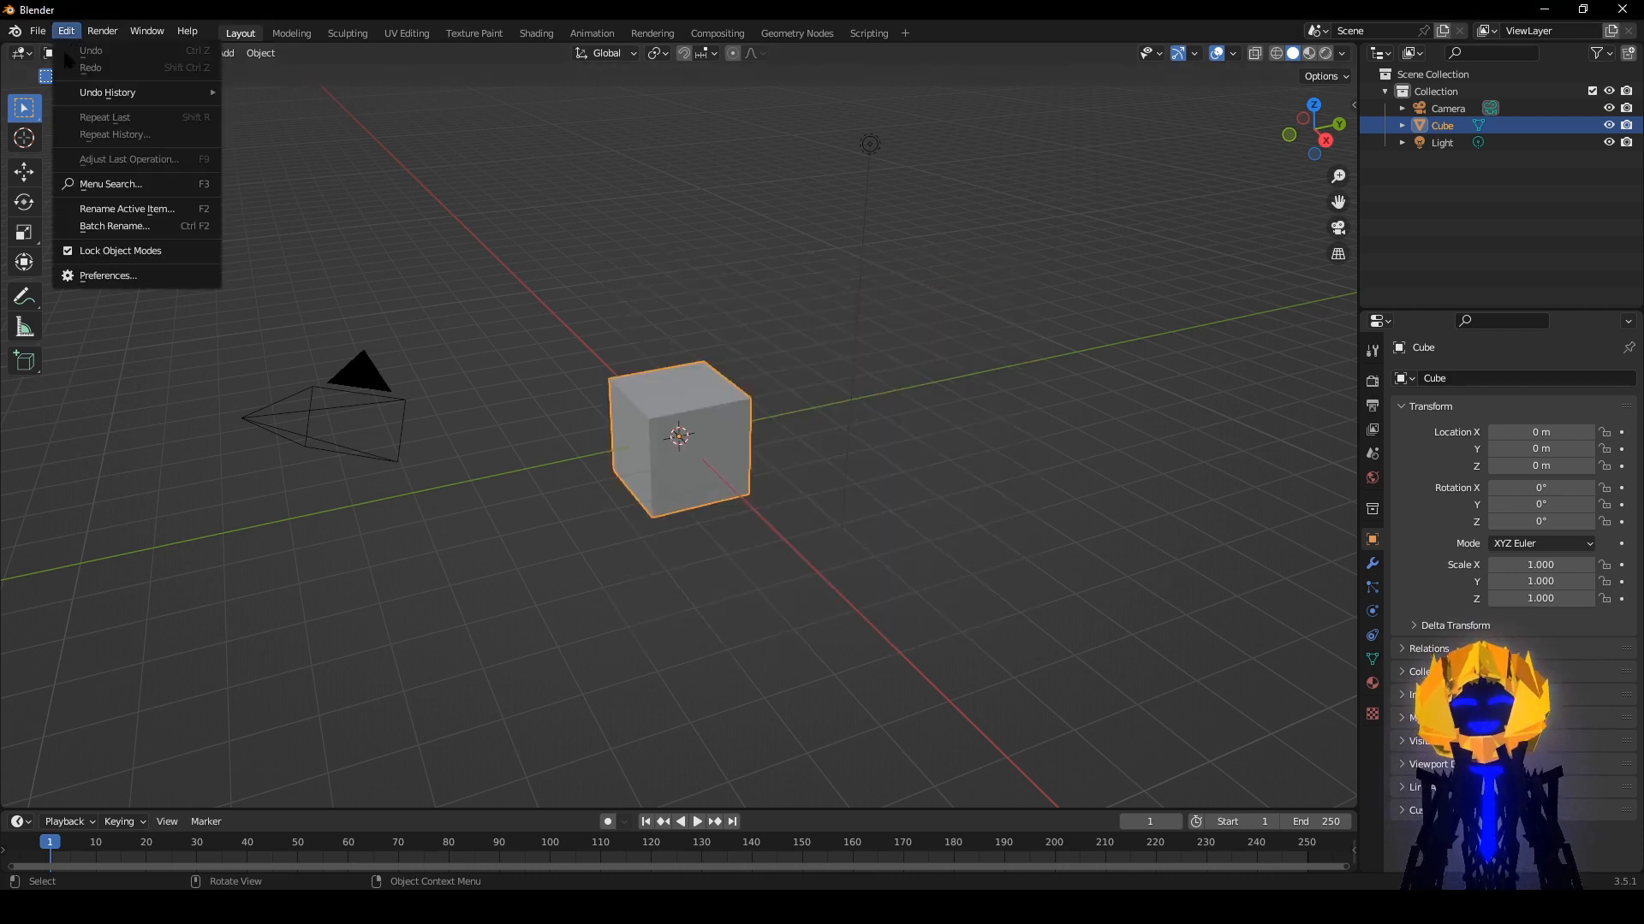
{"action": "left_click", "coordinate": [108, 275]}
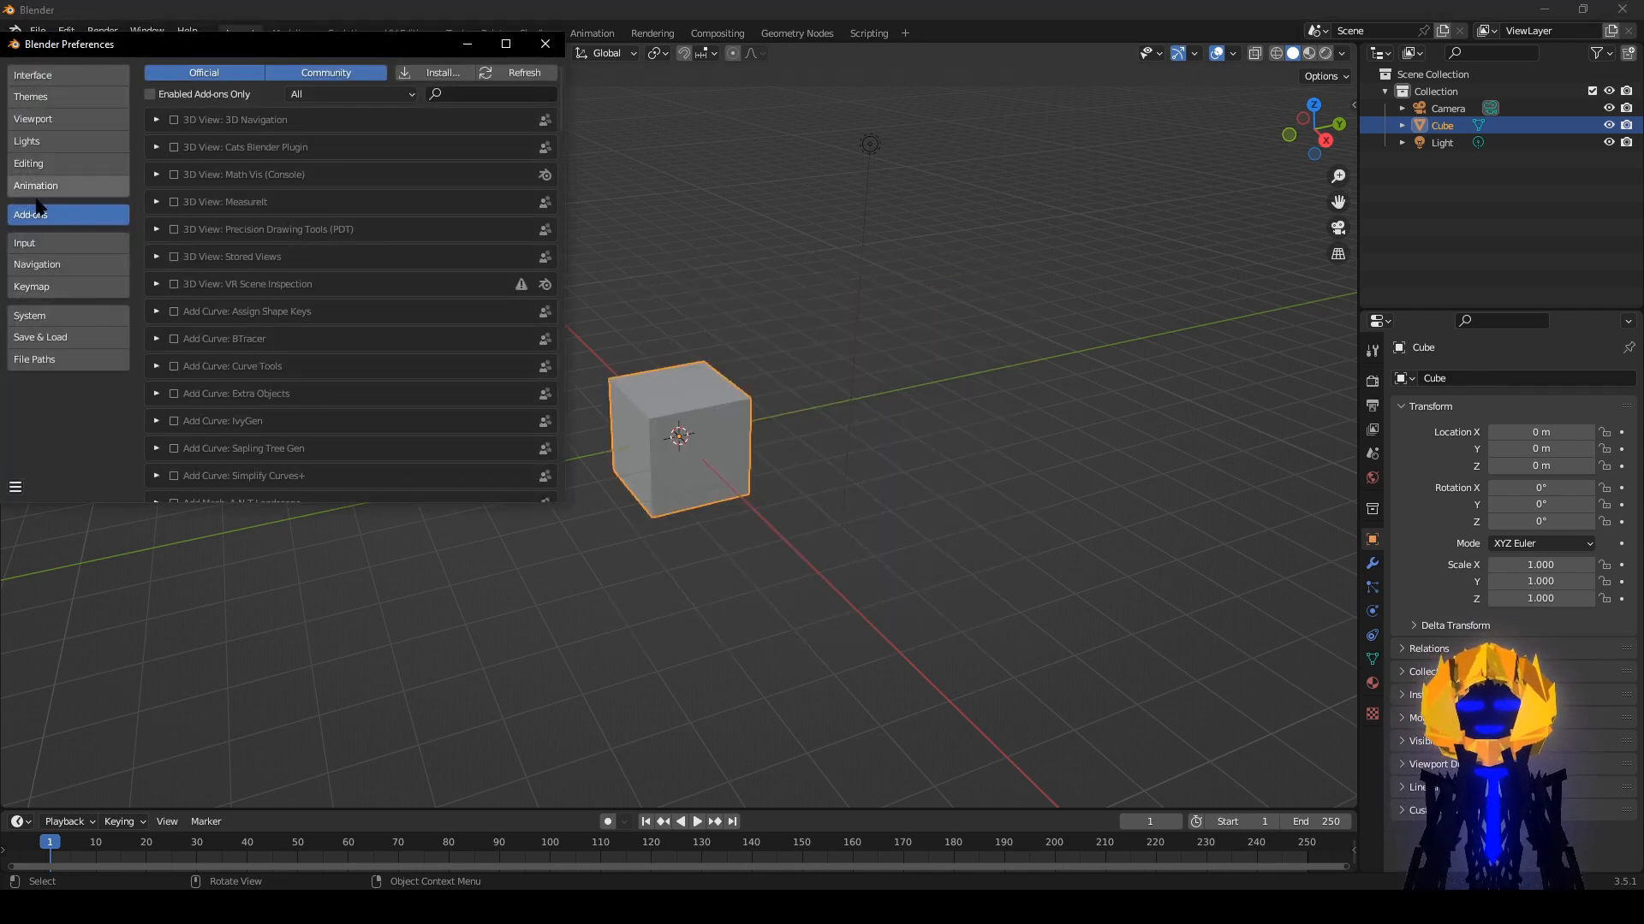
{"action": "left_click", "coordinate": [494, 94]}
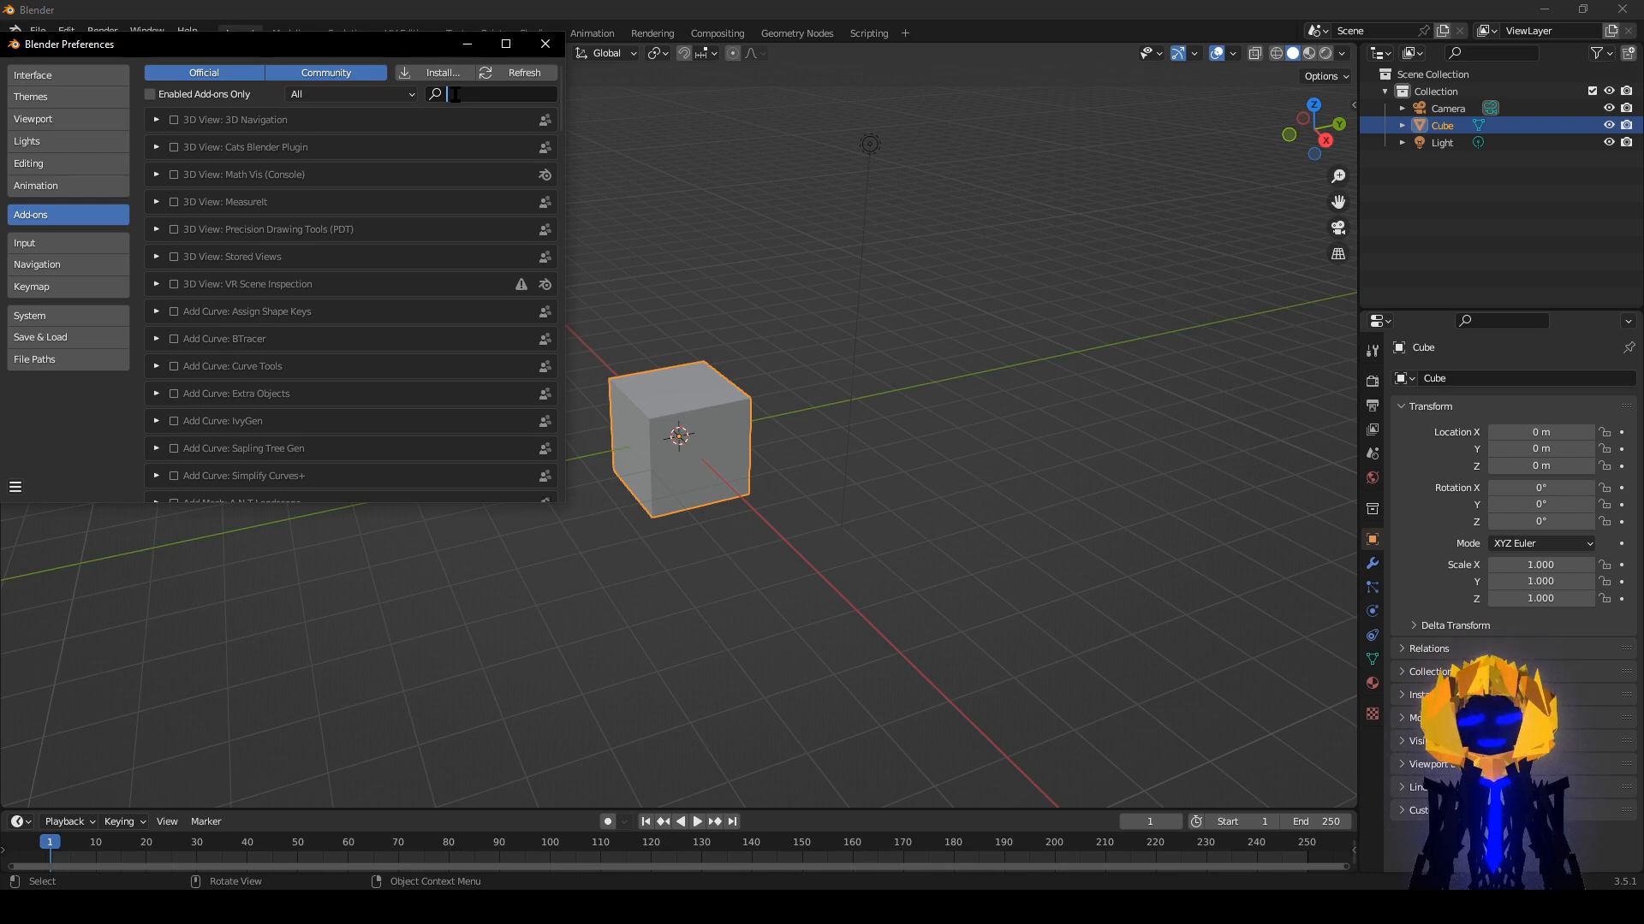
{"action": "type", "text": "loo"}
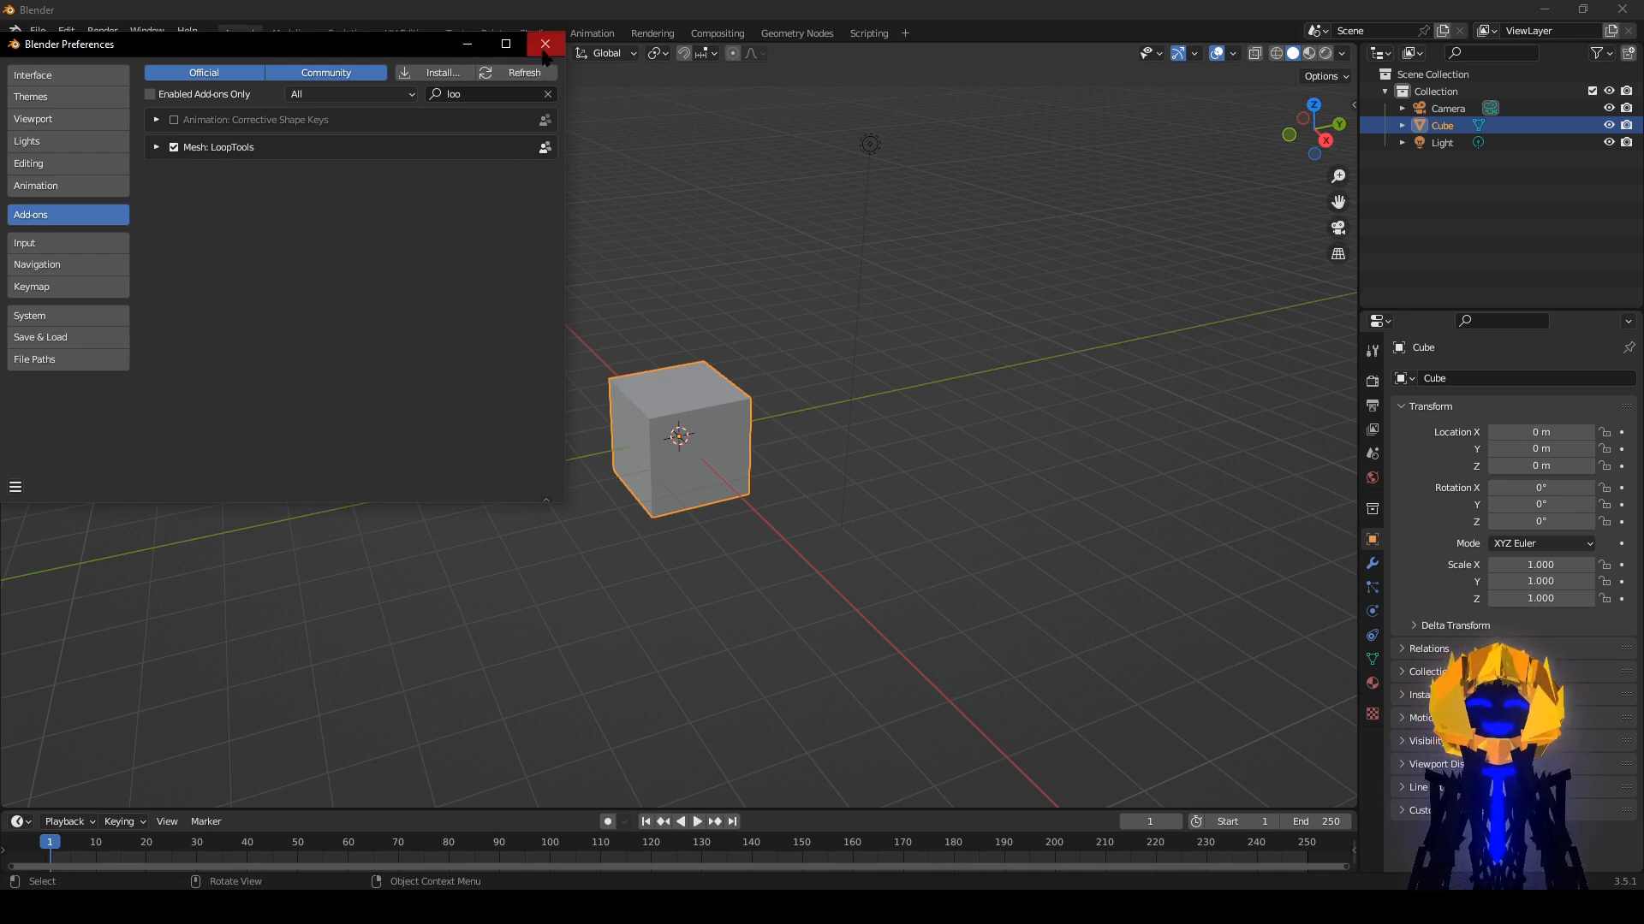
{"action": "left_click", "coordinate": [544, 43]}
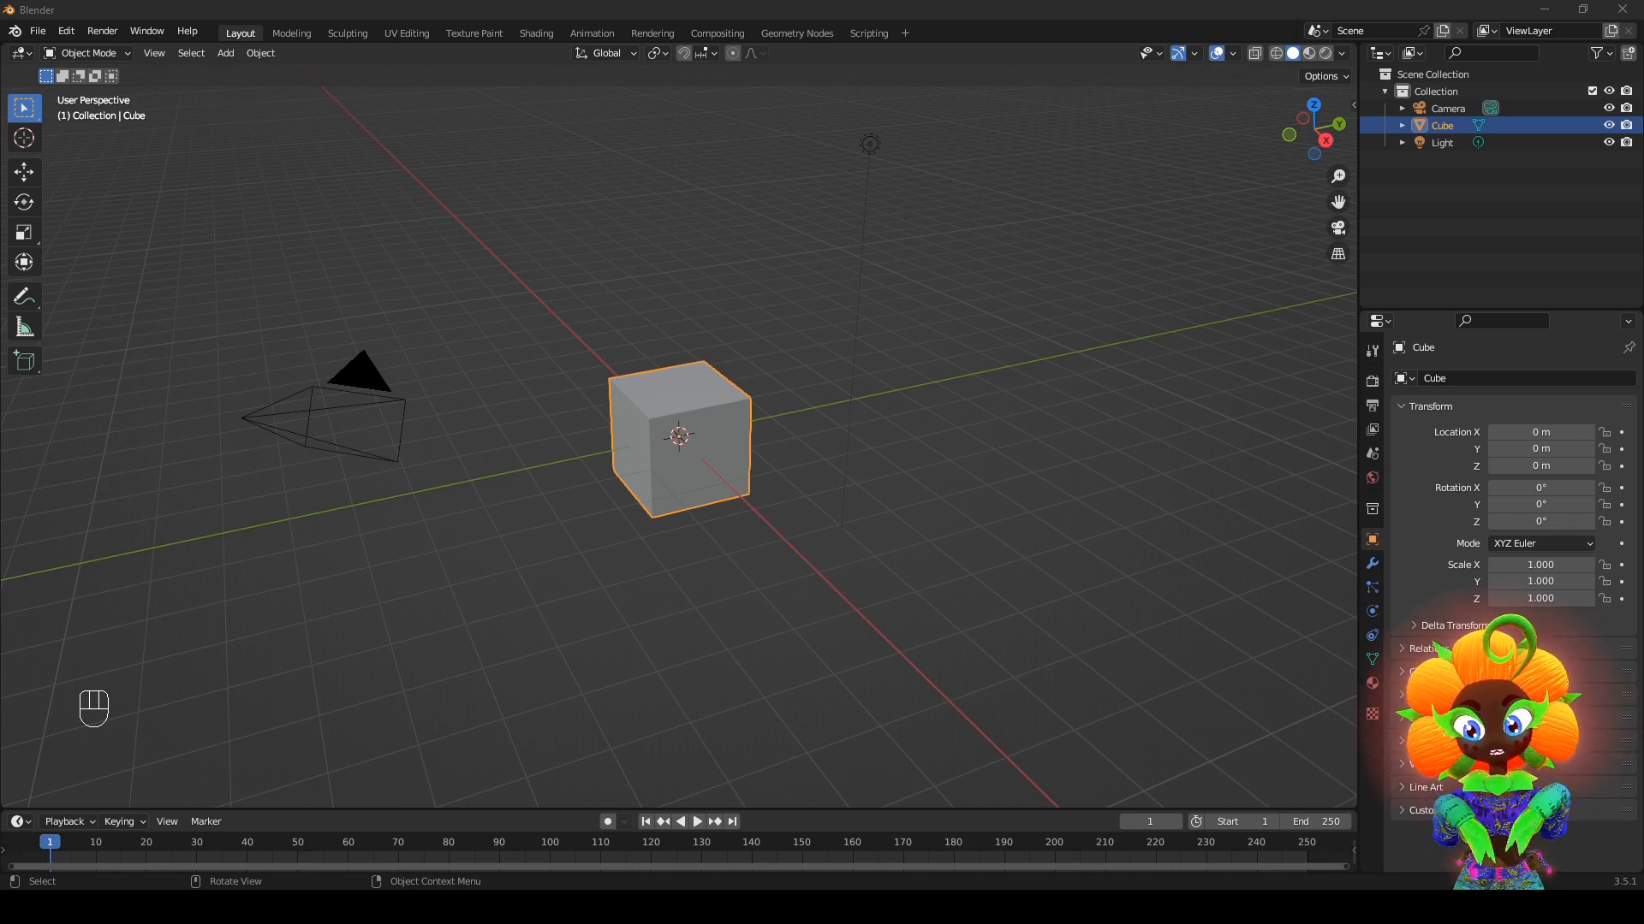
{"action": "mouse_move", "coordinate": [621, 650]}
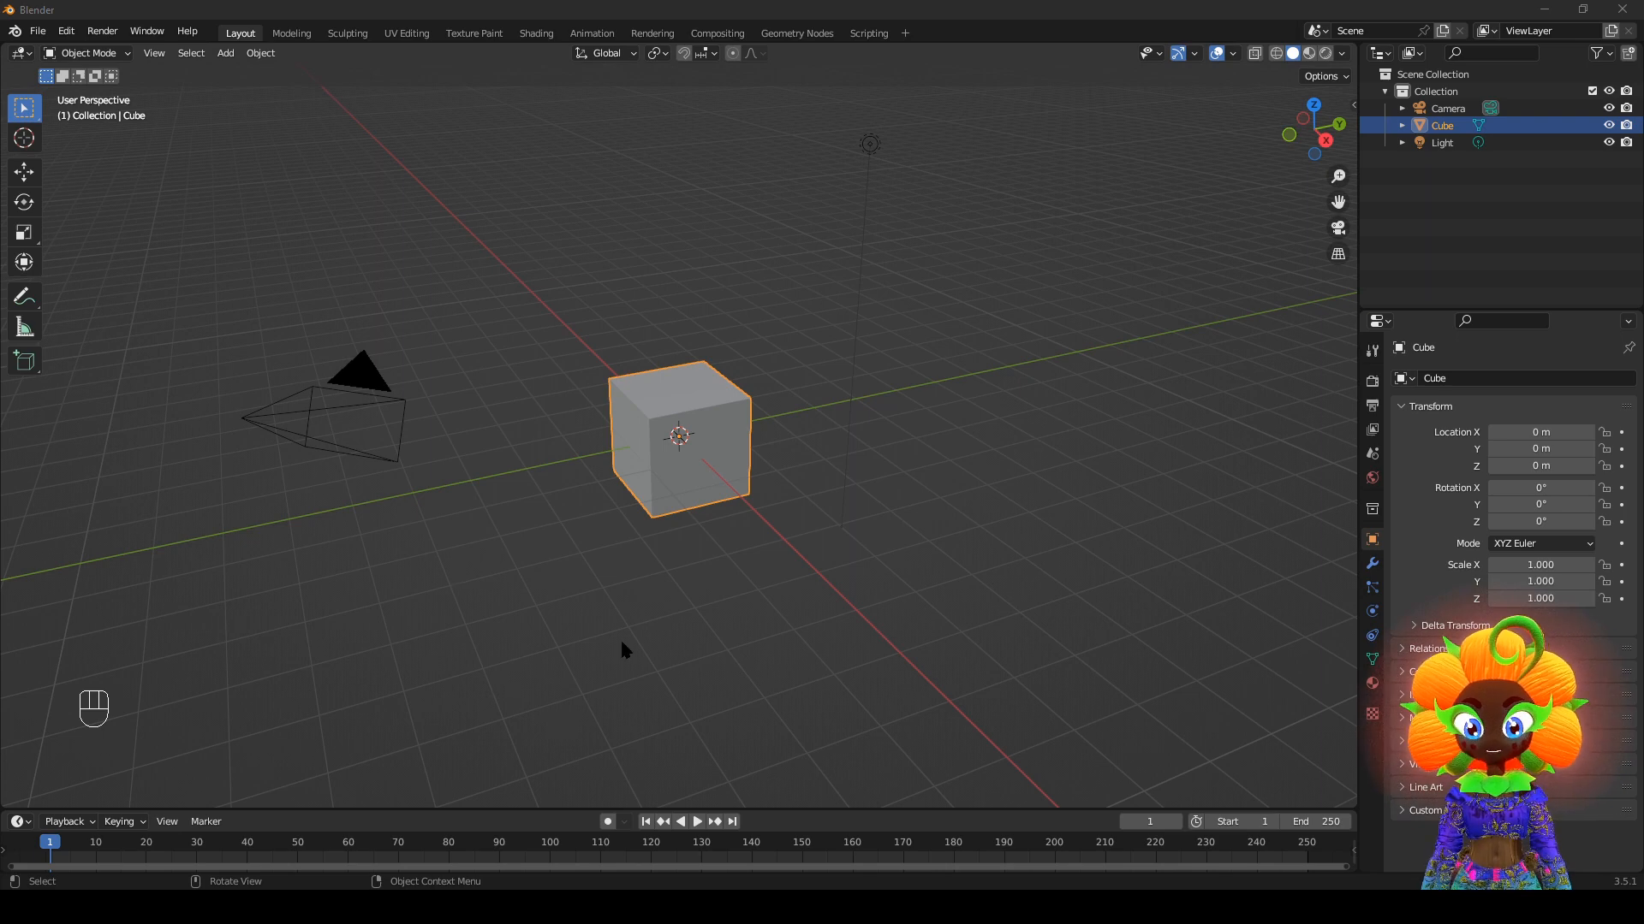
{"action": "scroll", "scroll_direction": "down", "scroll_amount": 3}
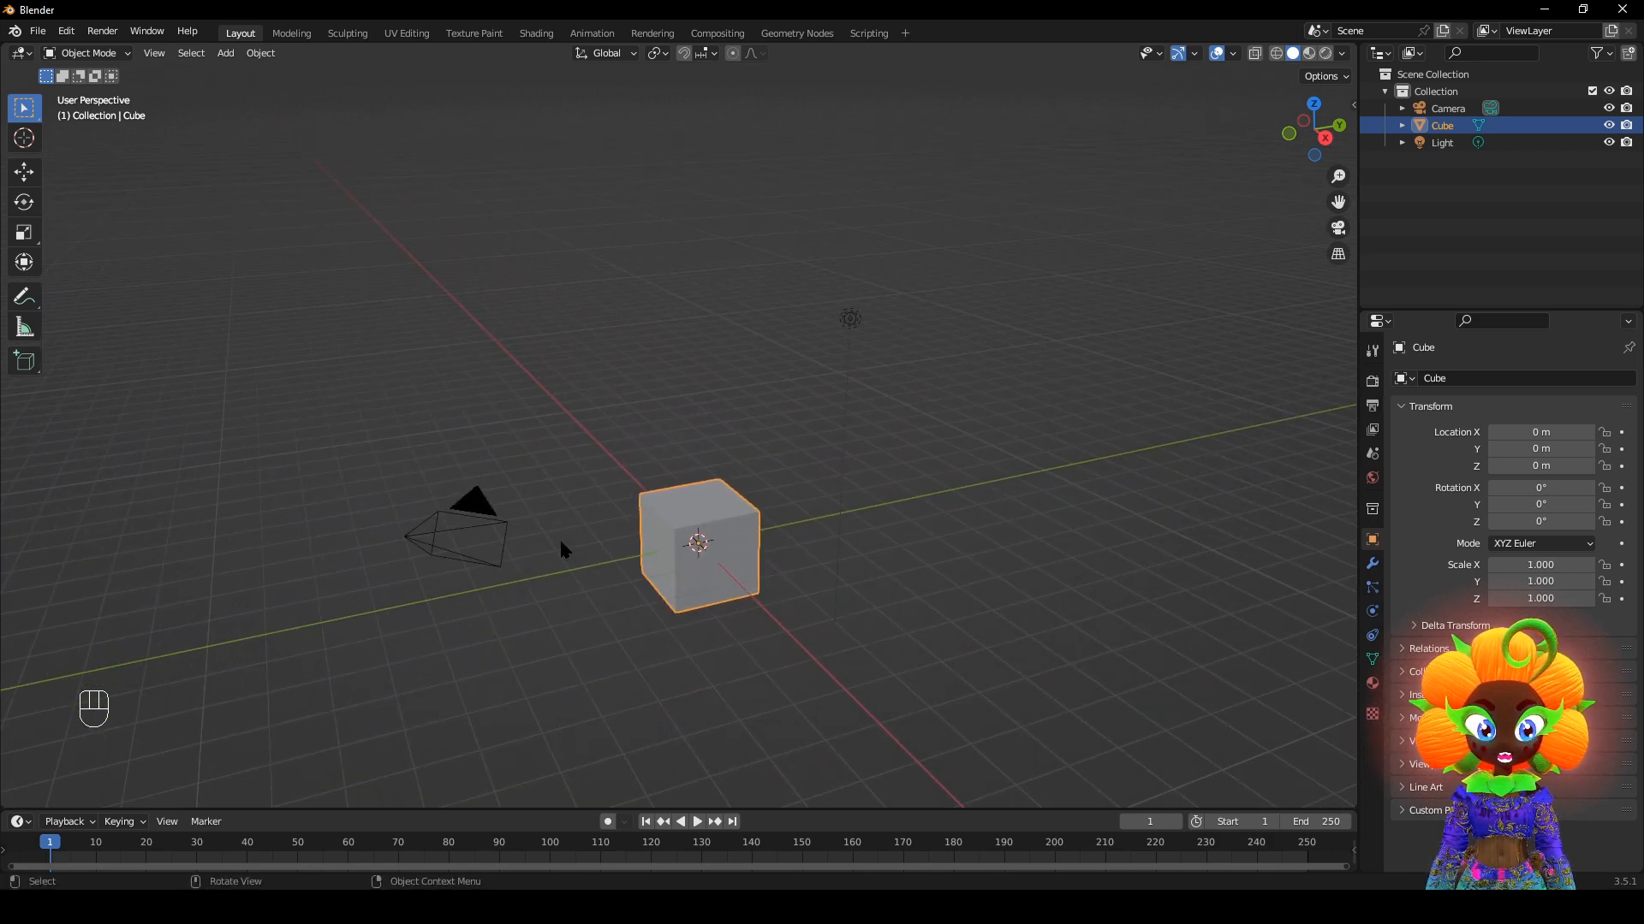
{"action": "scroll", "scroll_direction": "up", "scroll_amount": 3}
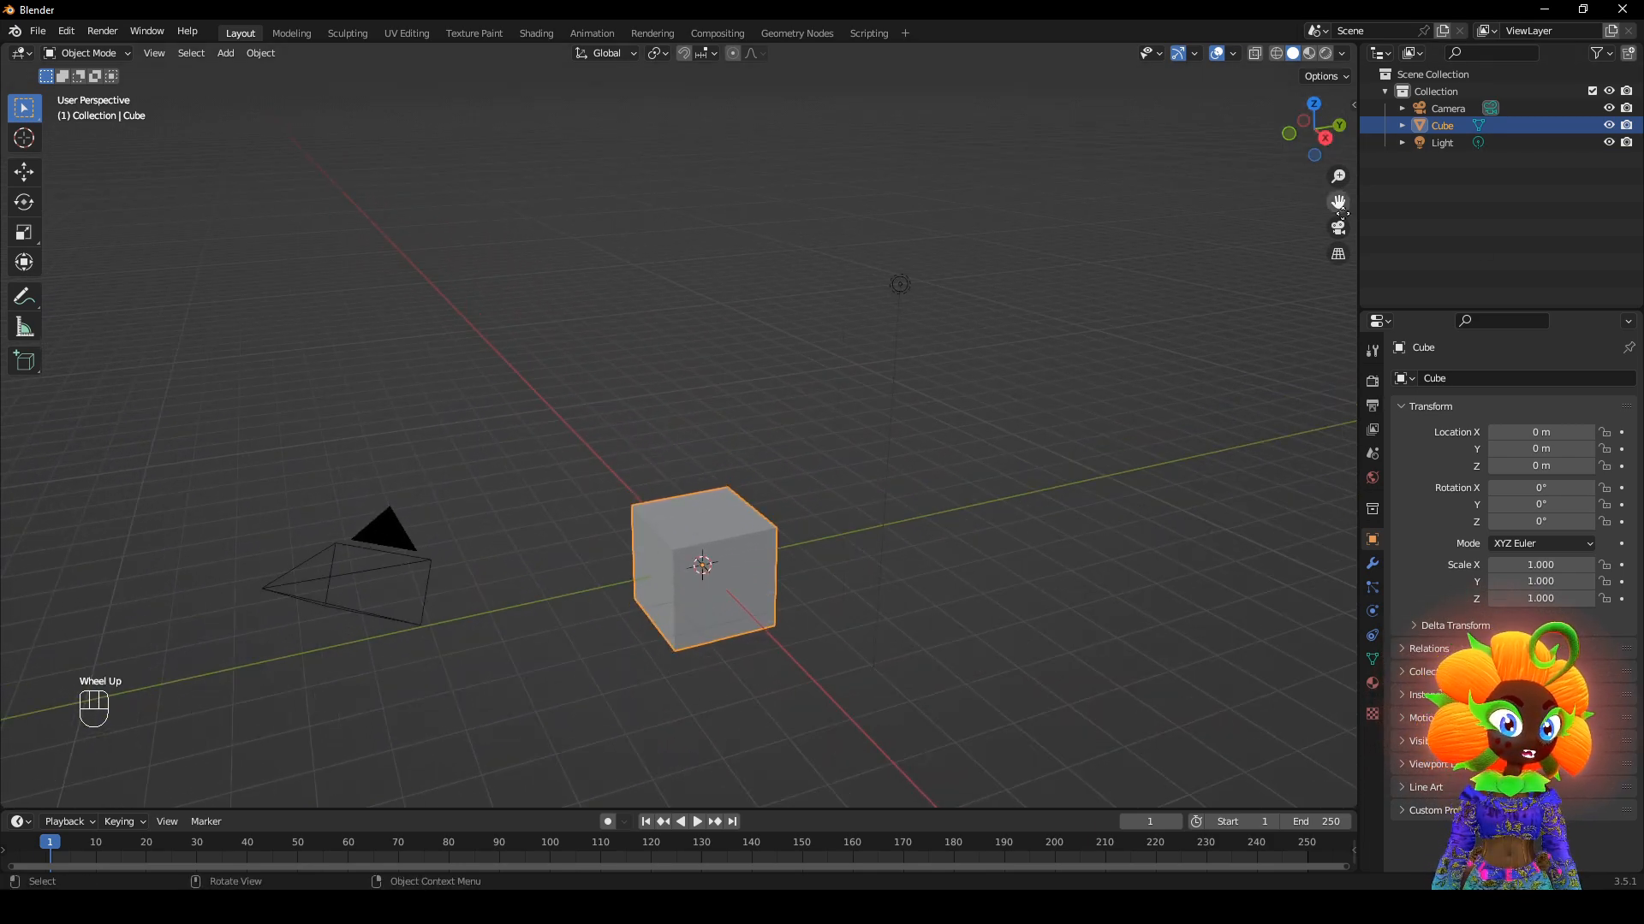
{"action": "left_click", "coordinate": [1340, 130]}
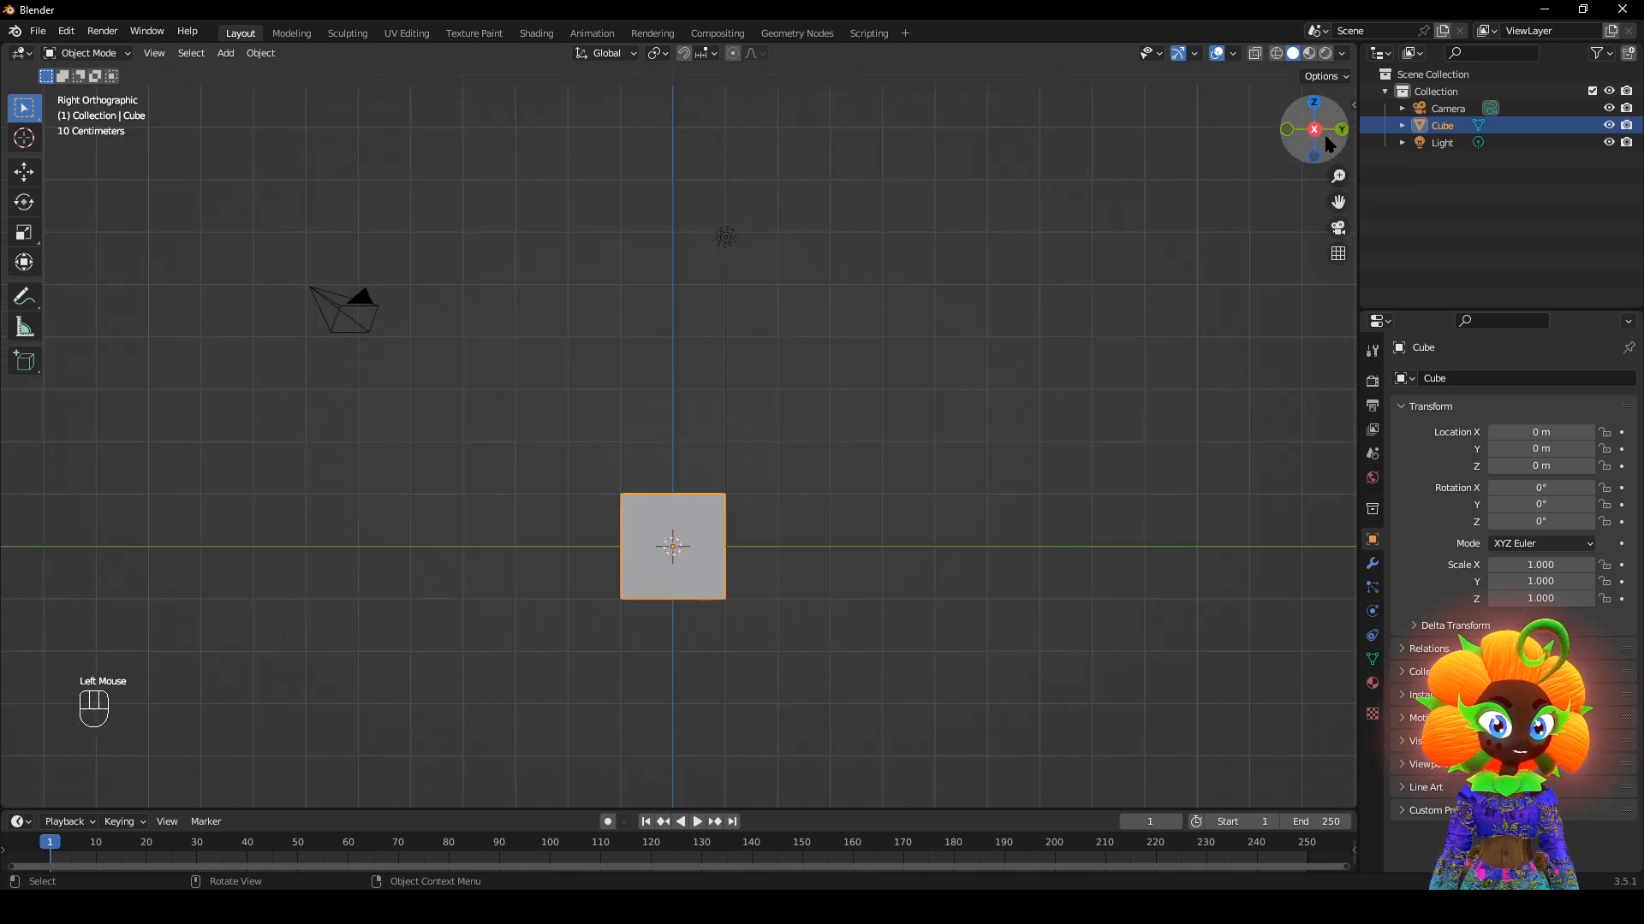
{"action": "left_click", "coordinate": [1313, 130]}
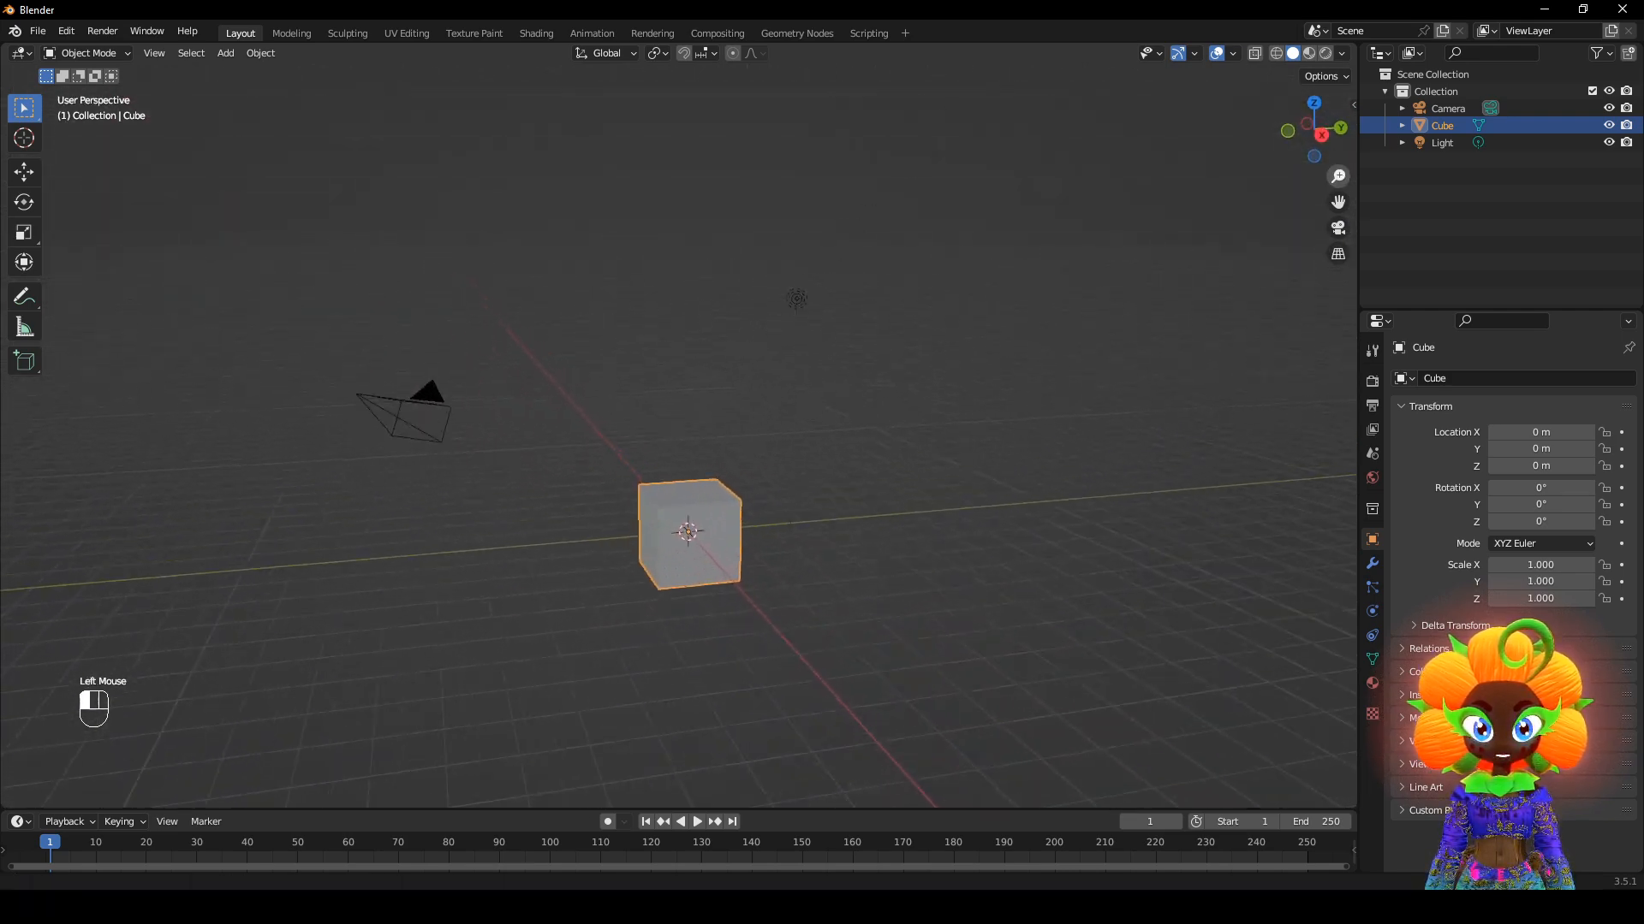
{"action": "scroll", "scroll_direction": "up", "scroll_amount": 3}
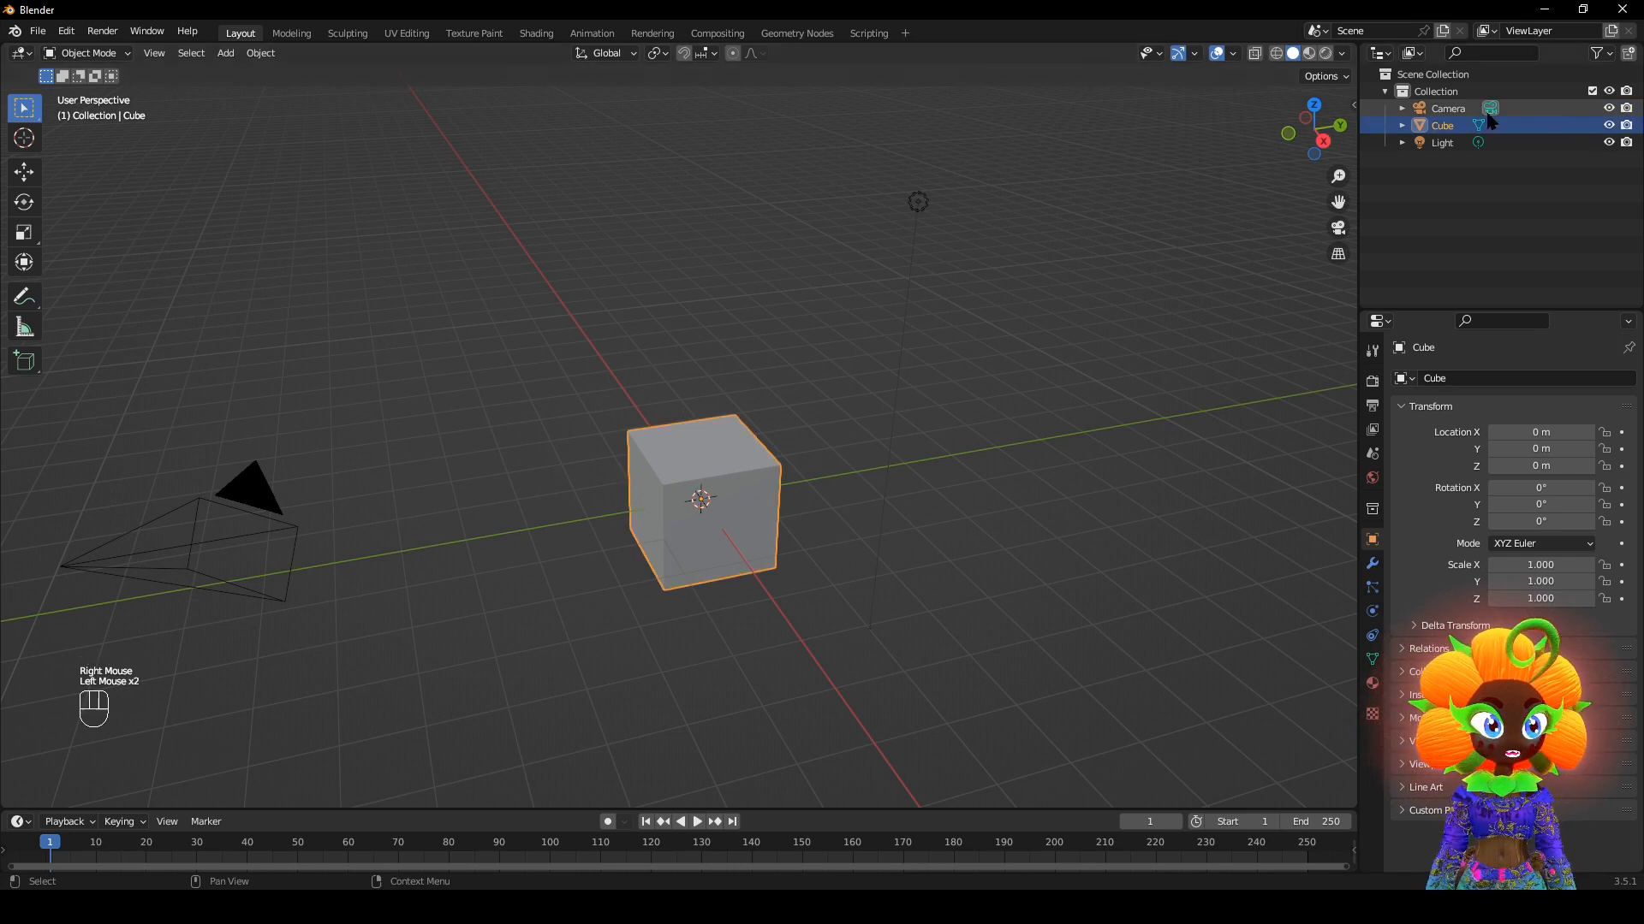
{"action": "mouse_move", "coordinate": [1000, 574]}
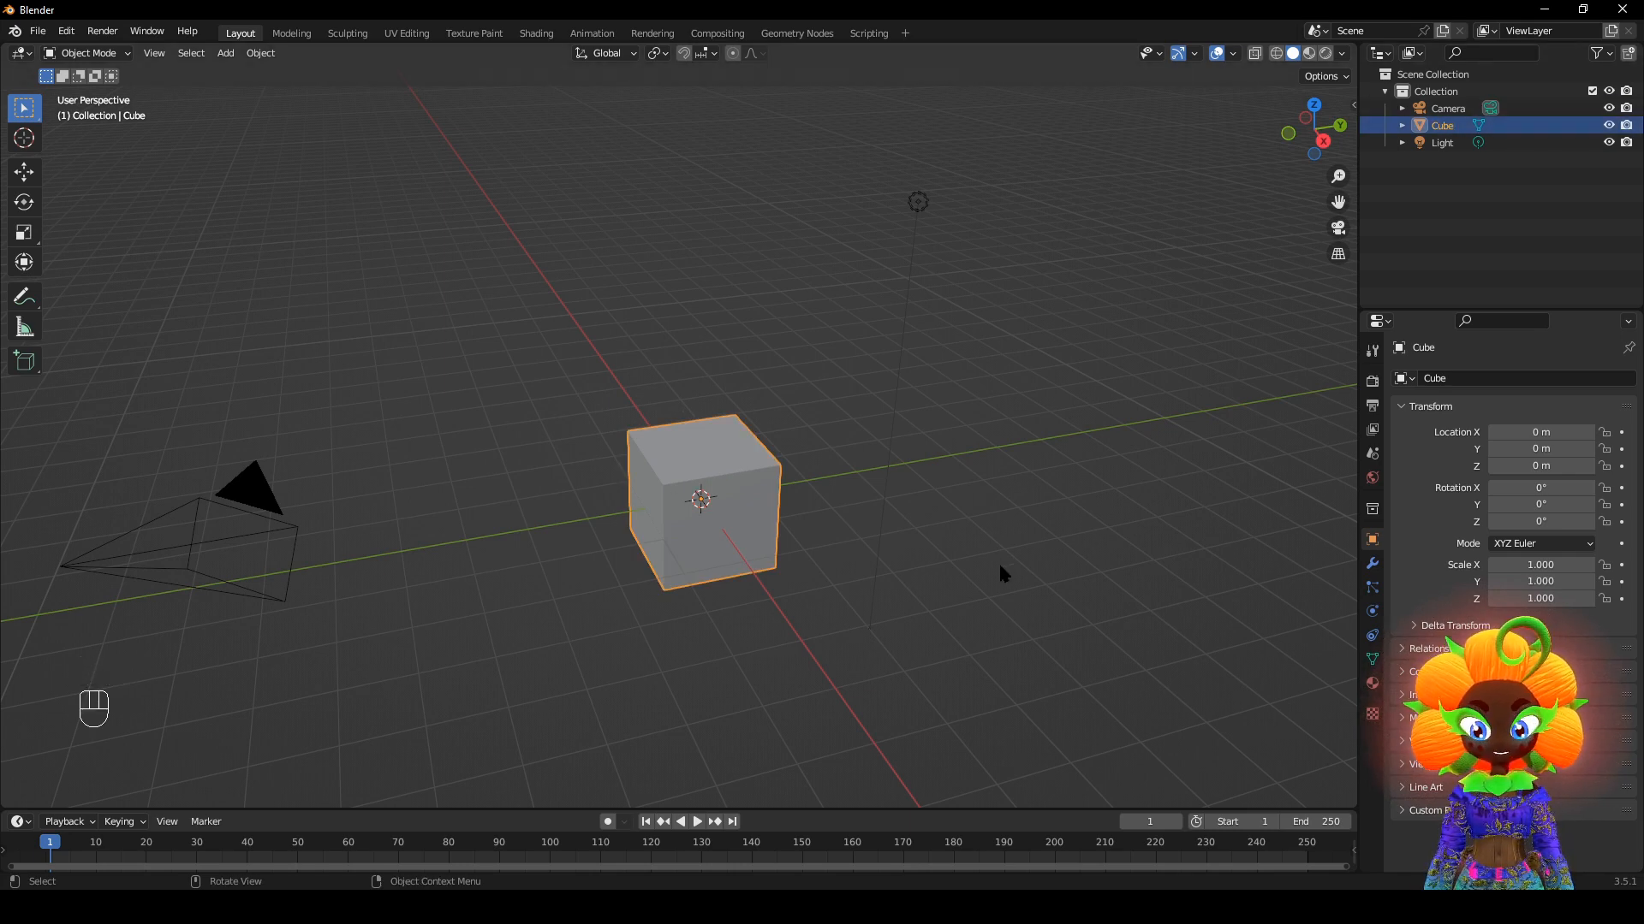
{"action": "left_click", "coordinate": [710, 510]}
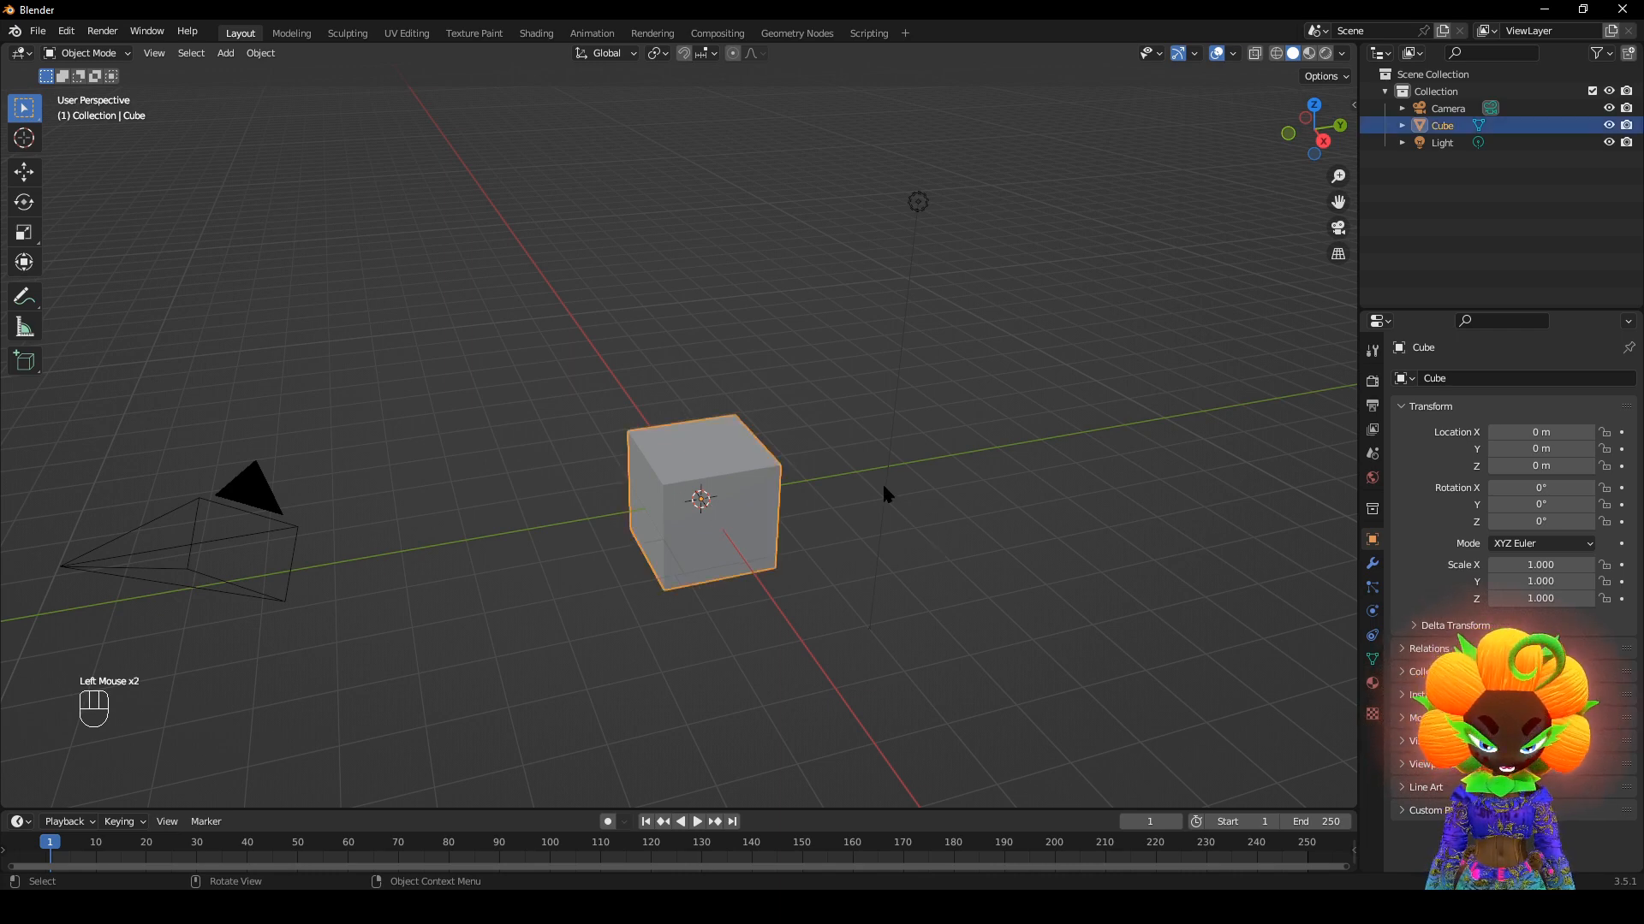
{"action": "scroll", "scroll_direction": "down", "scroll_amount": 3}
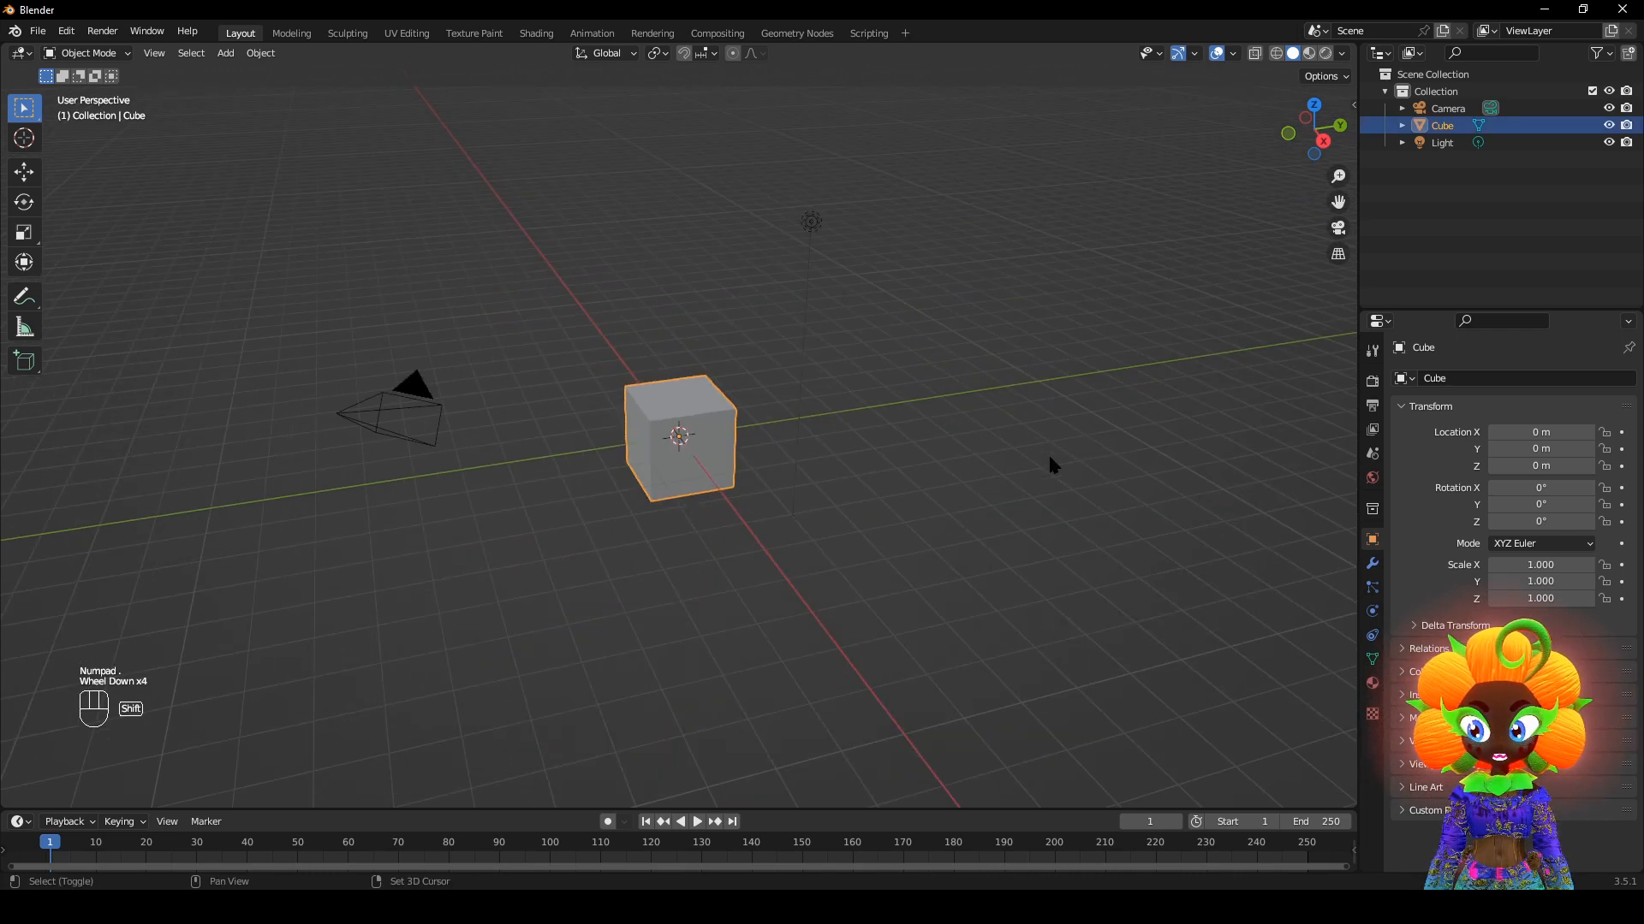
{"action": "scroll", "scroll_direction": "down", "scroll_amount": 3}
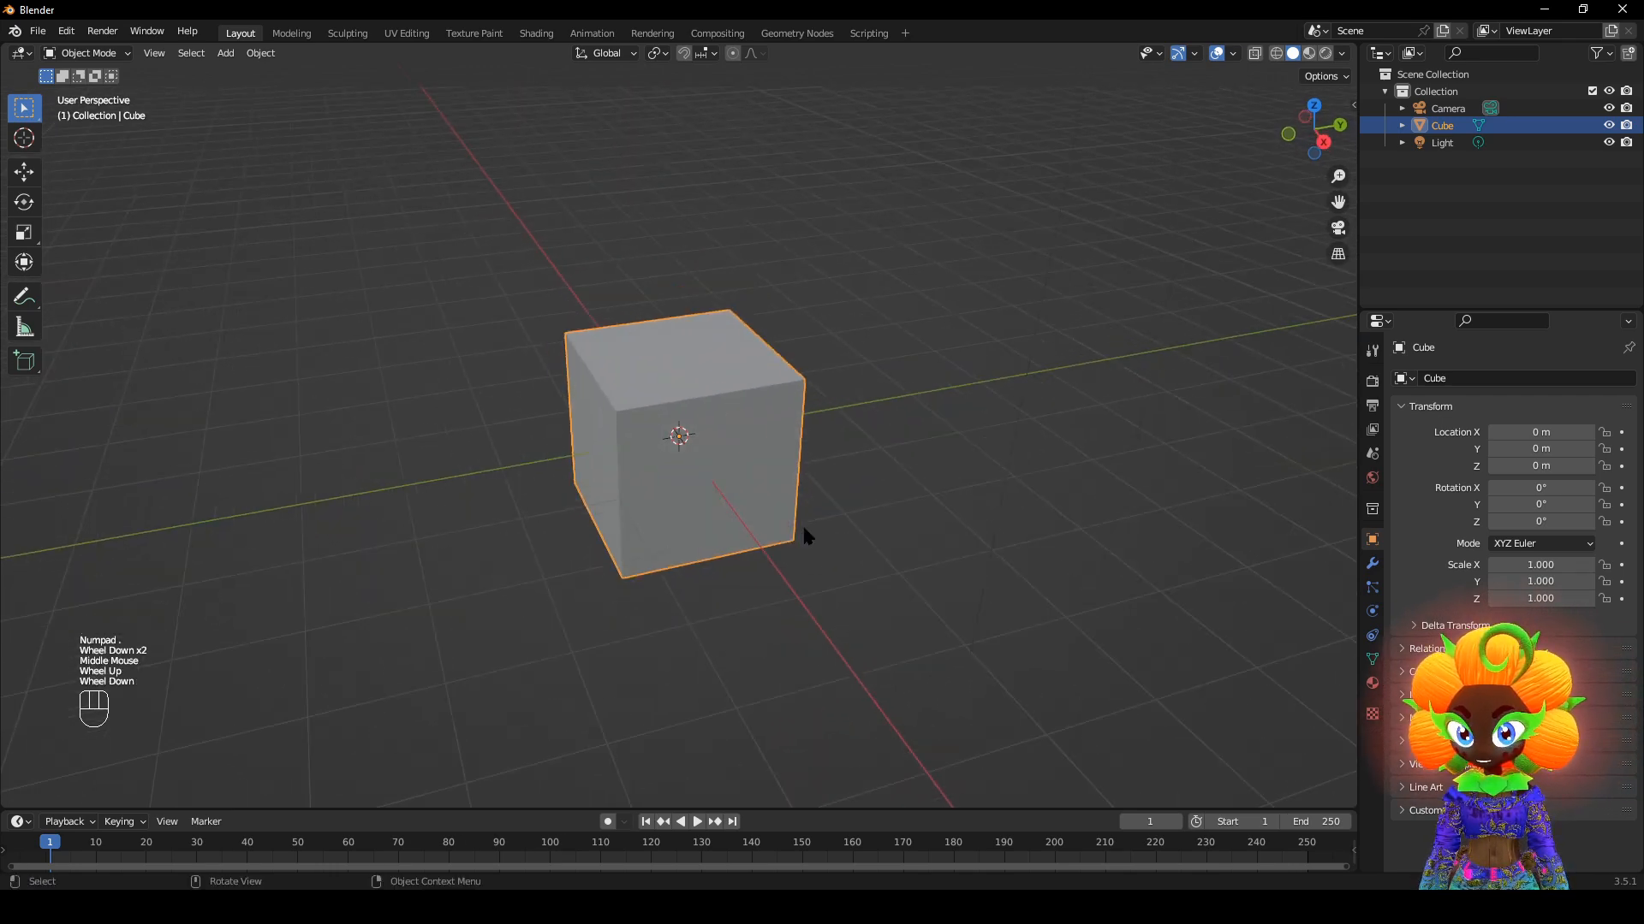
{"action": "scroll", "scroll_direction": "down", "scroll_amount": 3}
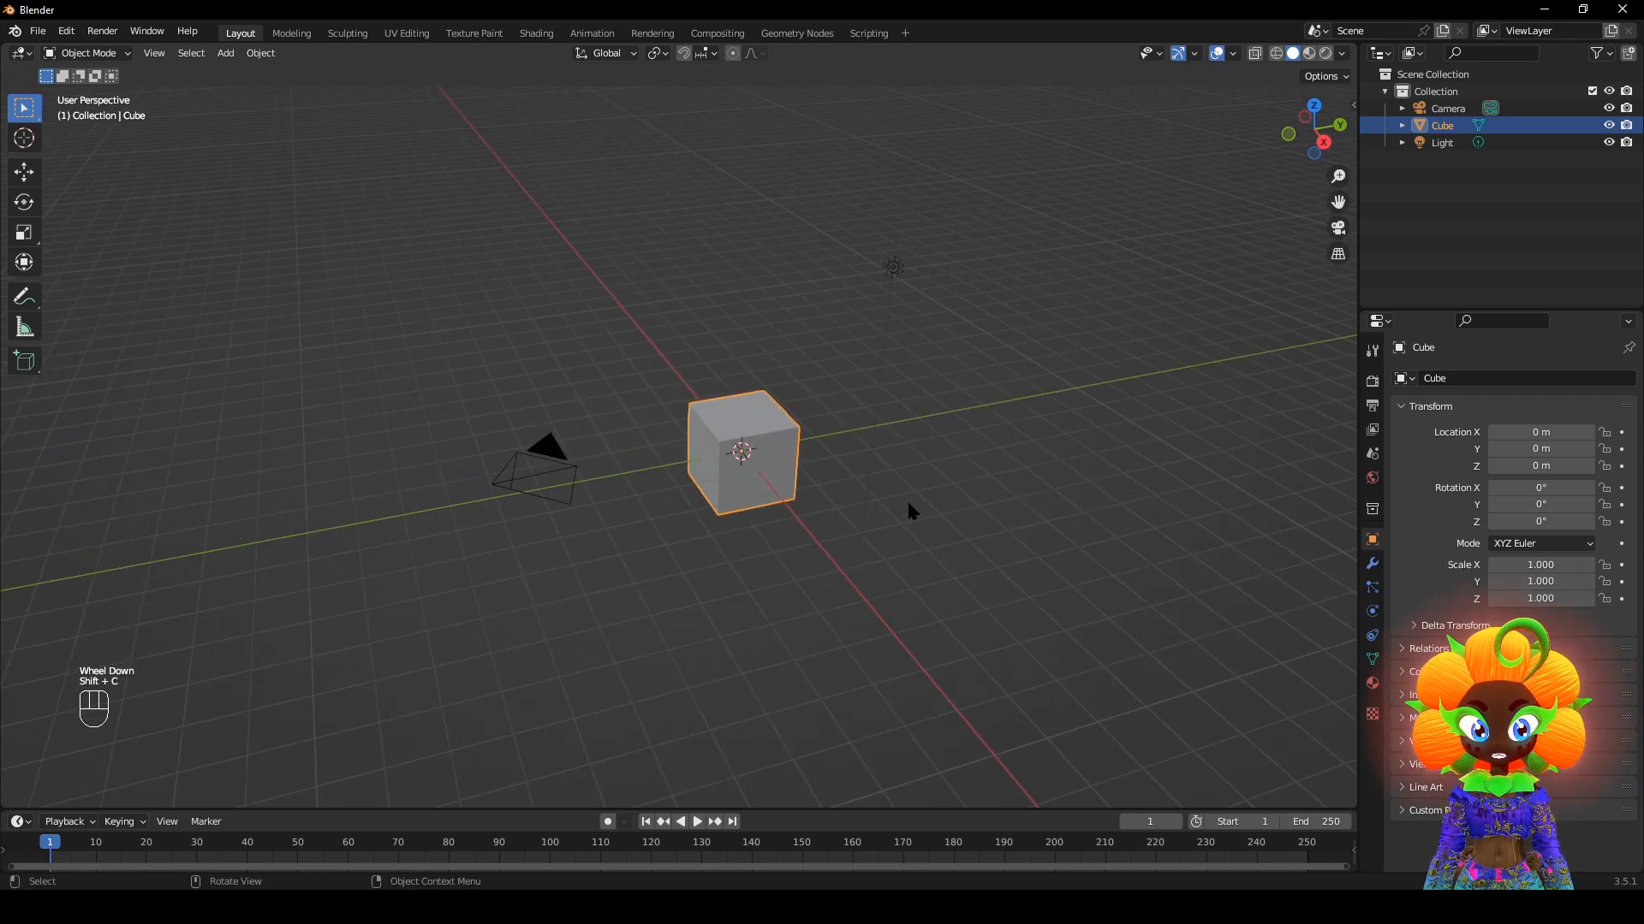
{"action": "scroll", "scroll_direction": "up", "scroll_amount": 3}
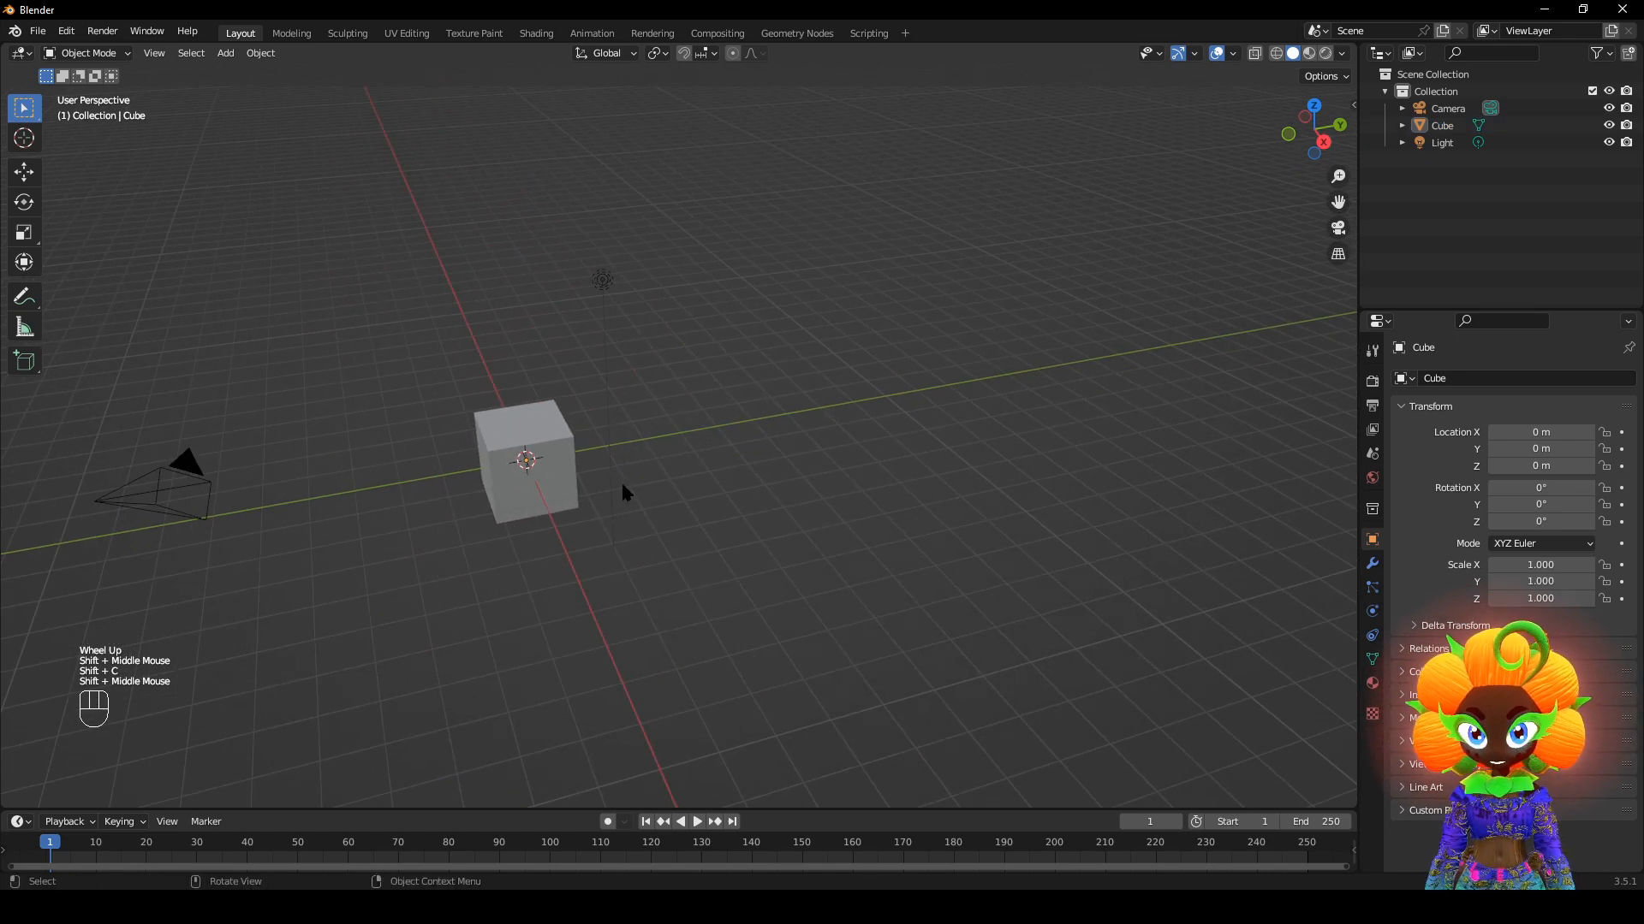
{"action": "key", "text": "a"}
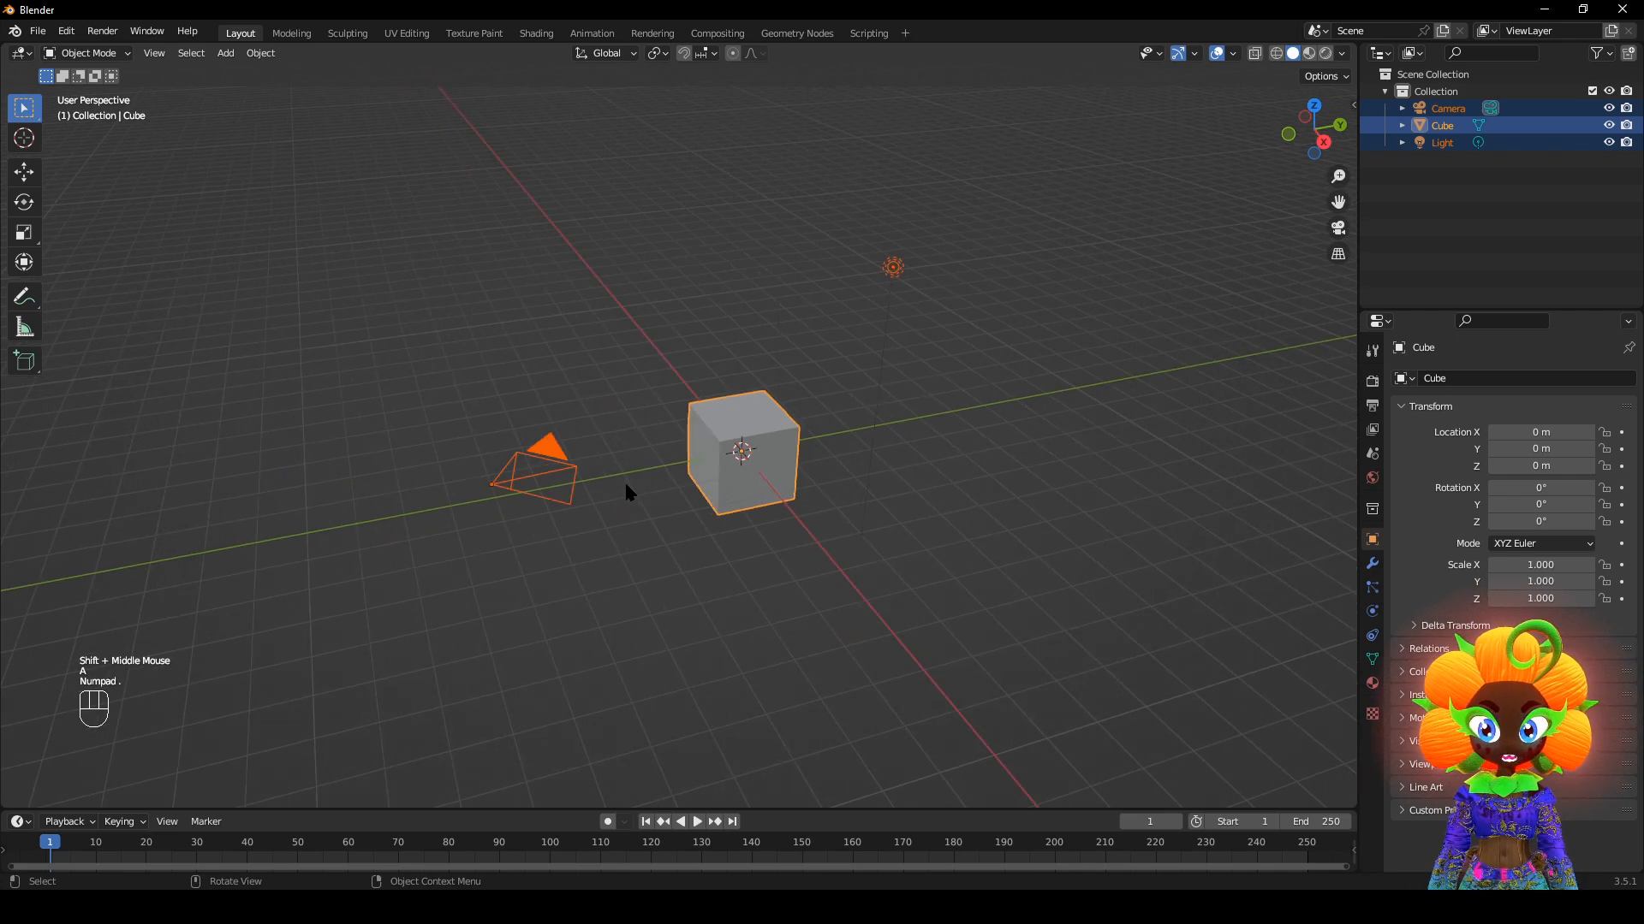
{"action": "left_click", "coordinate": [629, 493]}
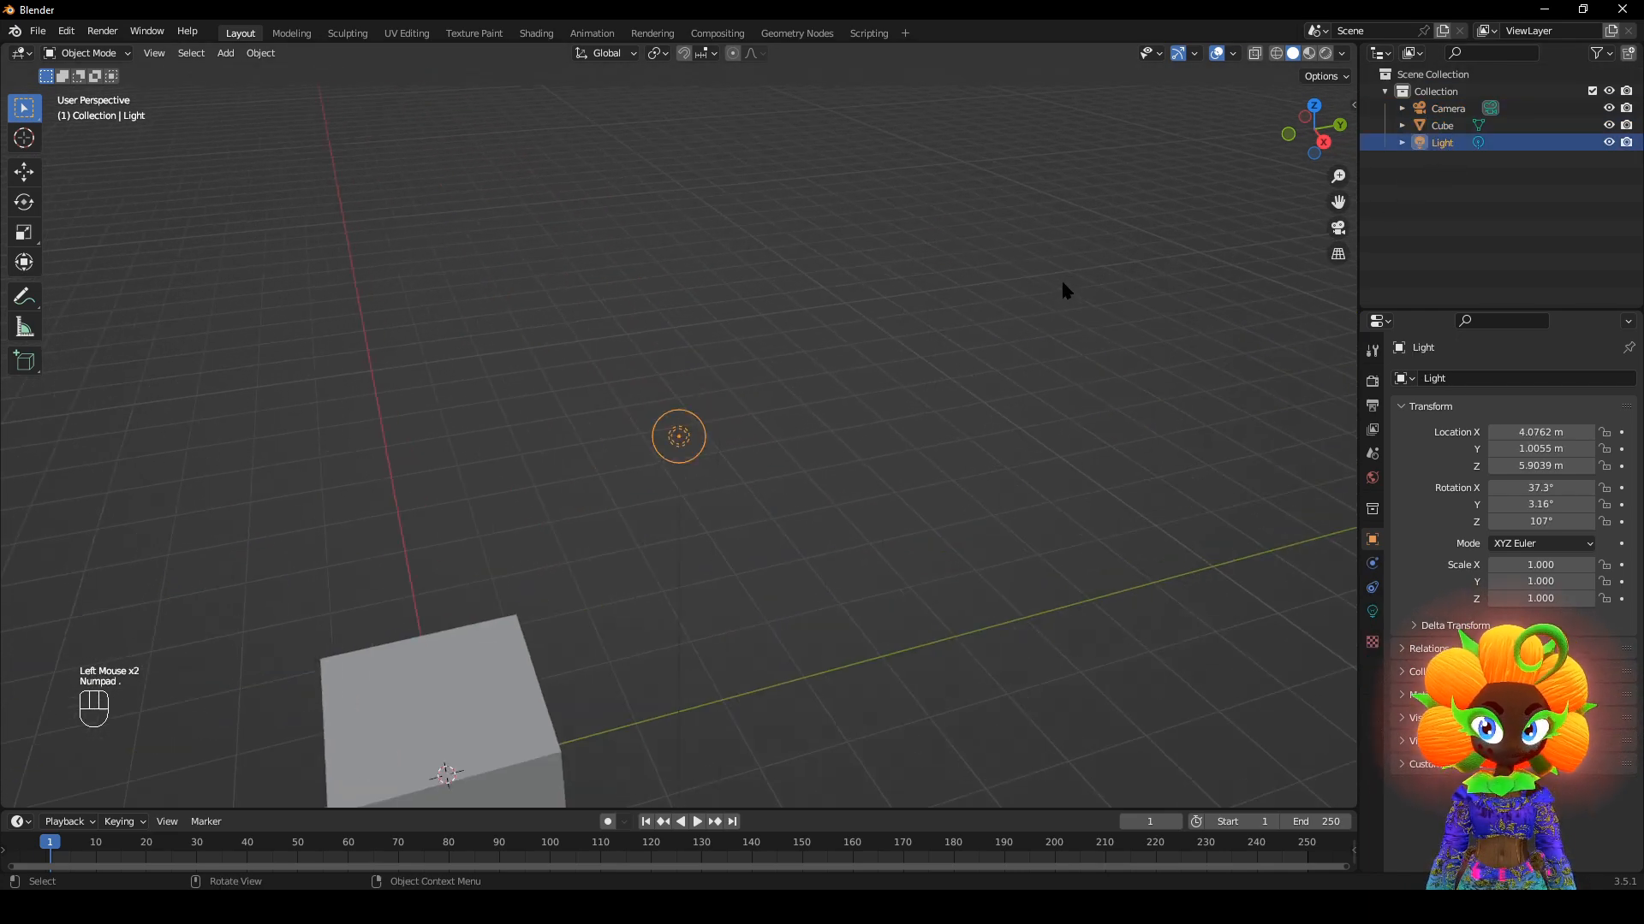
{"action": "left_click", "coordinate": [1448, 108]}
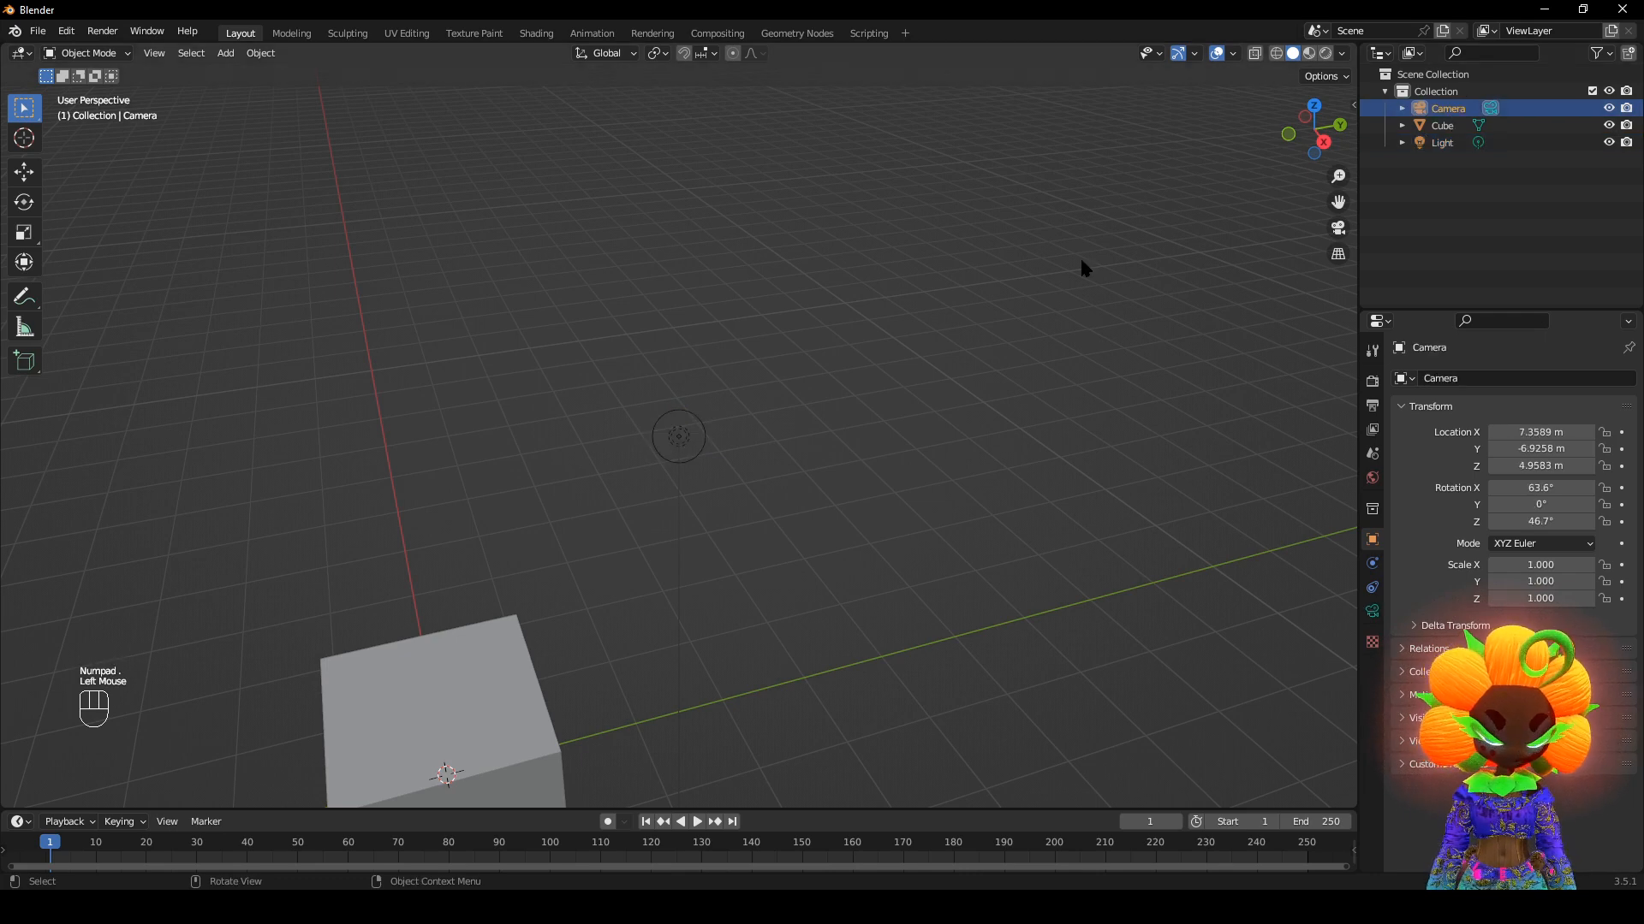
{"action": "scroll", "scroll_direction": "down", "scroll_amount": 3}
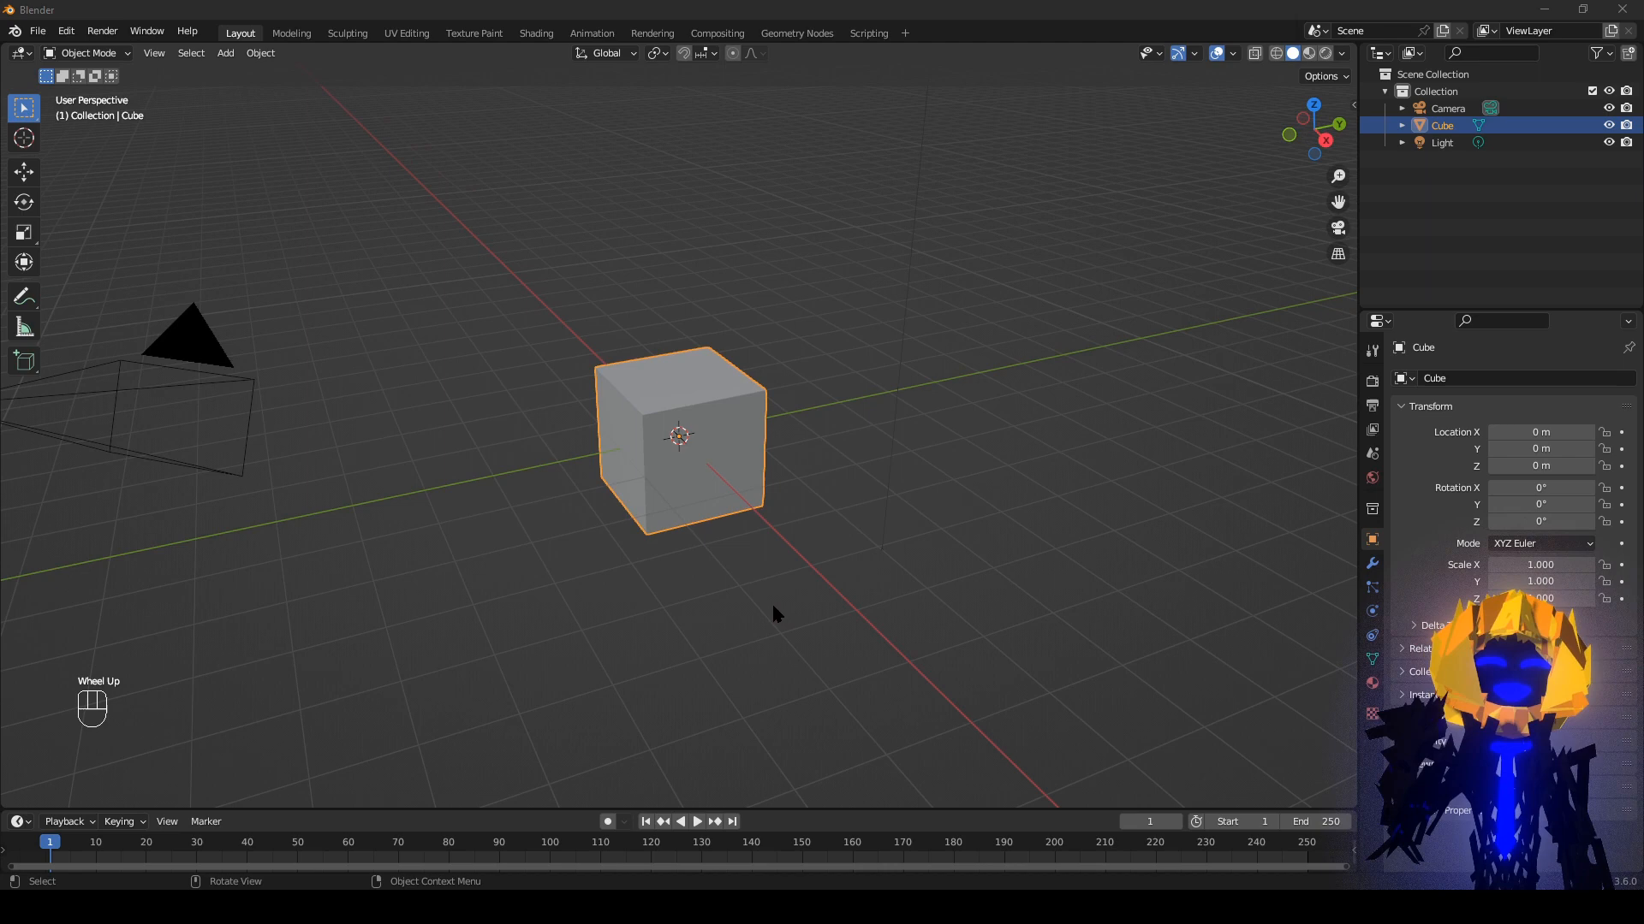
Create a new Outliner collection and name it 'Collection OC reference'.
{"action": "scroll", "scroll_direction": "down", "scroll_amount": 3}
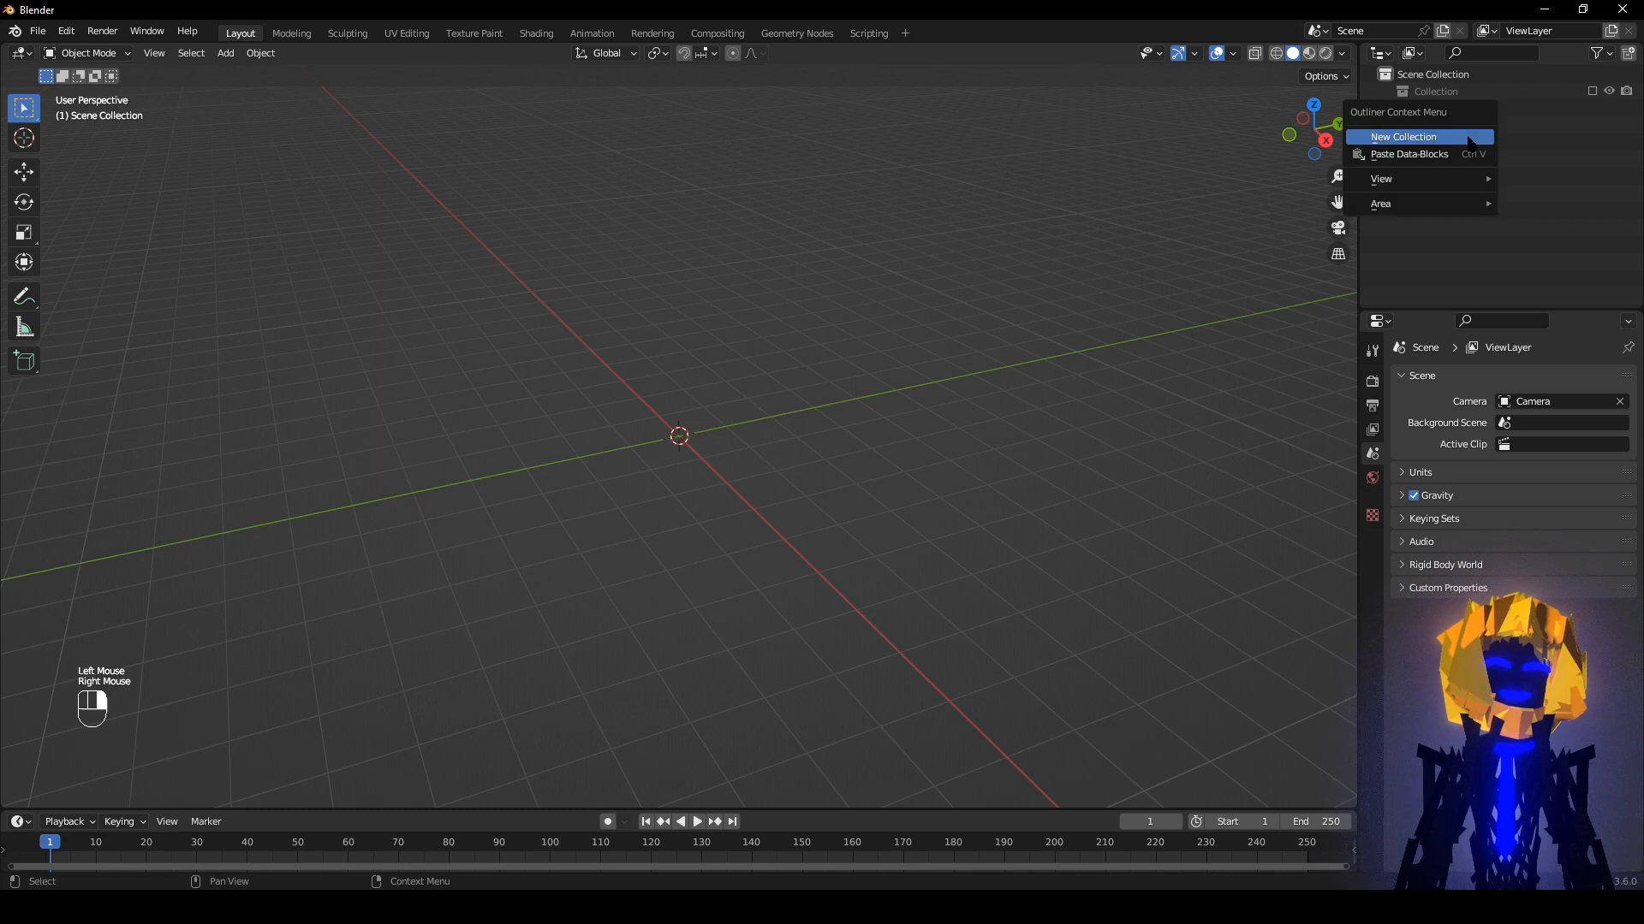
{"action": "left_click", "coordinate": [1402, 136]}
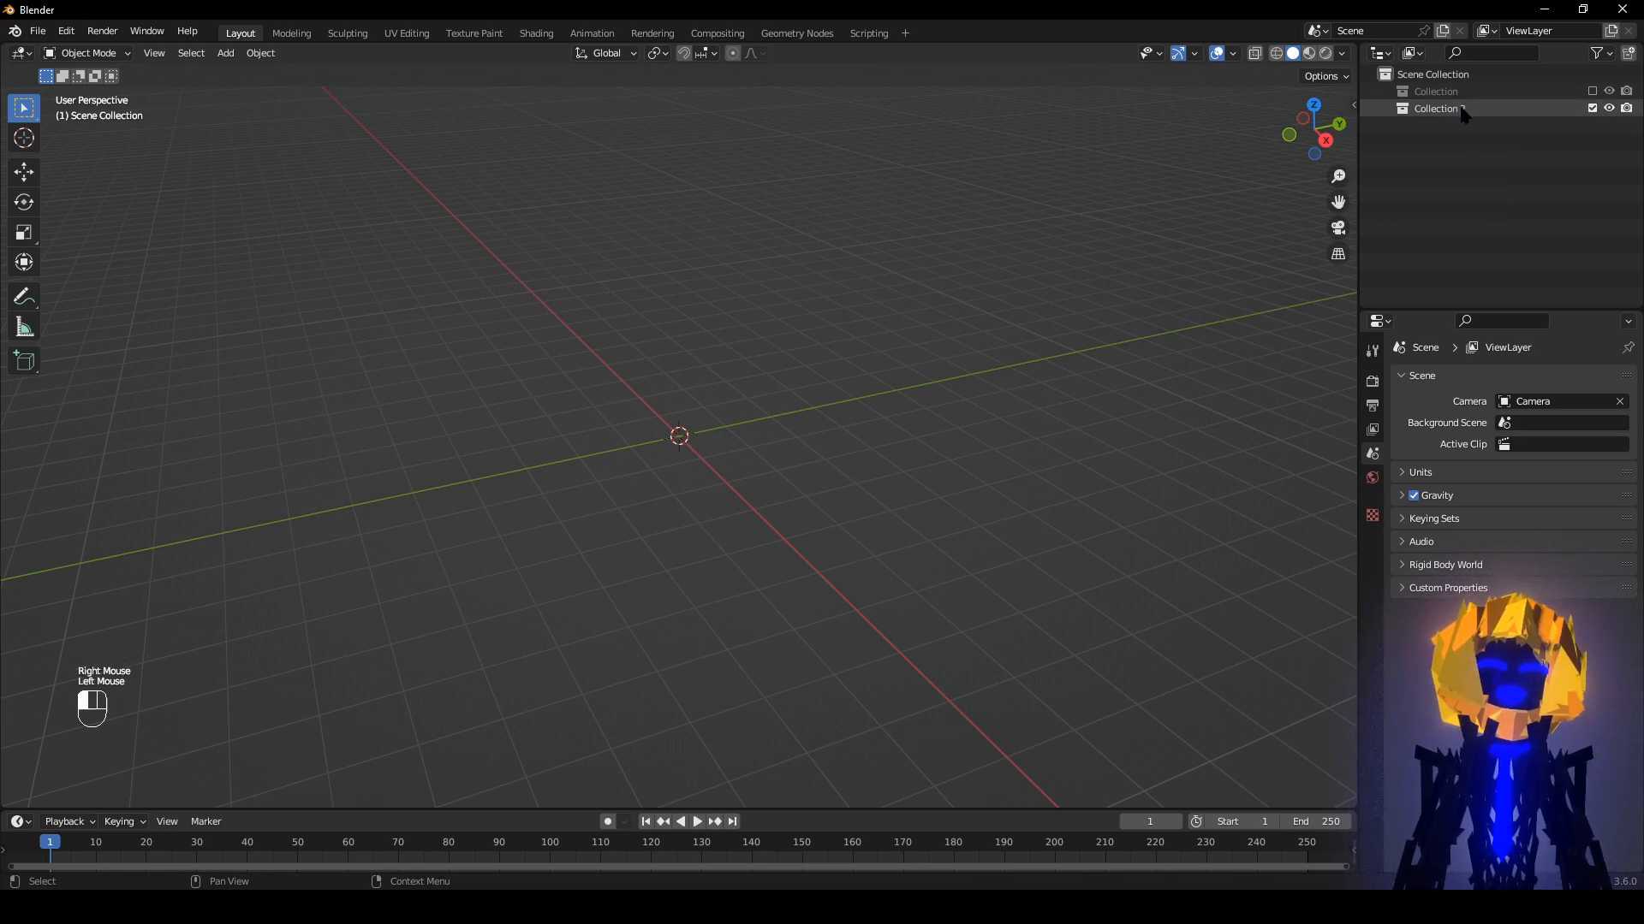
{"action": "double_click", "coordinate": [1437, 108]}
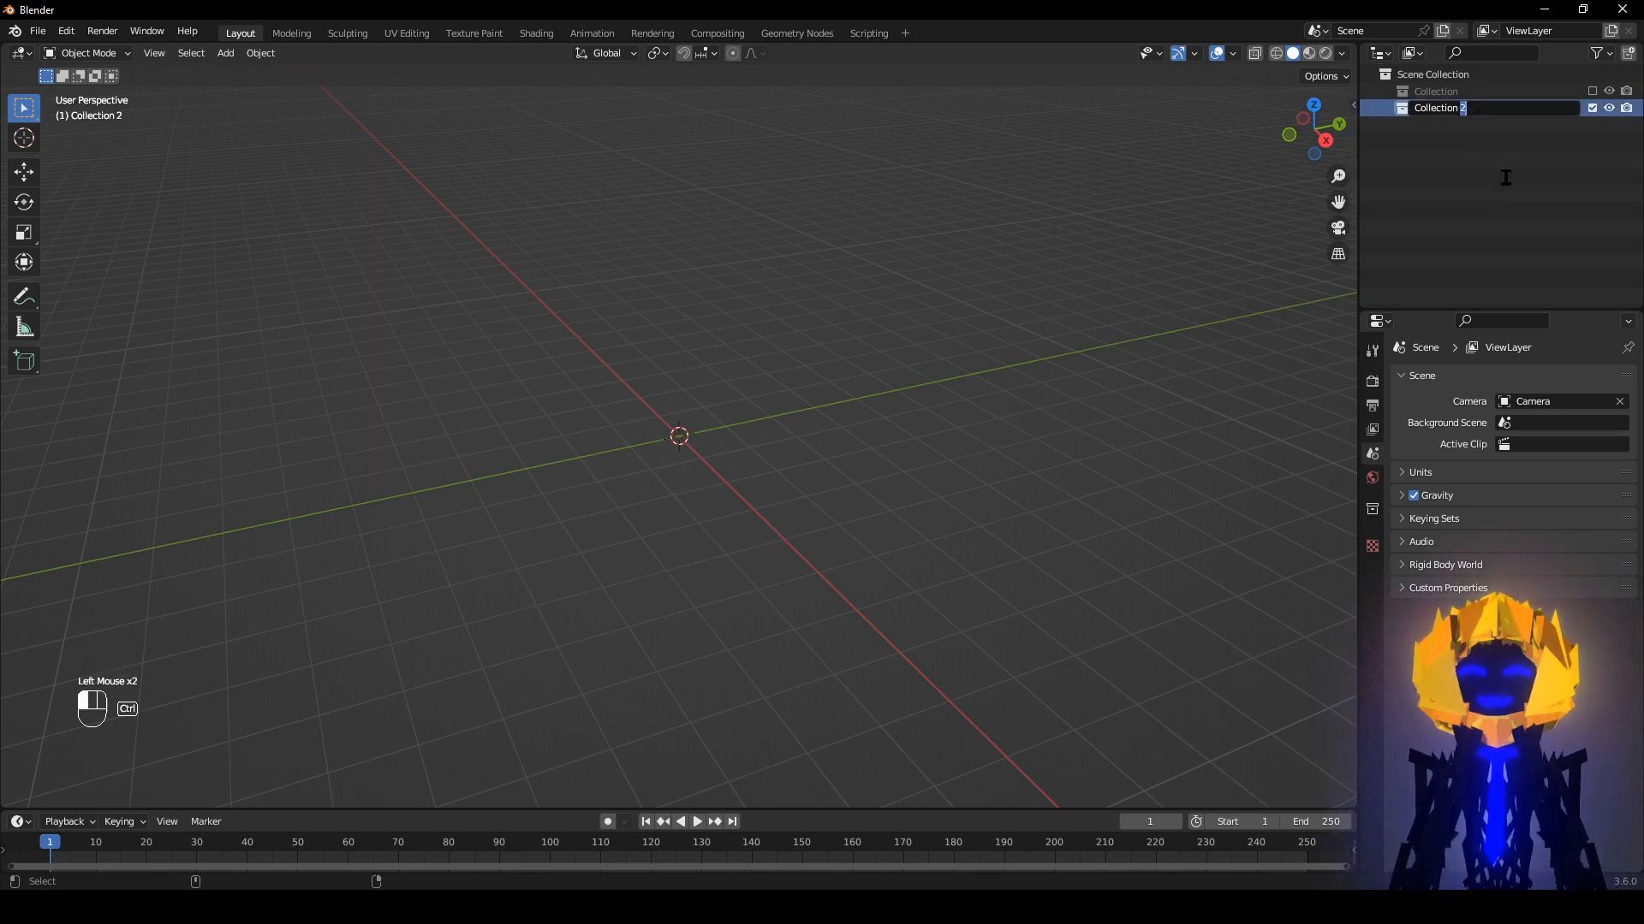
{"action": "type", "text": "Collection OC reference"}
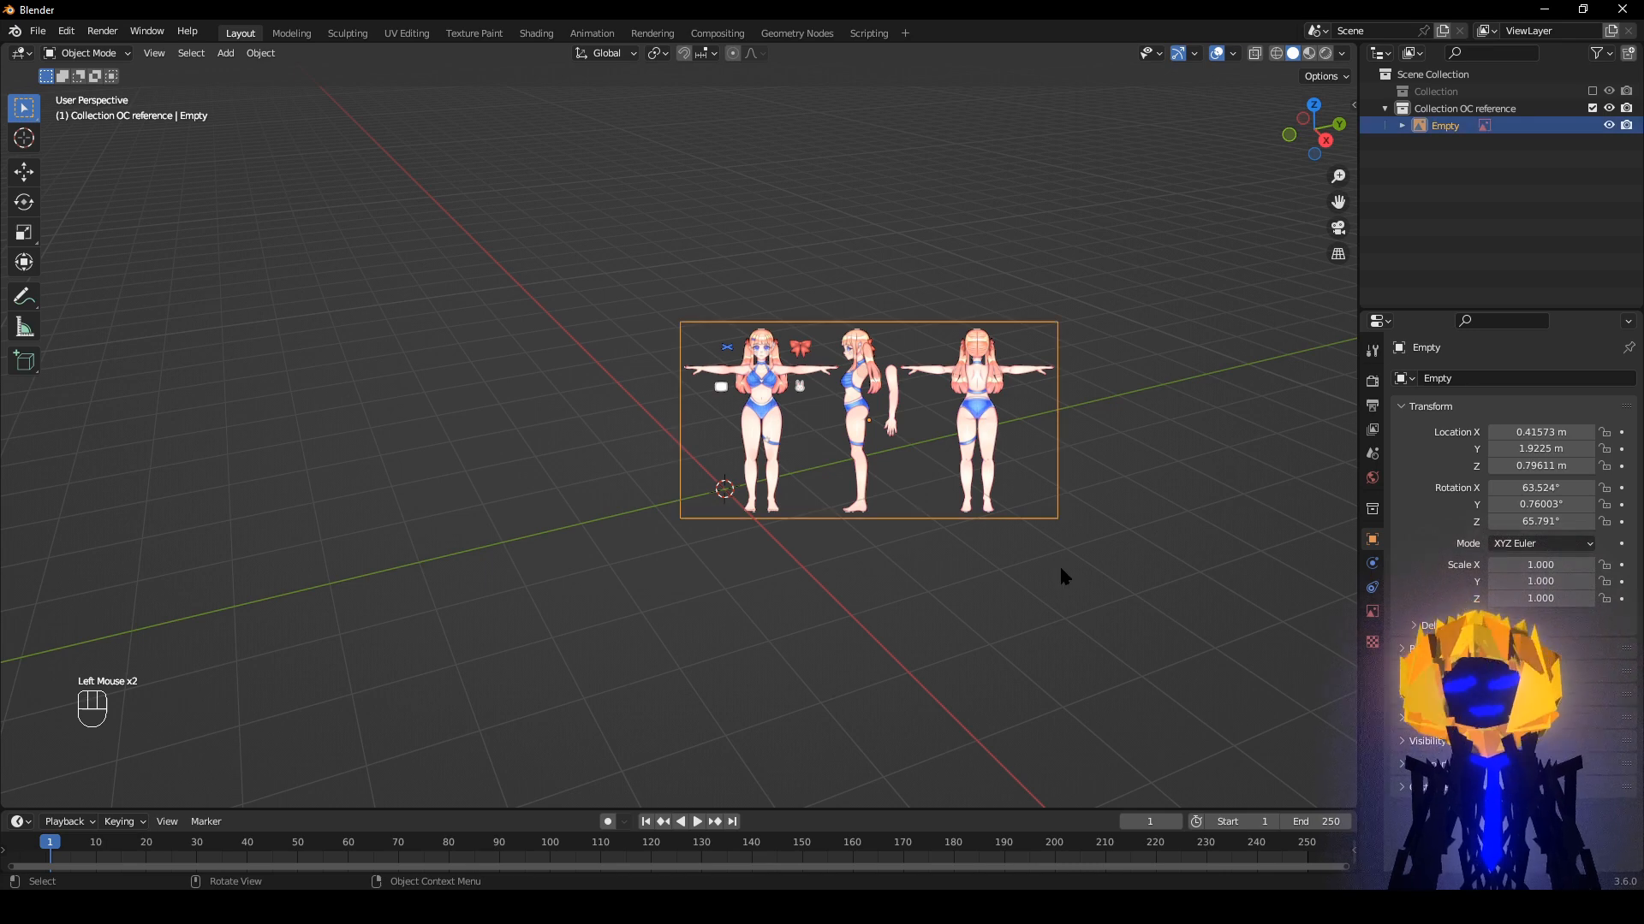
{"action": "key", "text": "alt"}
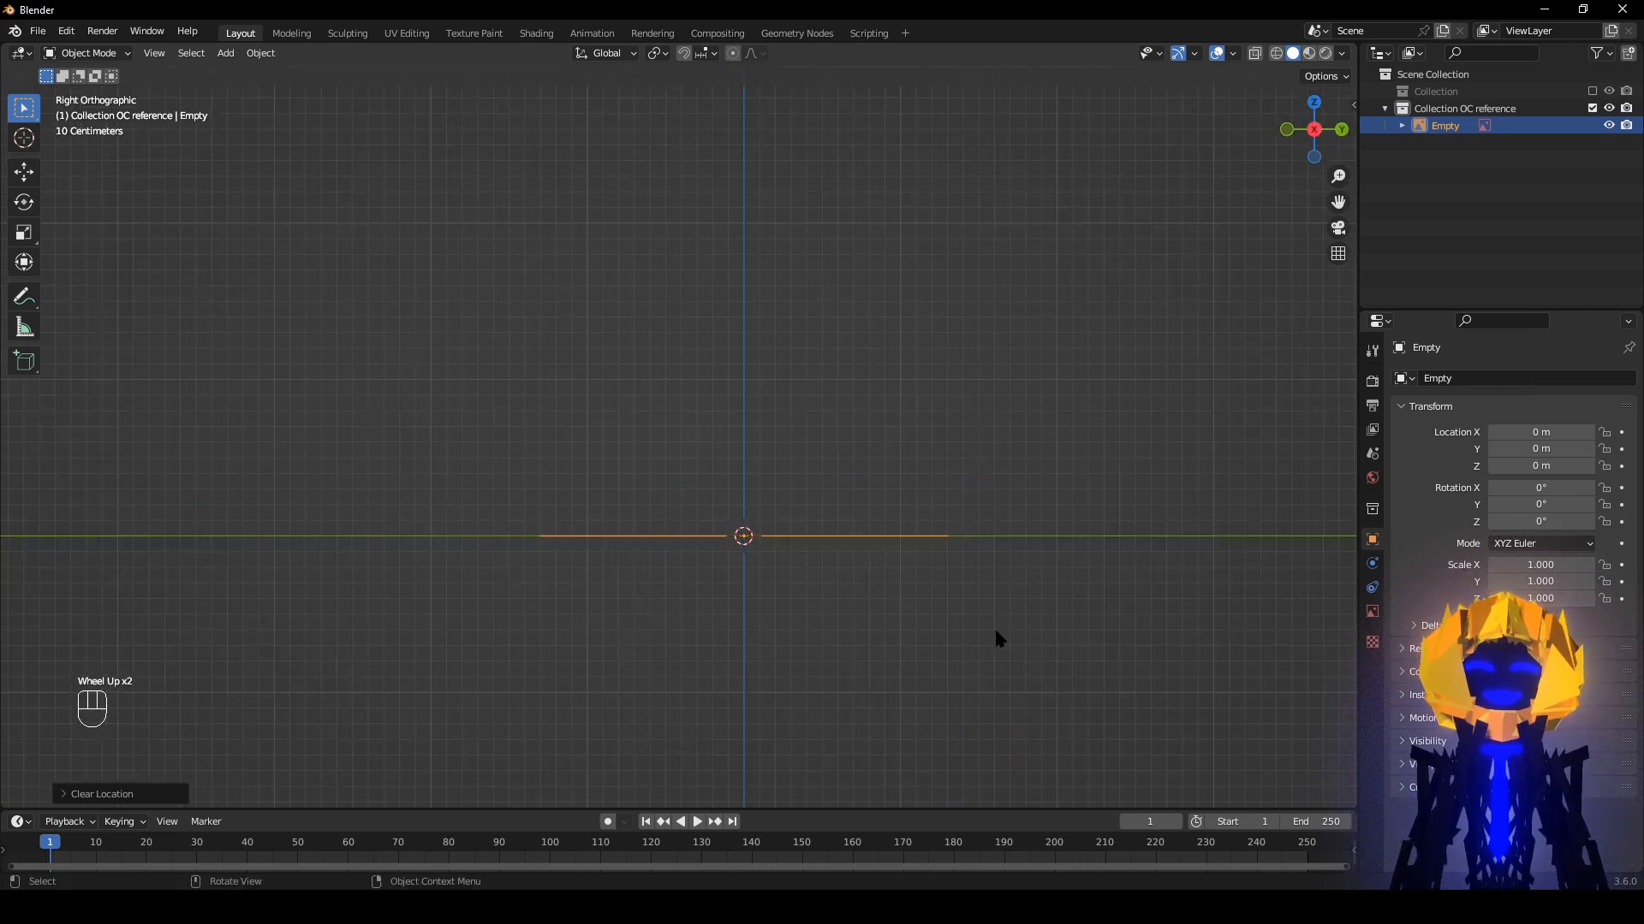
Rotate the reference image empty 90° about the X axis to stand it upright.
{"action": "key", "text": "r"}
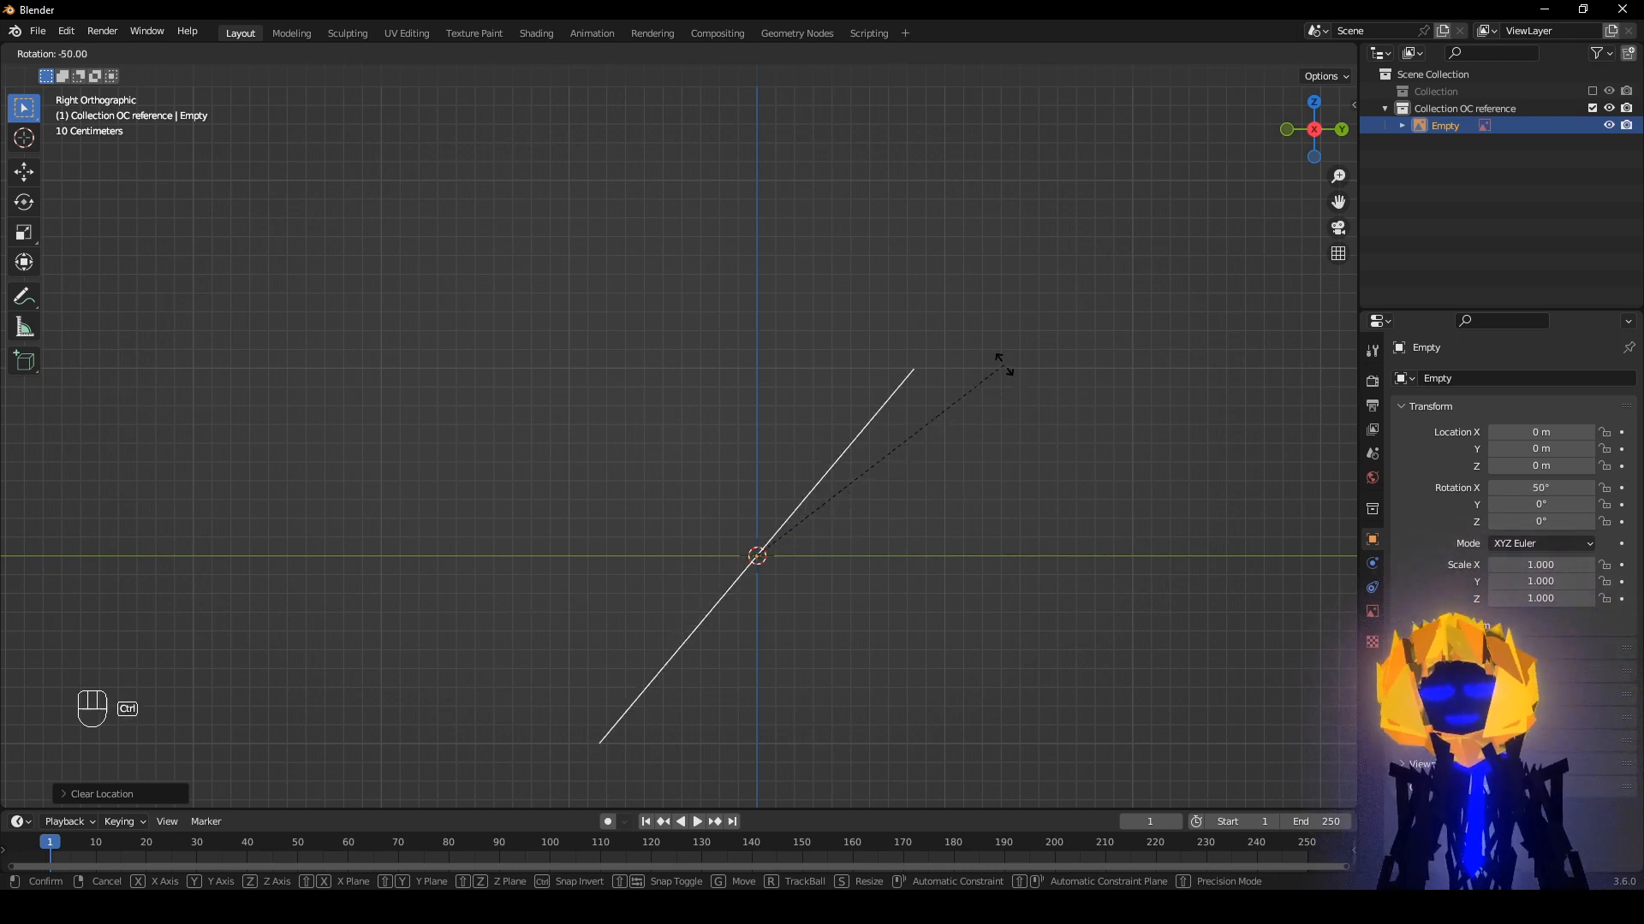
{"action": "mouse_move", "coordinate": [830, 213]}
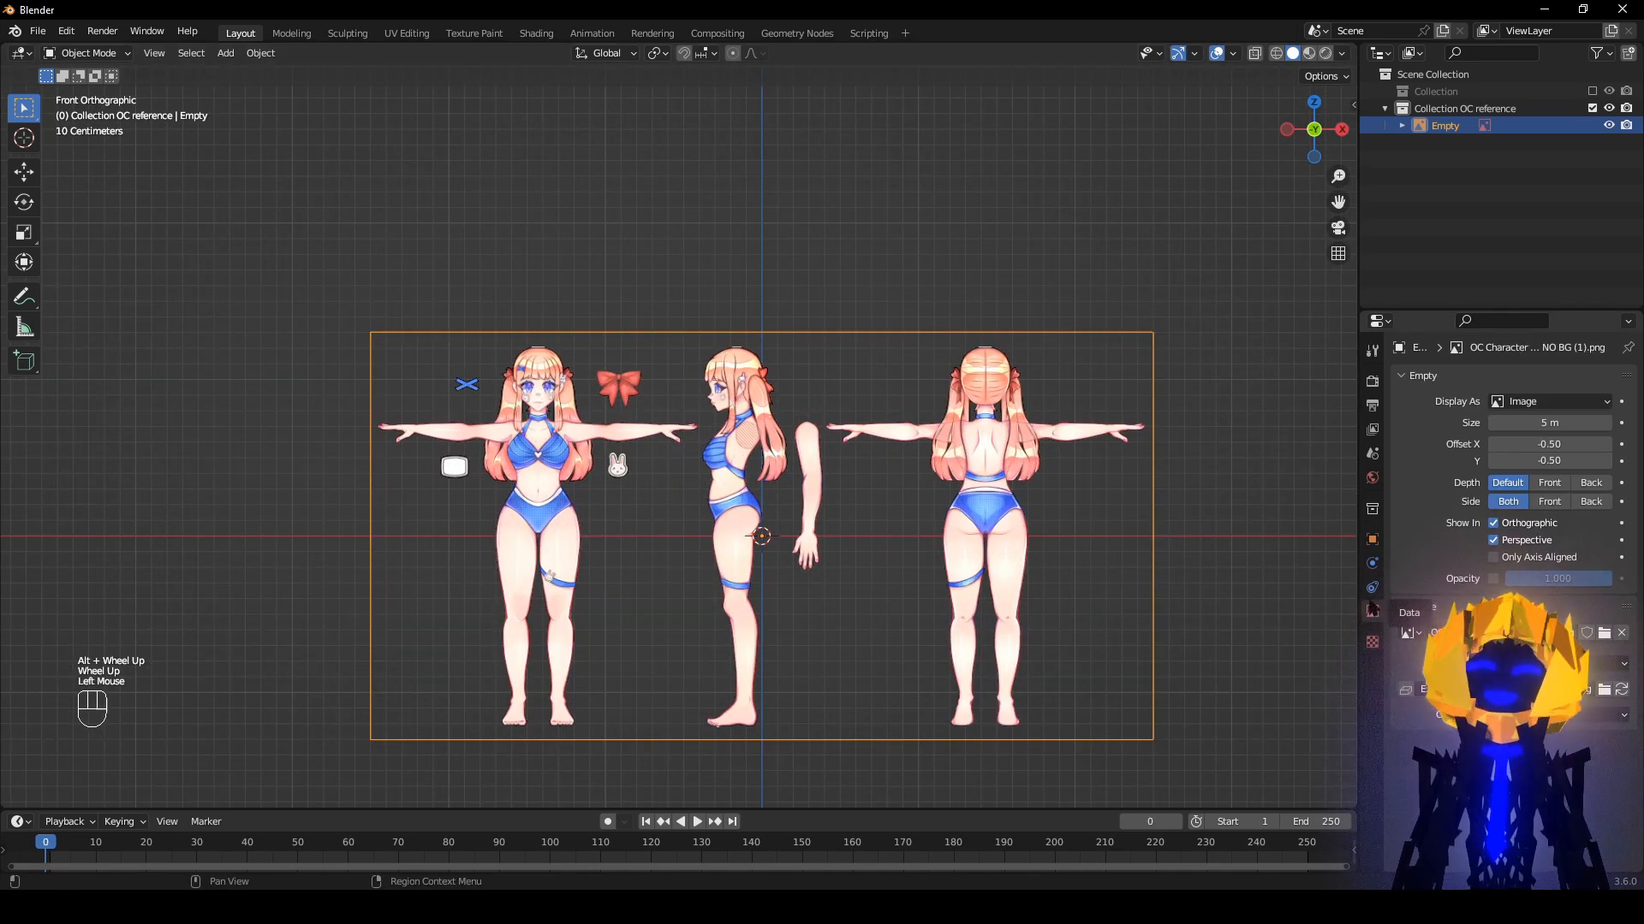
Move the reference image up along Z until the front figure's feet touch the ground line.
{"action": "scroll", "scroll_direction": "up", "scroll_amount": 3}
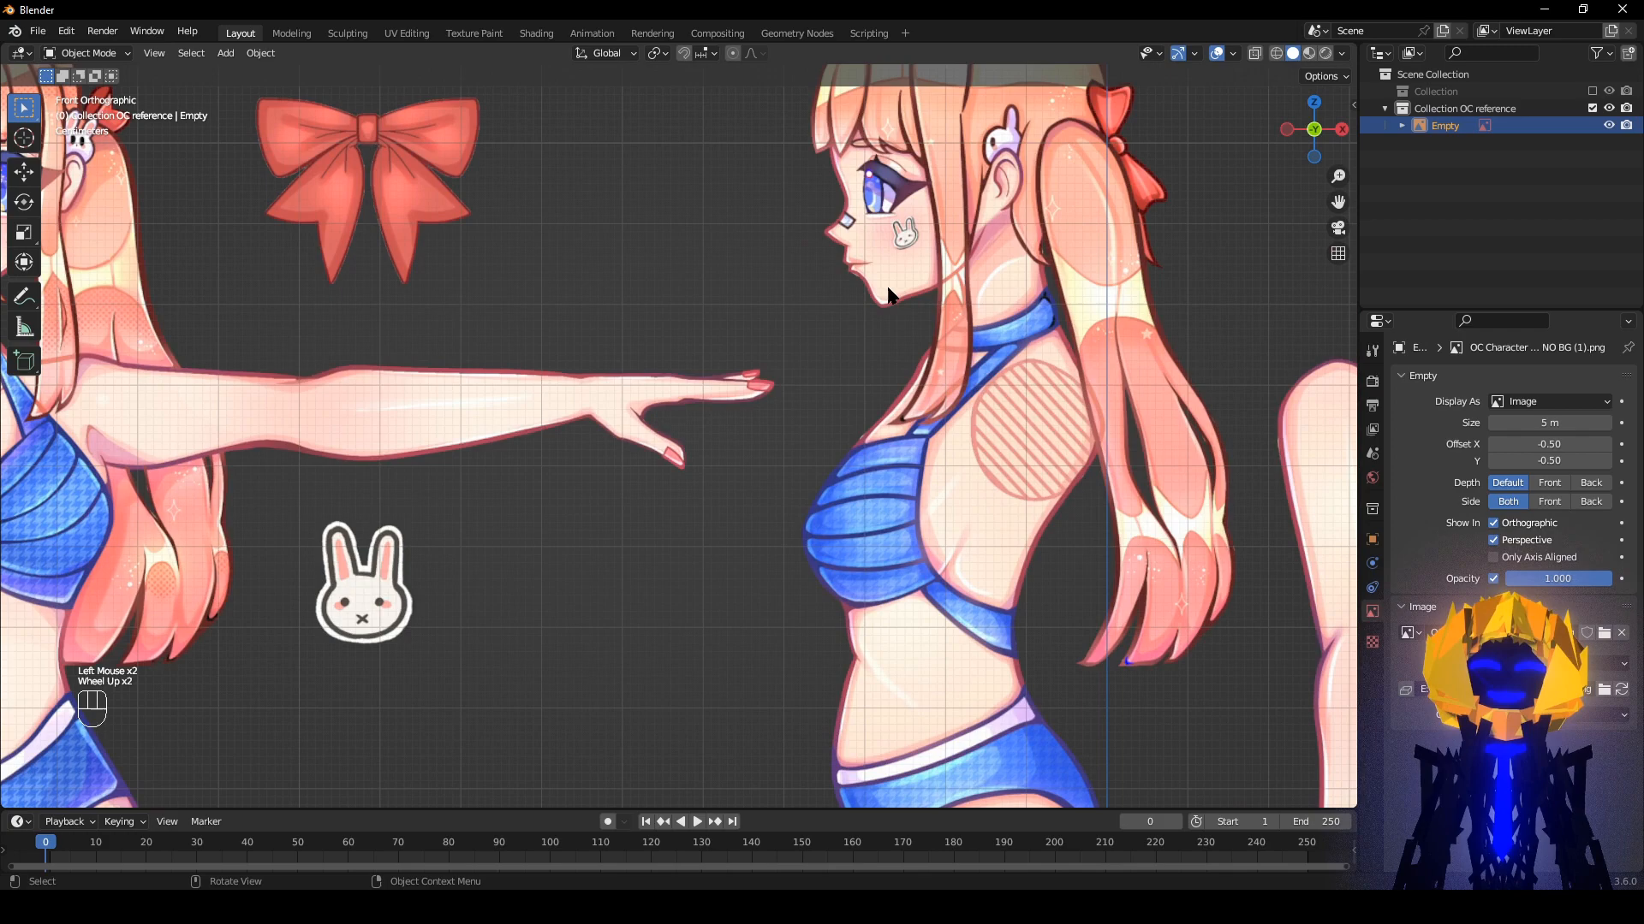
{"action": "scroll", "scroll_direction": "down", "scroll_amount": 3}
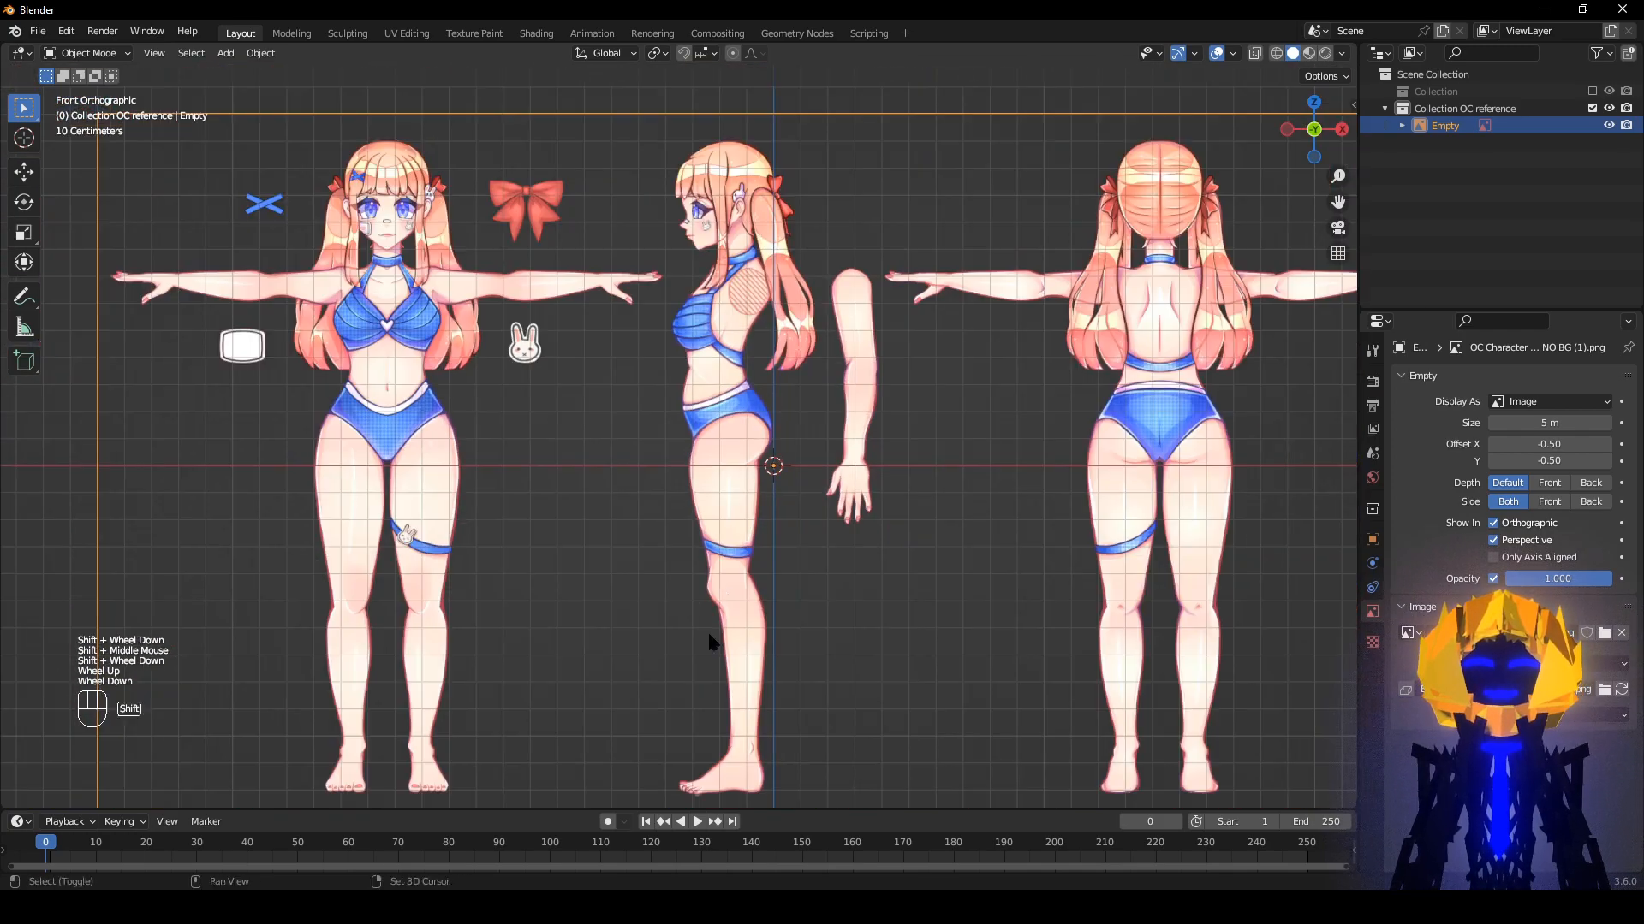
{"action": "key", "text": "g"}
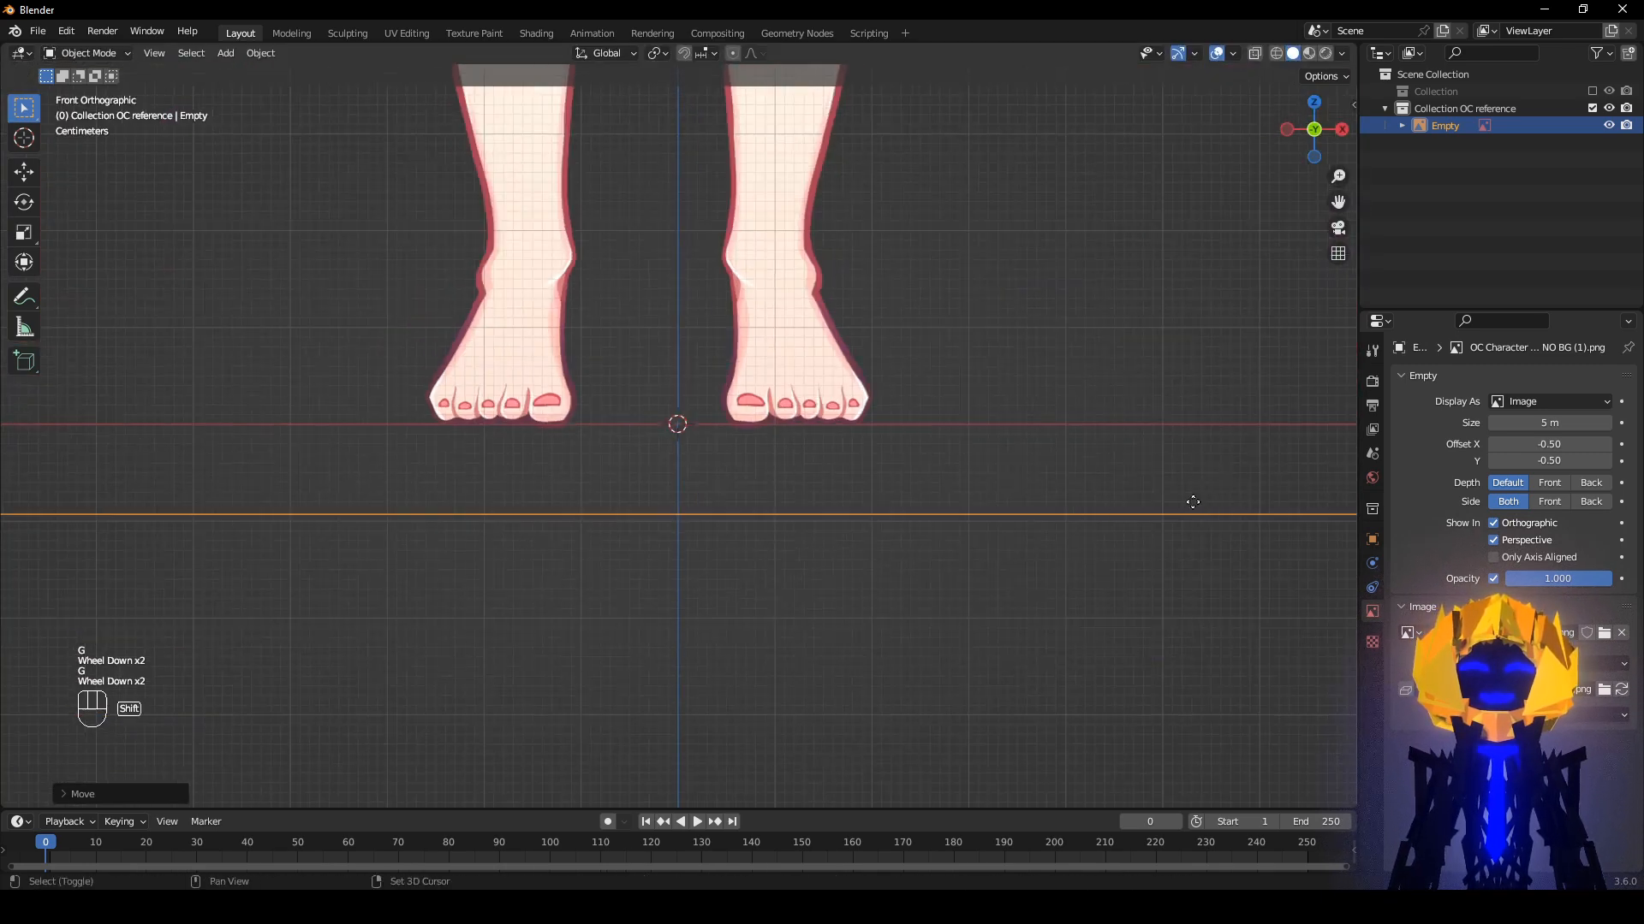
{"action": "scroll", "scroll_direction": "up", "scroll_amount": 3}
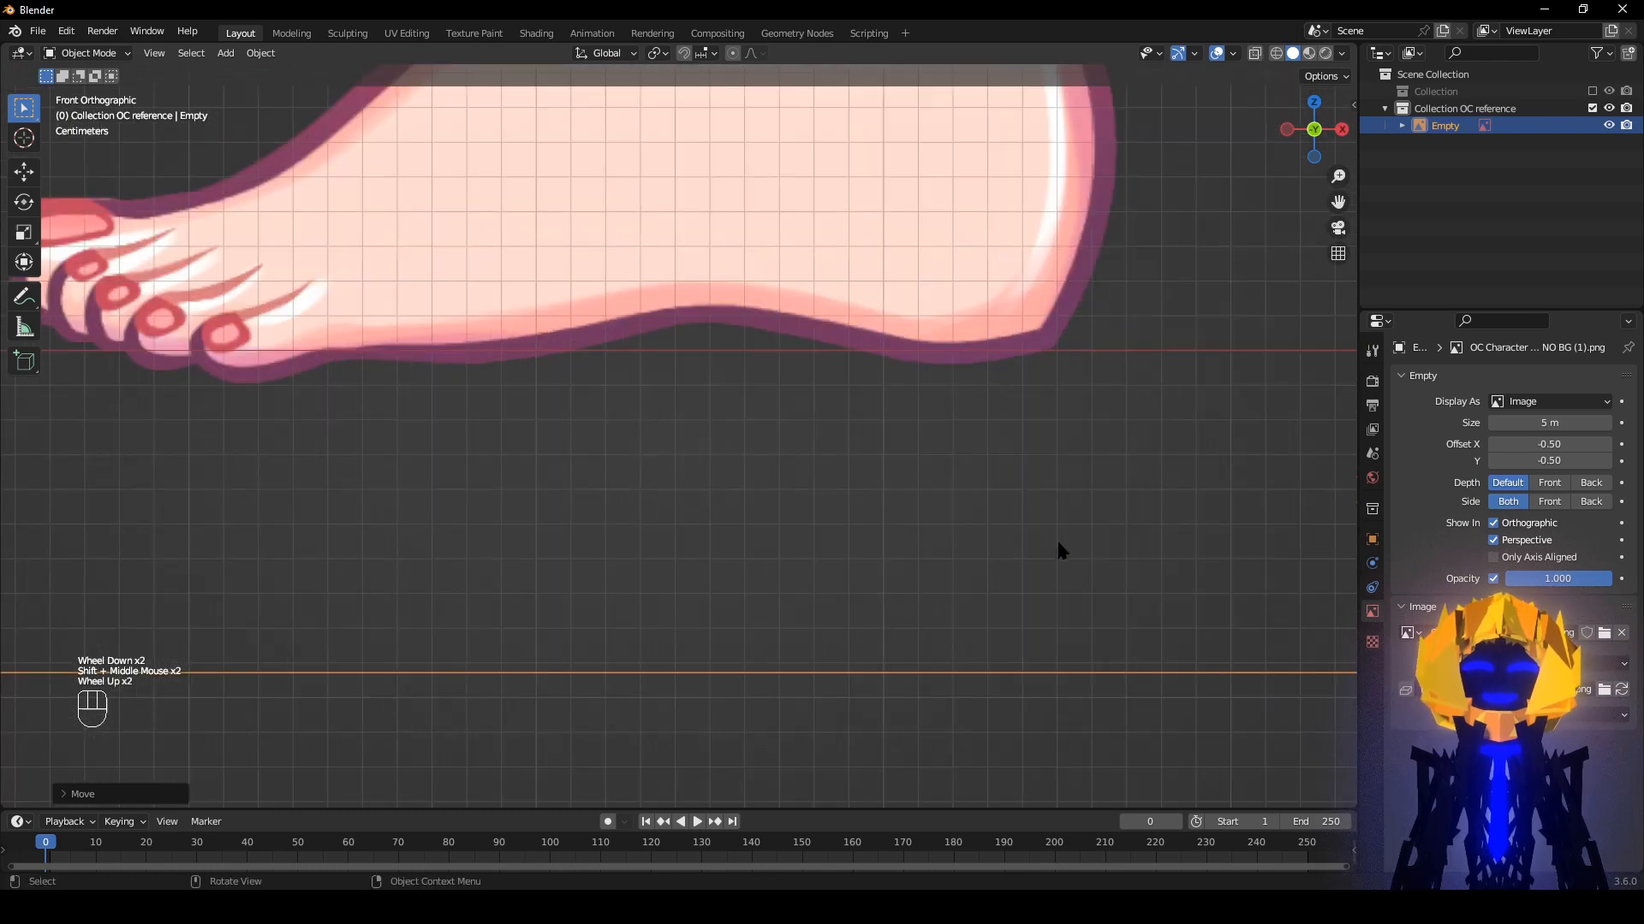
{"action": "key", "text": "g"}
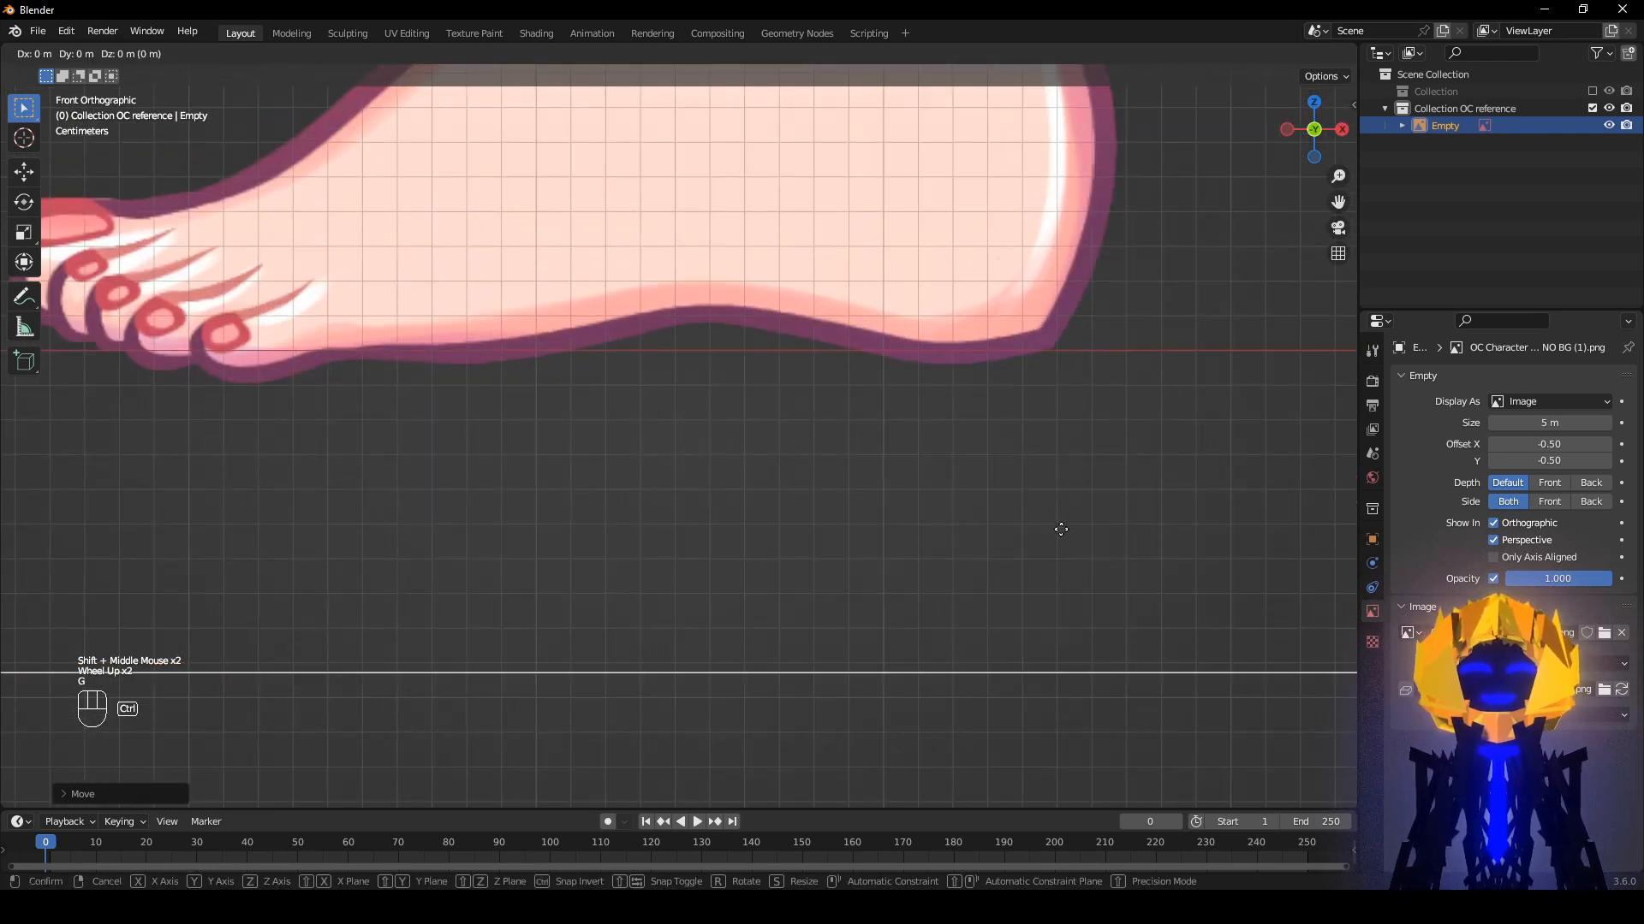
{"action": "mouse_move", "coordinate": [1064, 514]}
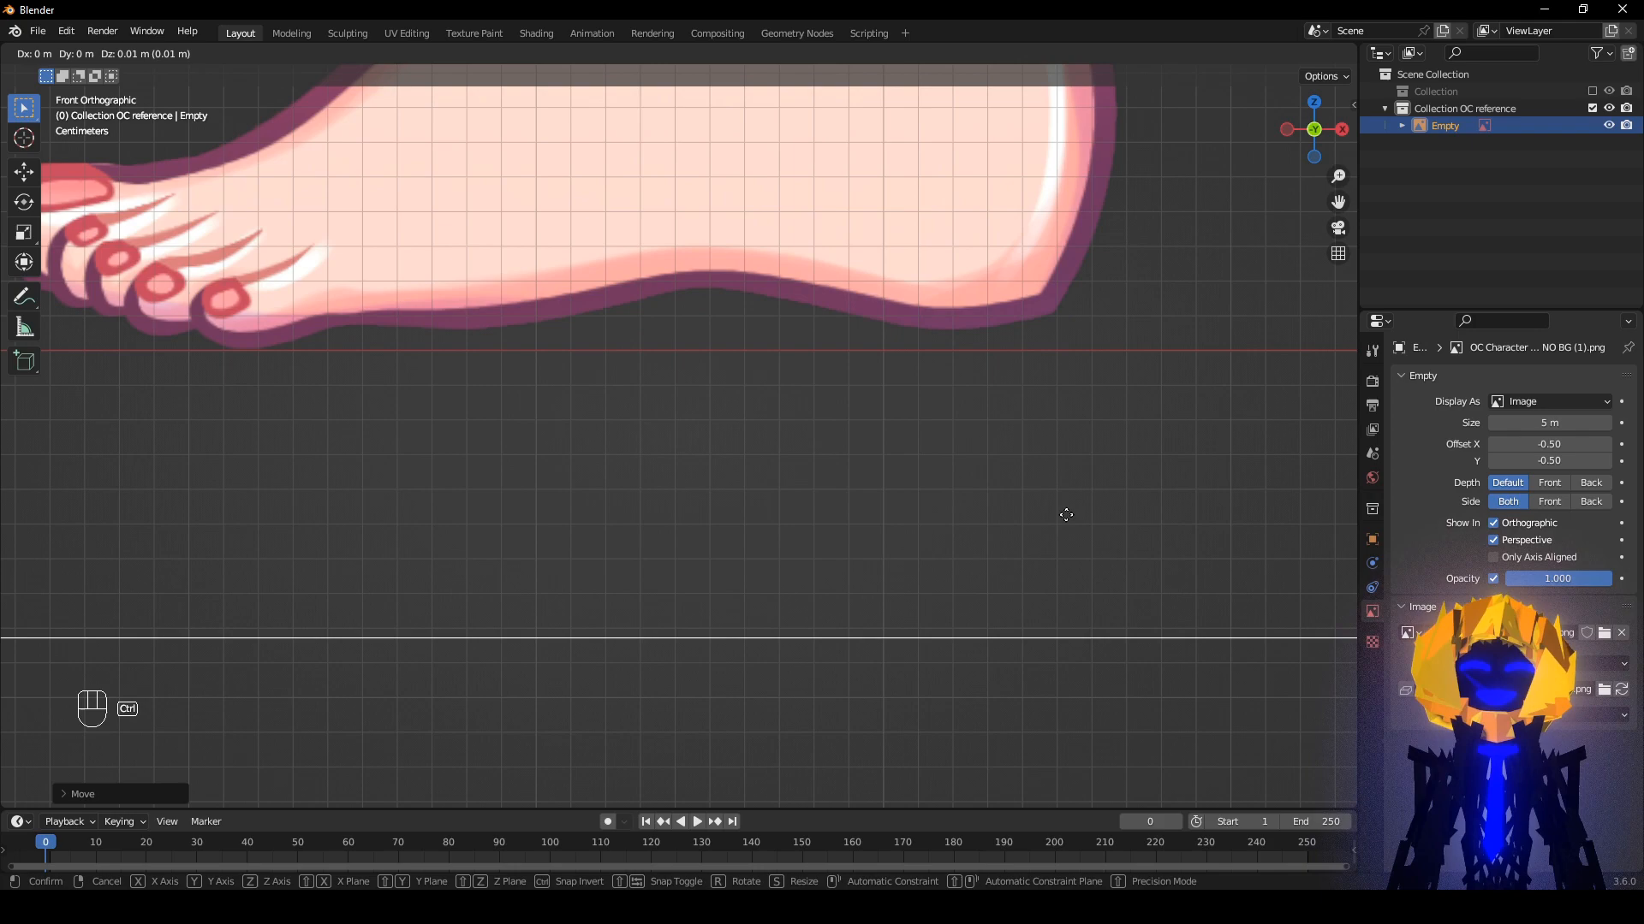
{"action": "scroll", "scroll_direction": "down", "scroll_amount": 3}
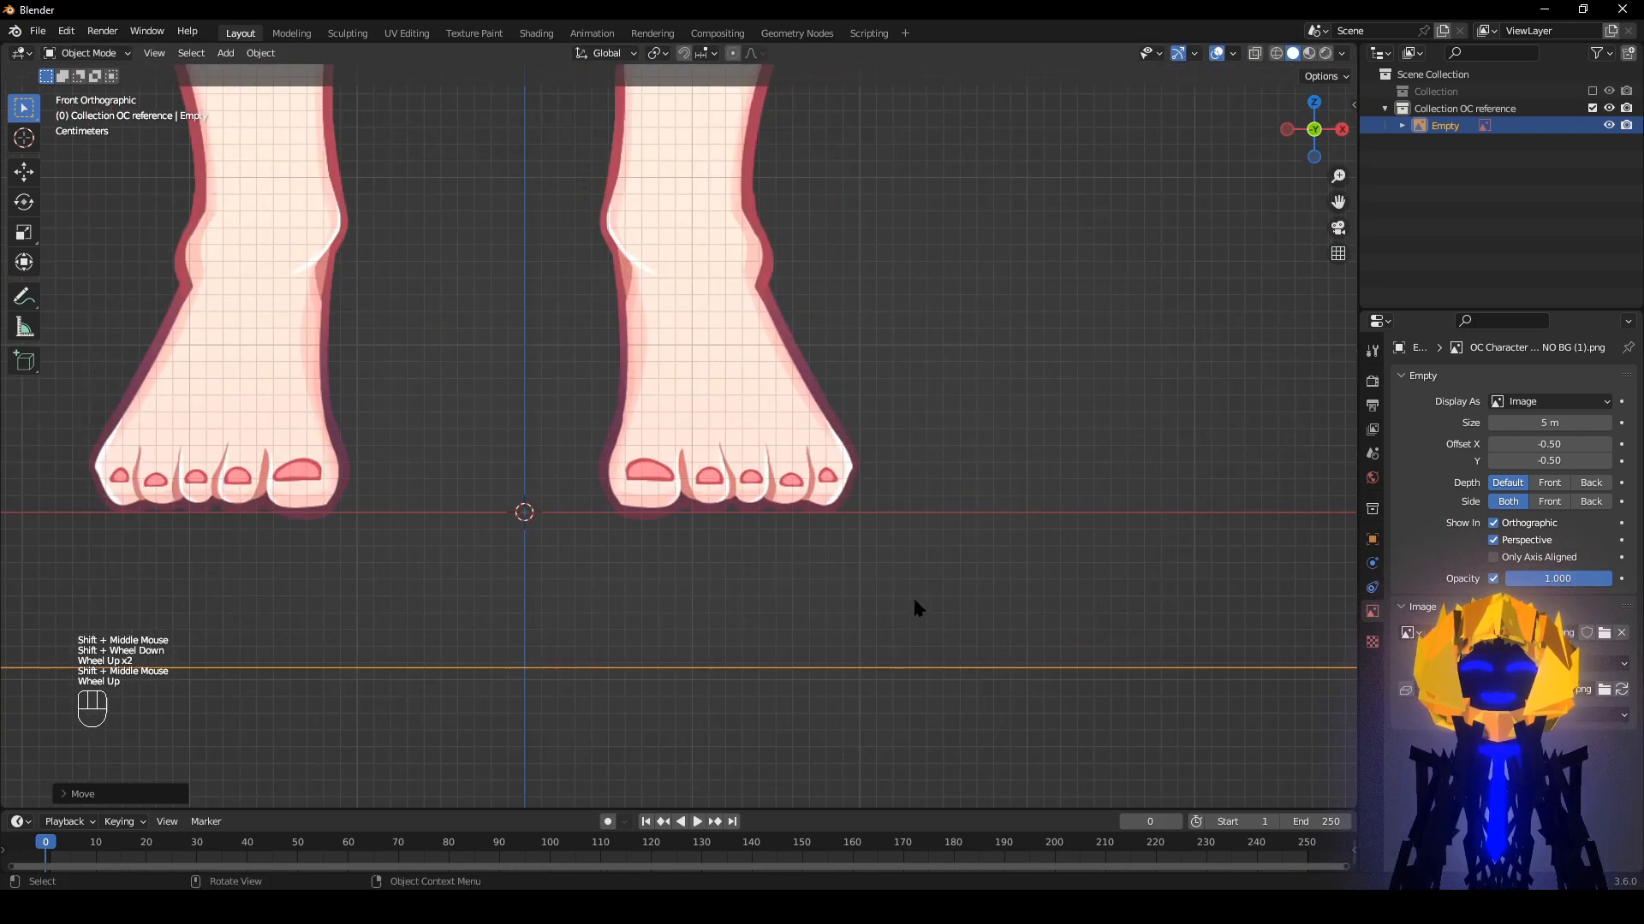
Shift the reference image along X to centre the front figure.
{"action": "scroll", "scroll_direction": "up", "scroll_amount": 3}
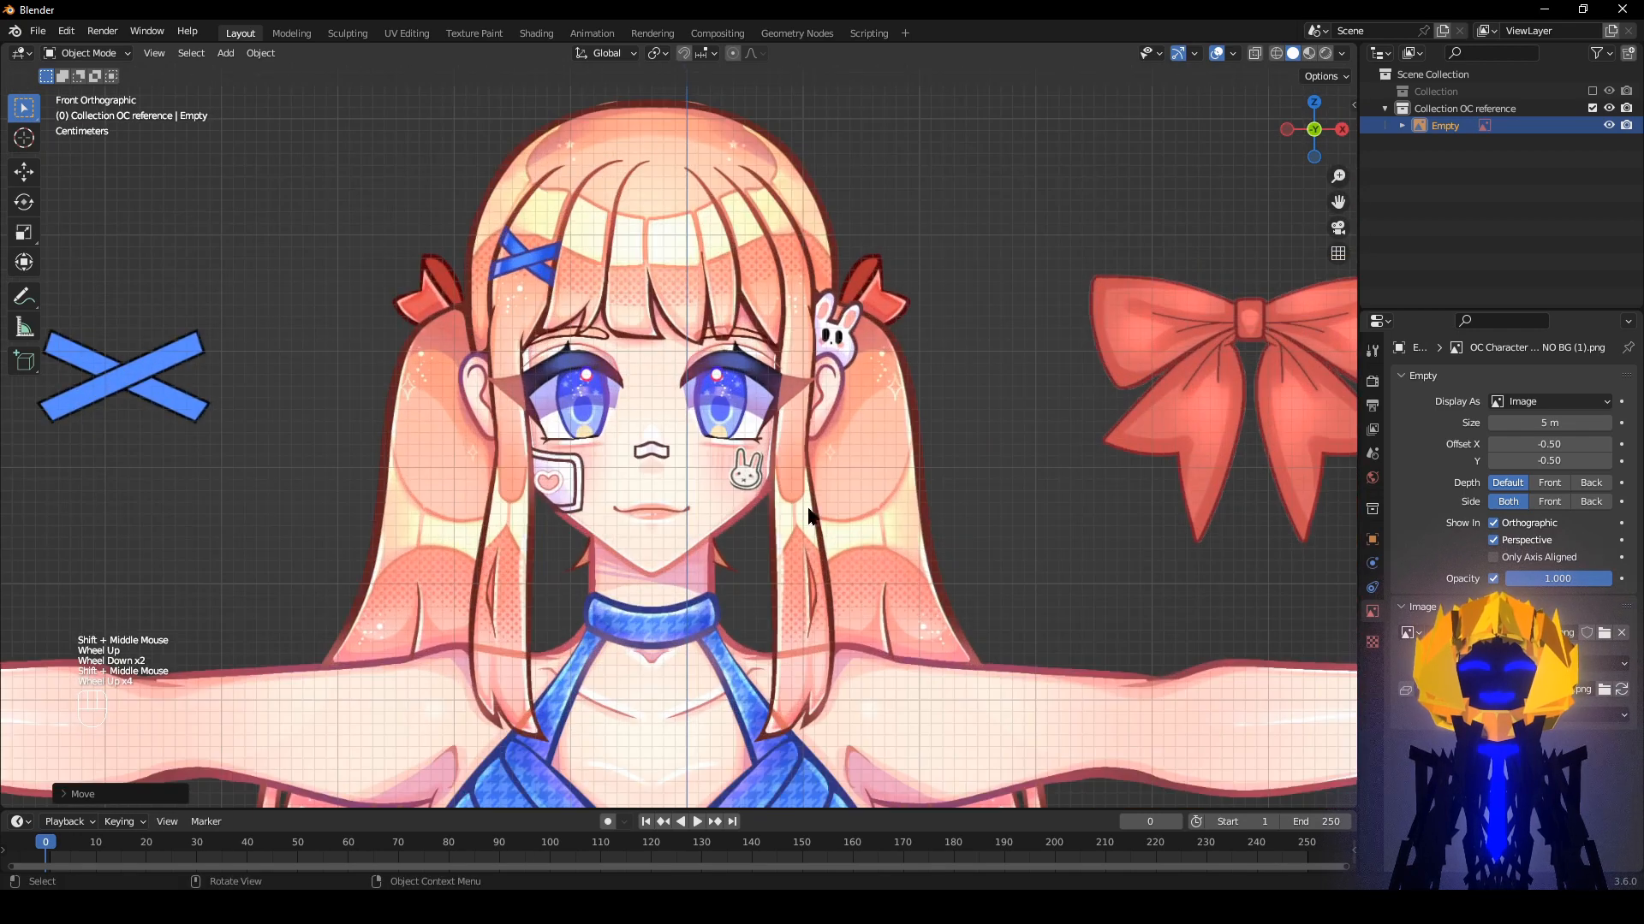
{"action": "scroll", "scroll_direction": "up", "scroll_amount": 3}
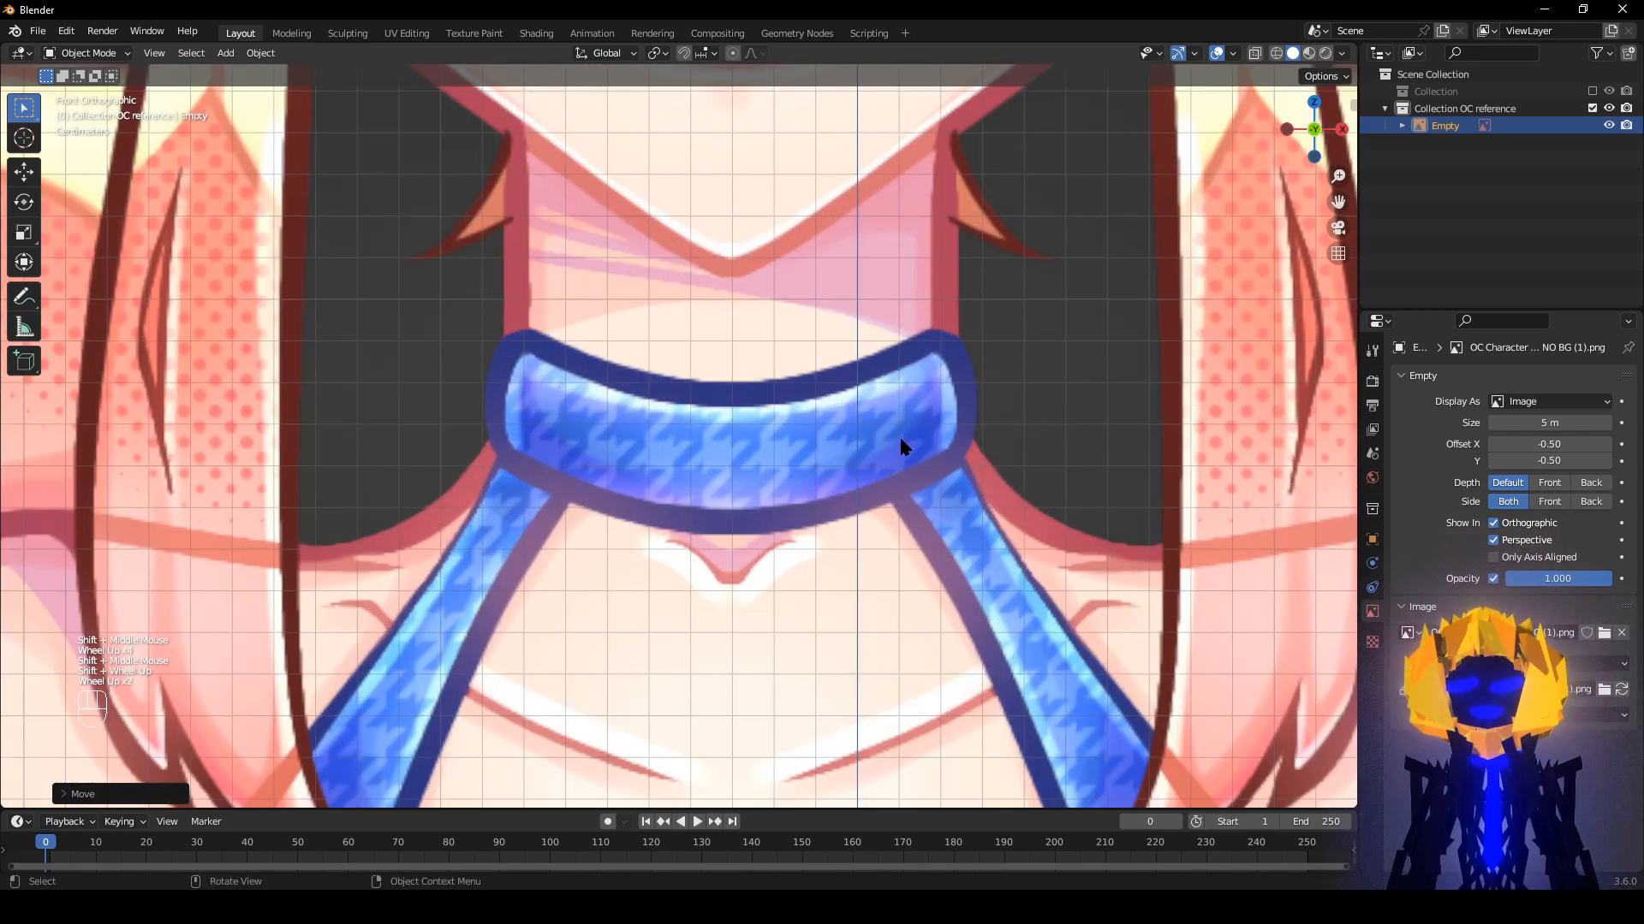
{"action": "key", "text": "g"}
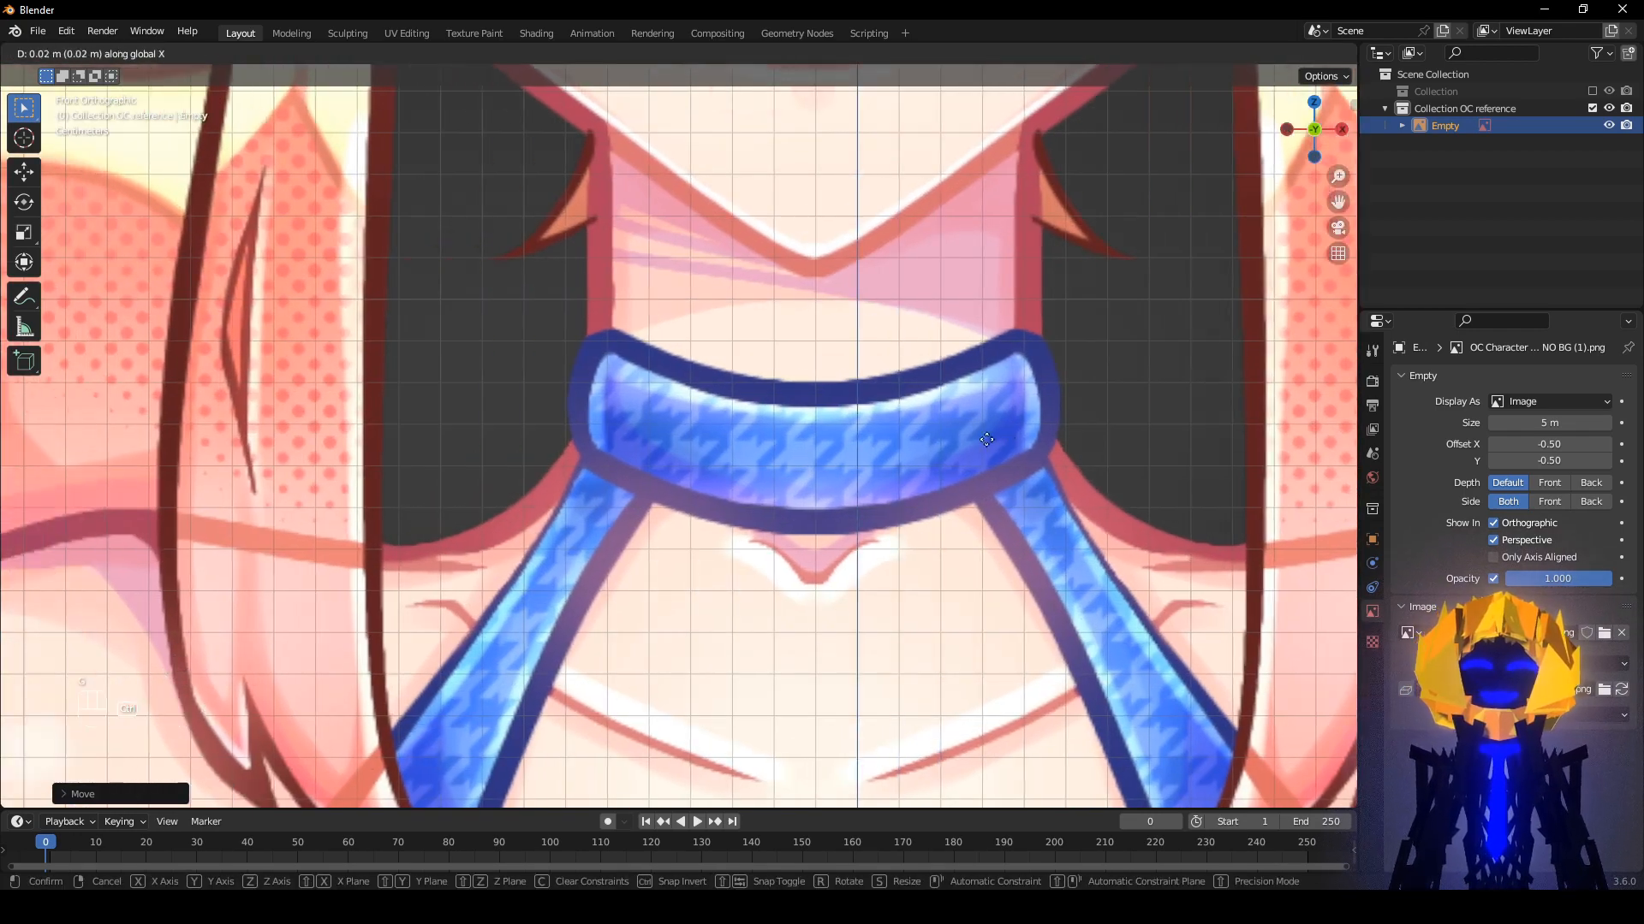
{"action": "scroll", "scroll_direction": "down", "scroll_amount": 3}
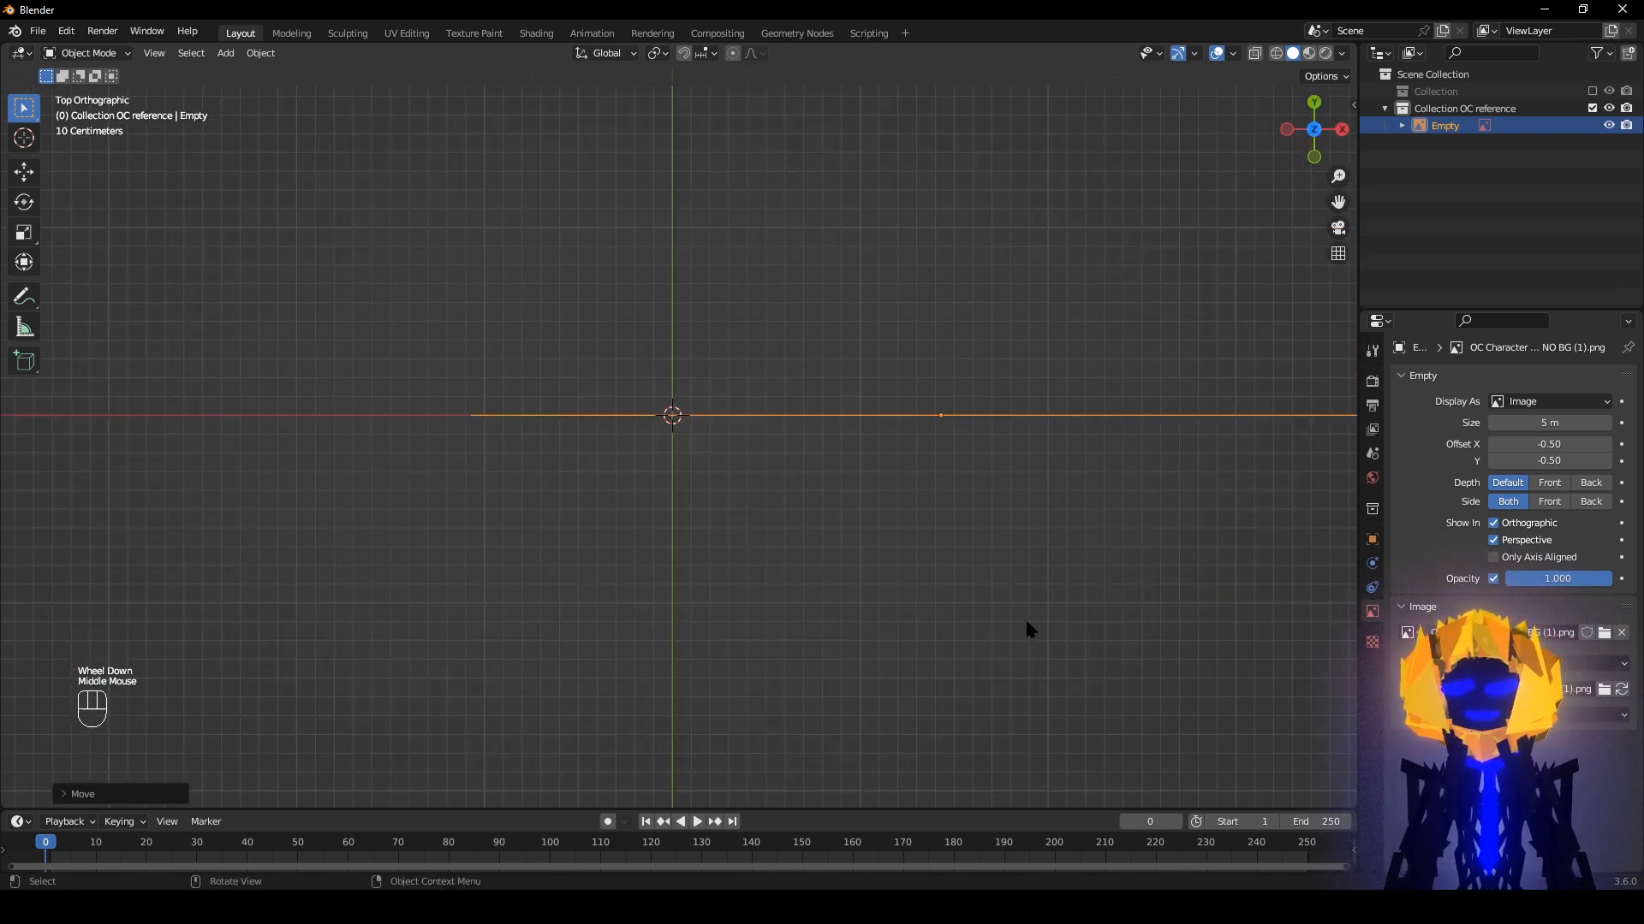
Duplicate the reference image, rotate it 90° about Z, and centre the side profile along Y.
{"action": "key", "text": "shift+d"}
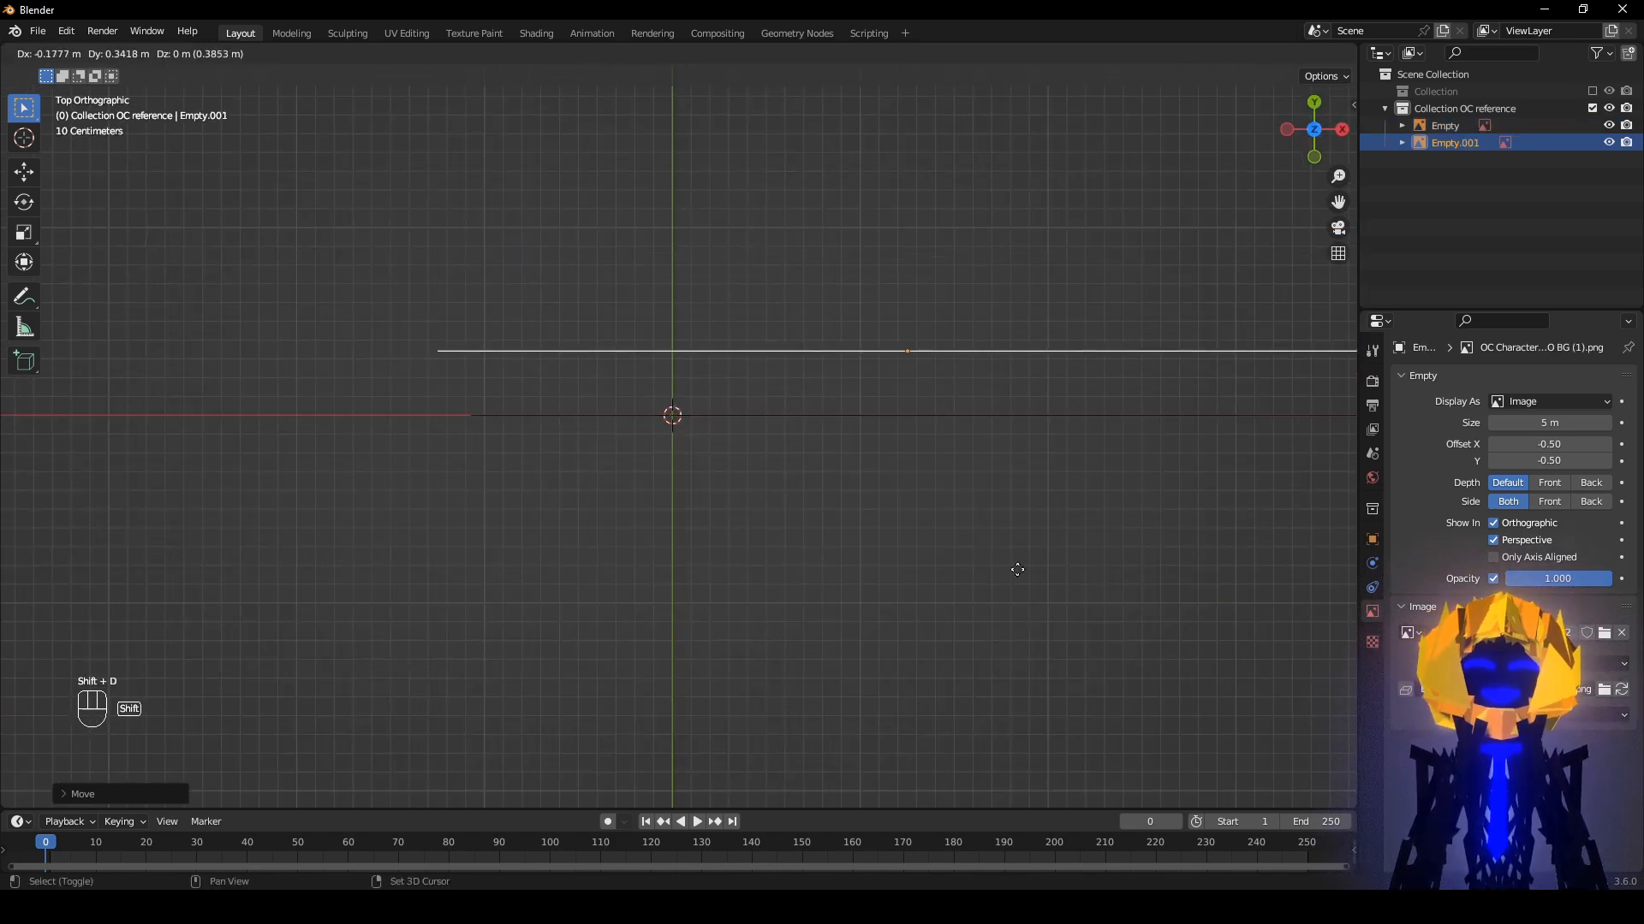
{"action": "key", "text": "r"}
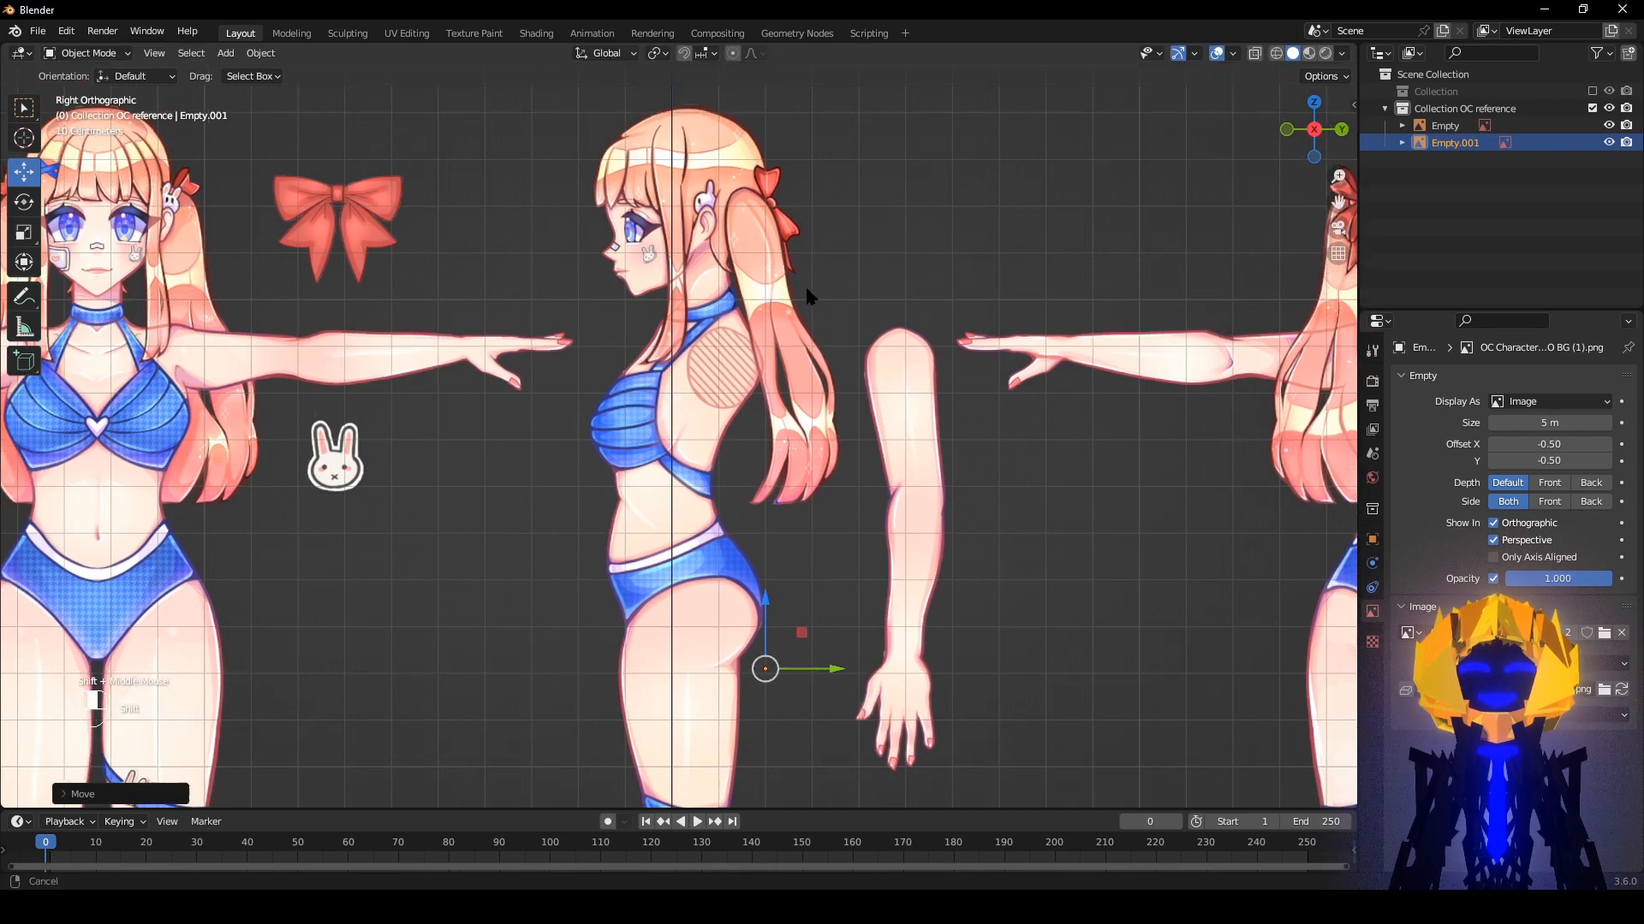
{"action": "scroll", "scroll_direction": "up", "scroll_amount": 3}
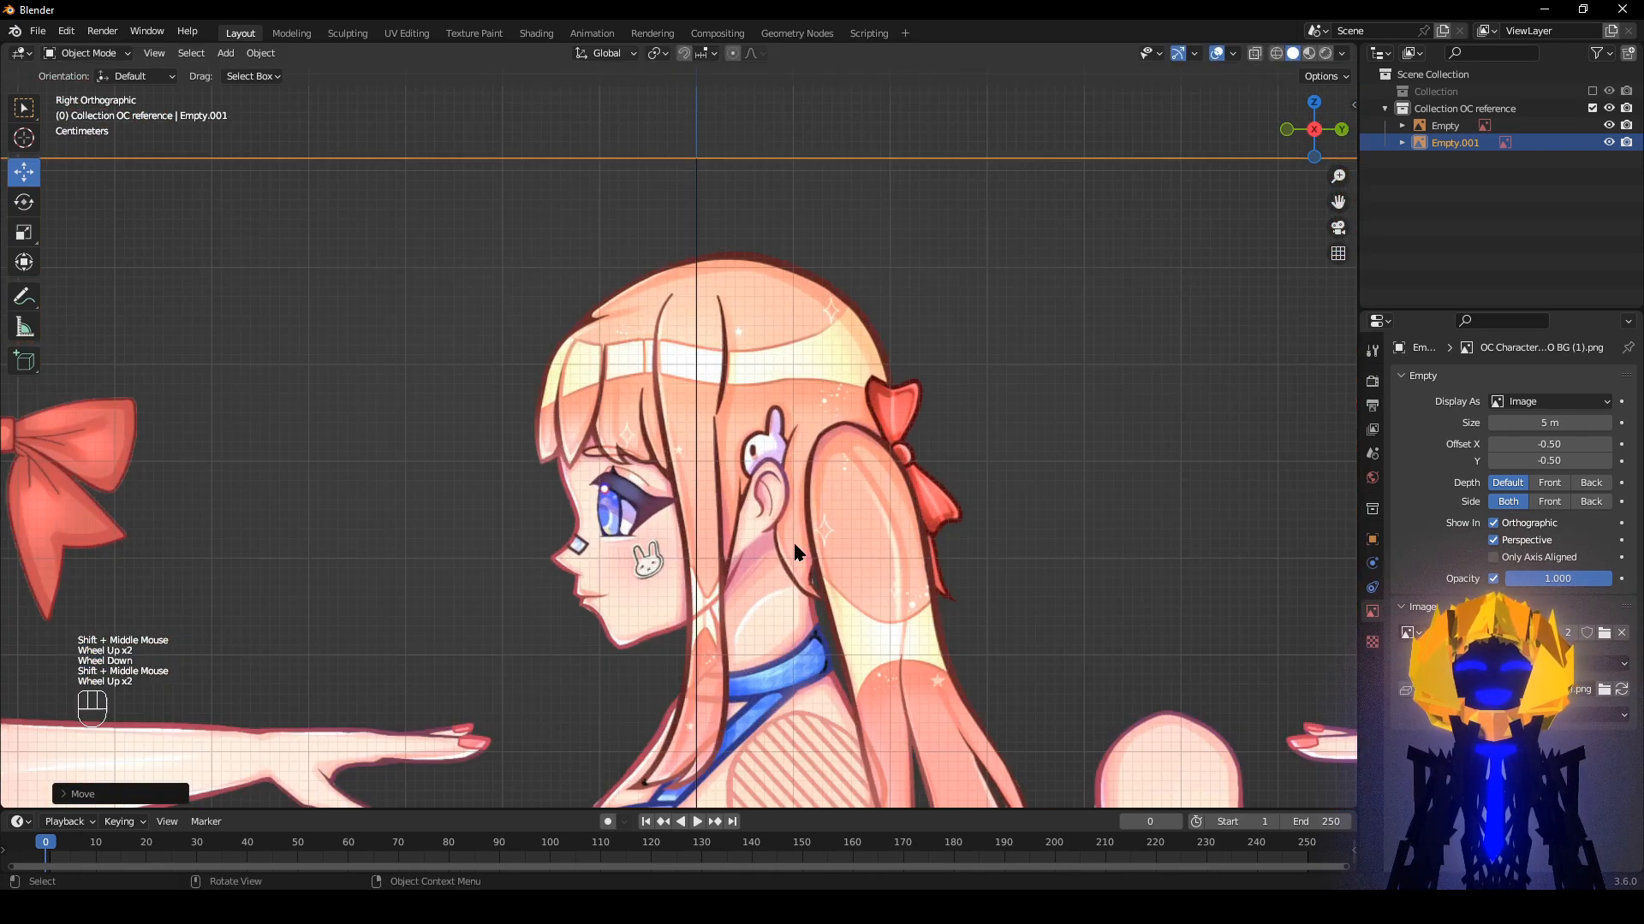
{"action": "key", "text": "g"}
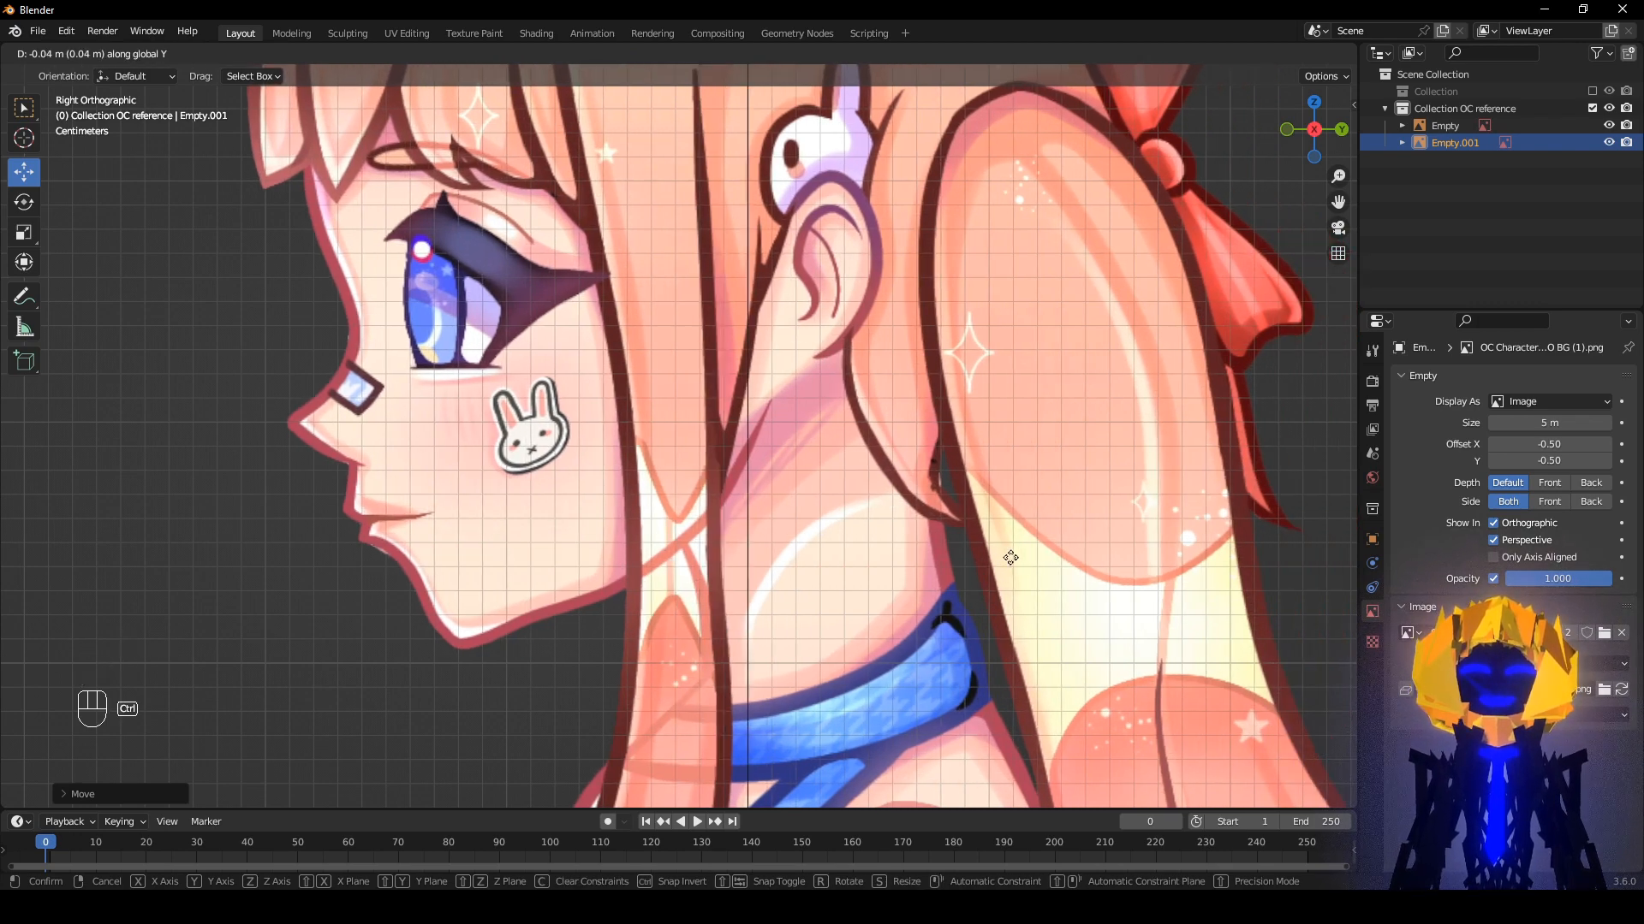
{"action": "mouse_move", "coordinate": [959, 552]}
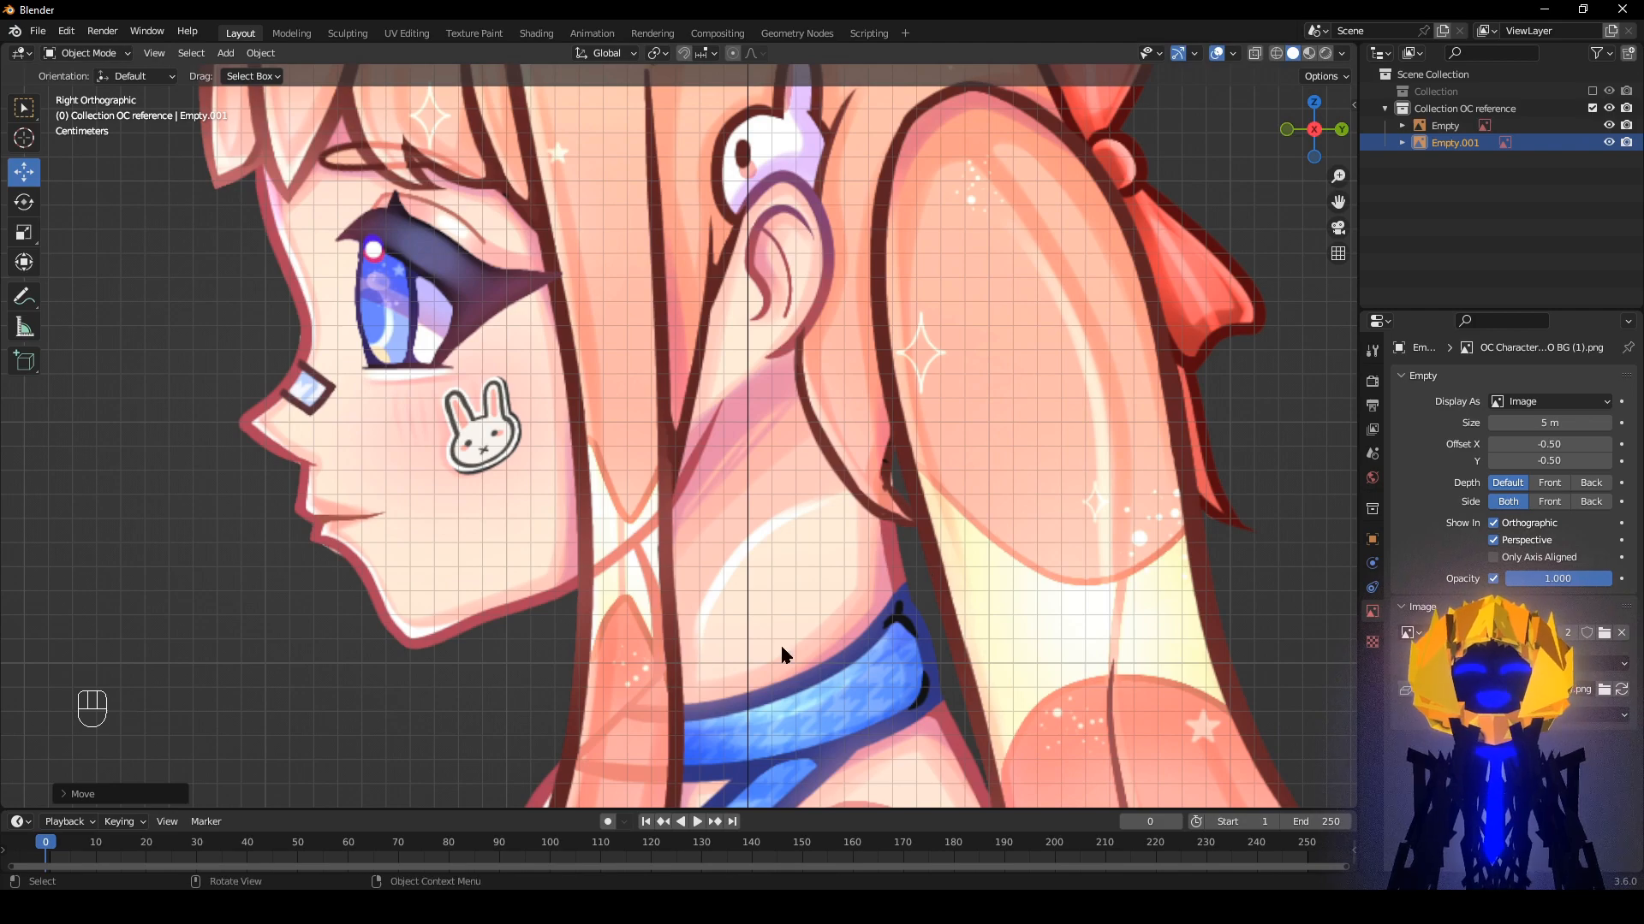
{"action": "scroll", "scroll_direction": "down", "scroll_amount": 3}
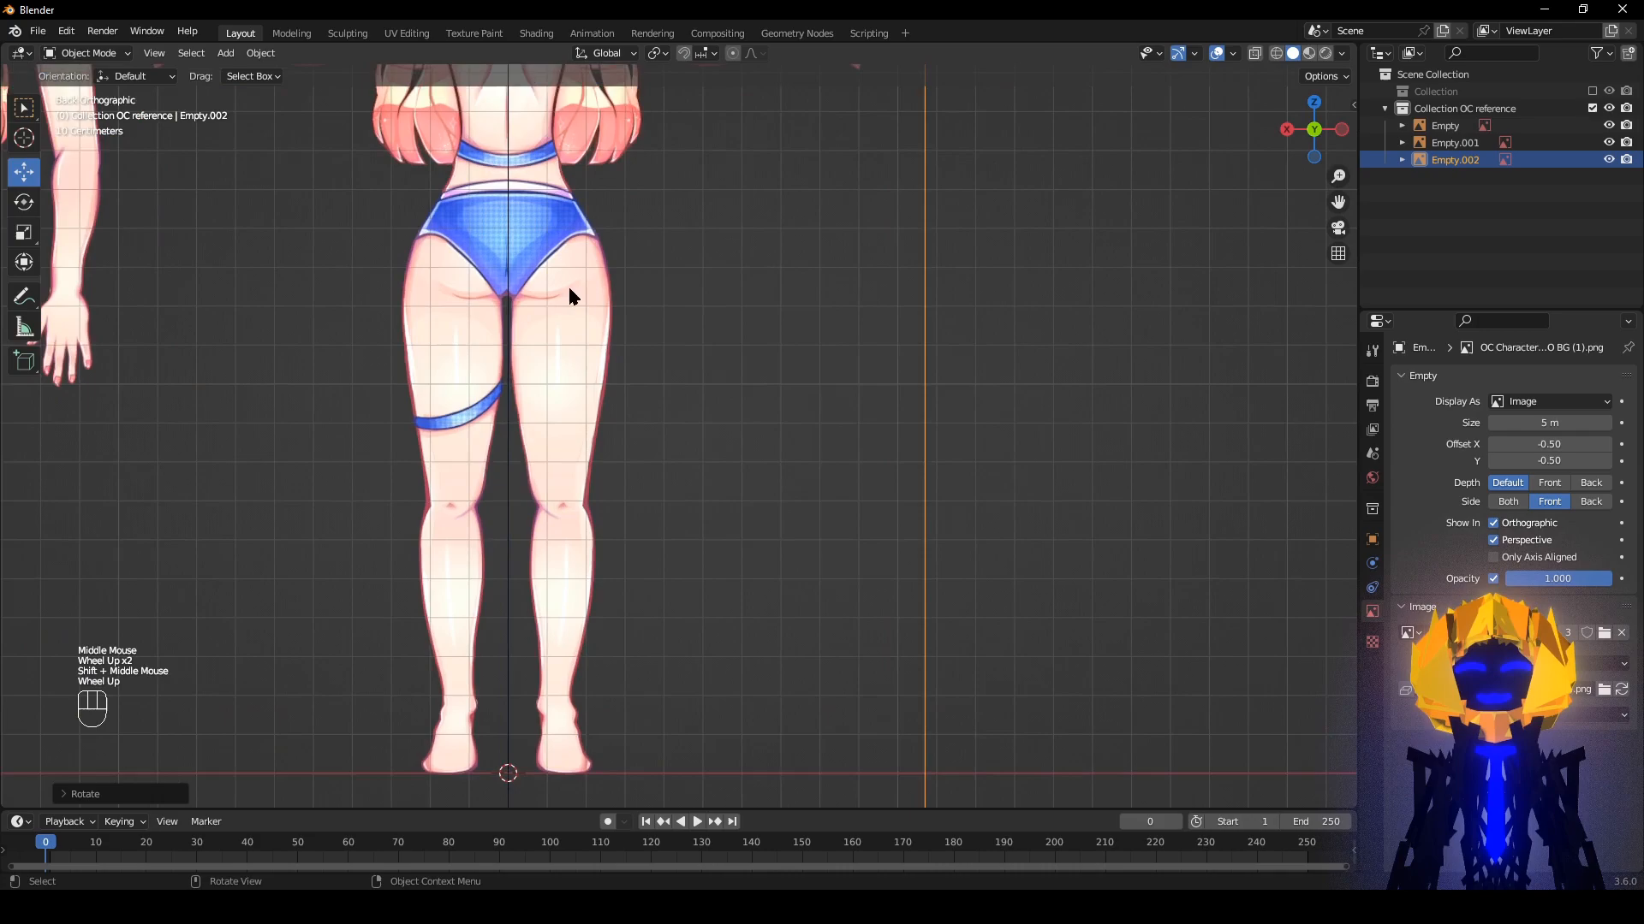
Move Empty.002 in Back view until the back figure is centred.
{"action": "scroll", "scroll_direction": "up", "scroll_amount": 3}
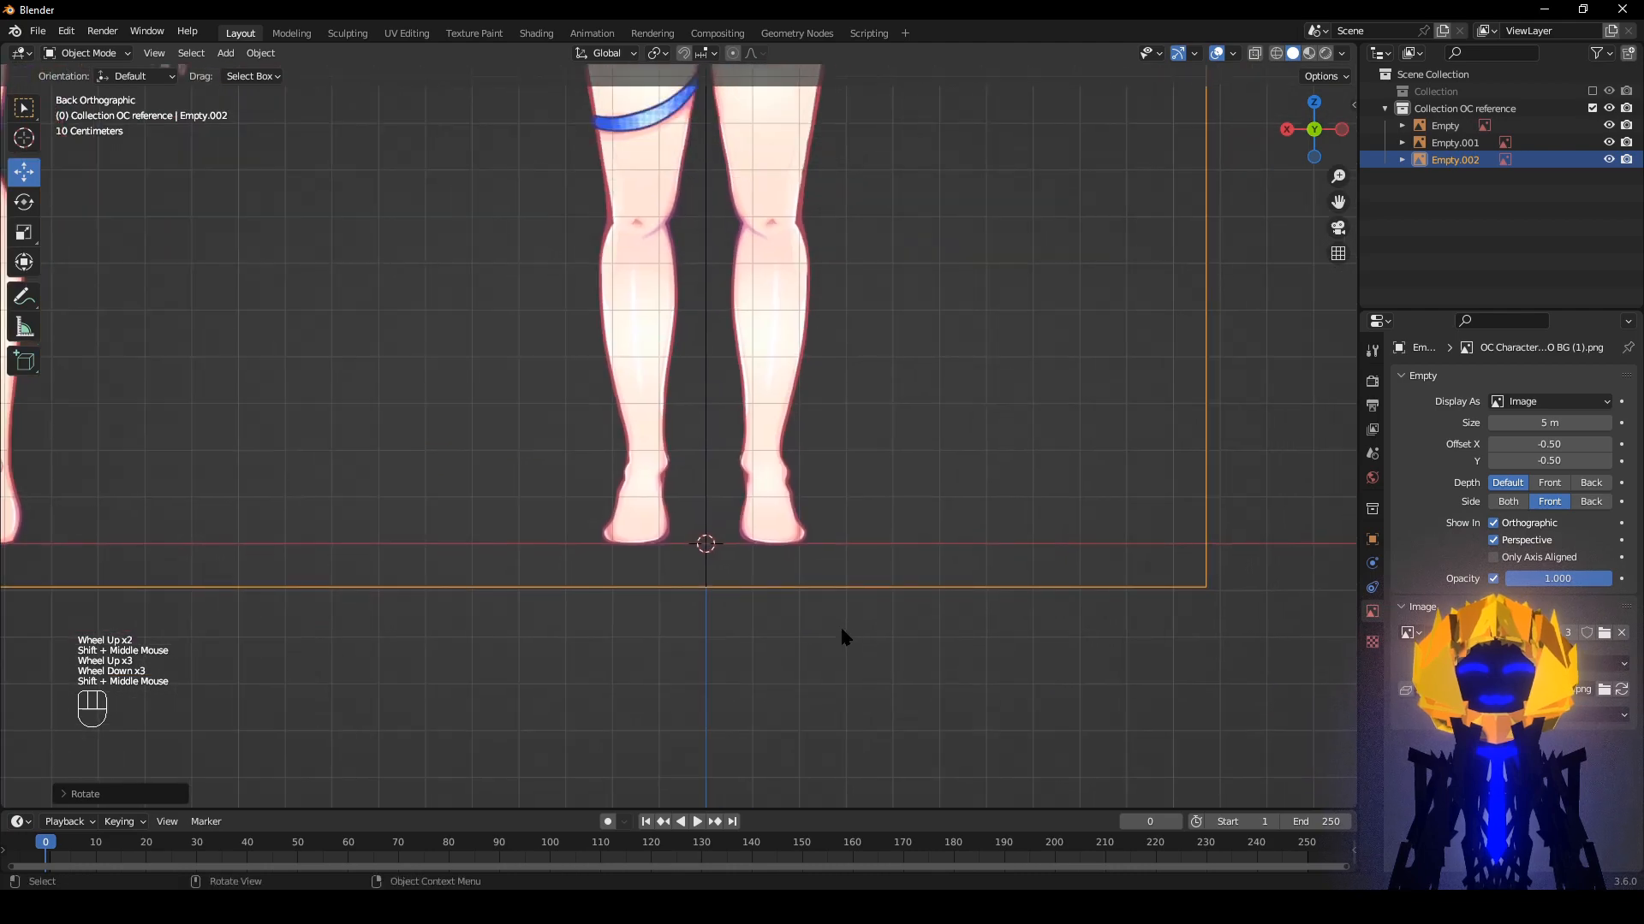
{"action": "scroll", "scroll_direction": "up", "scroll_amount": 3}
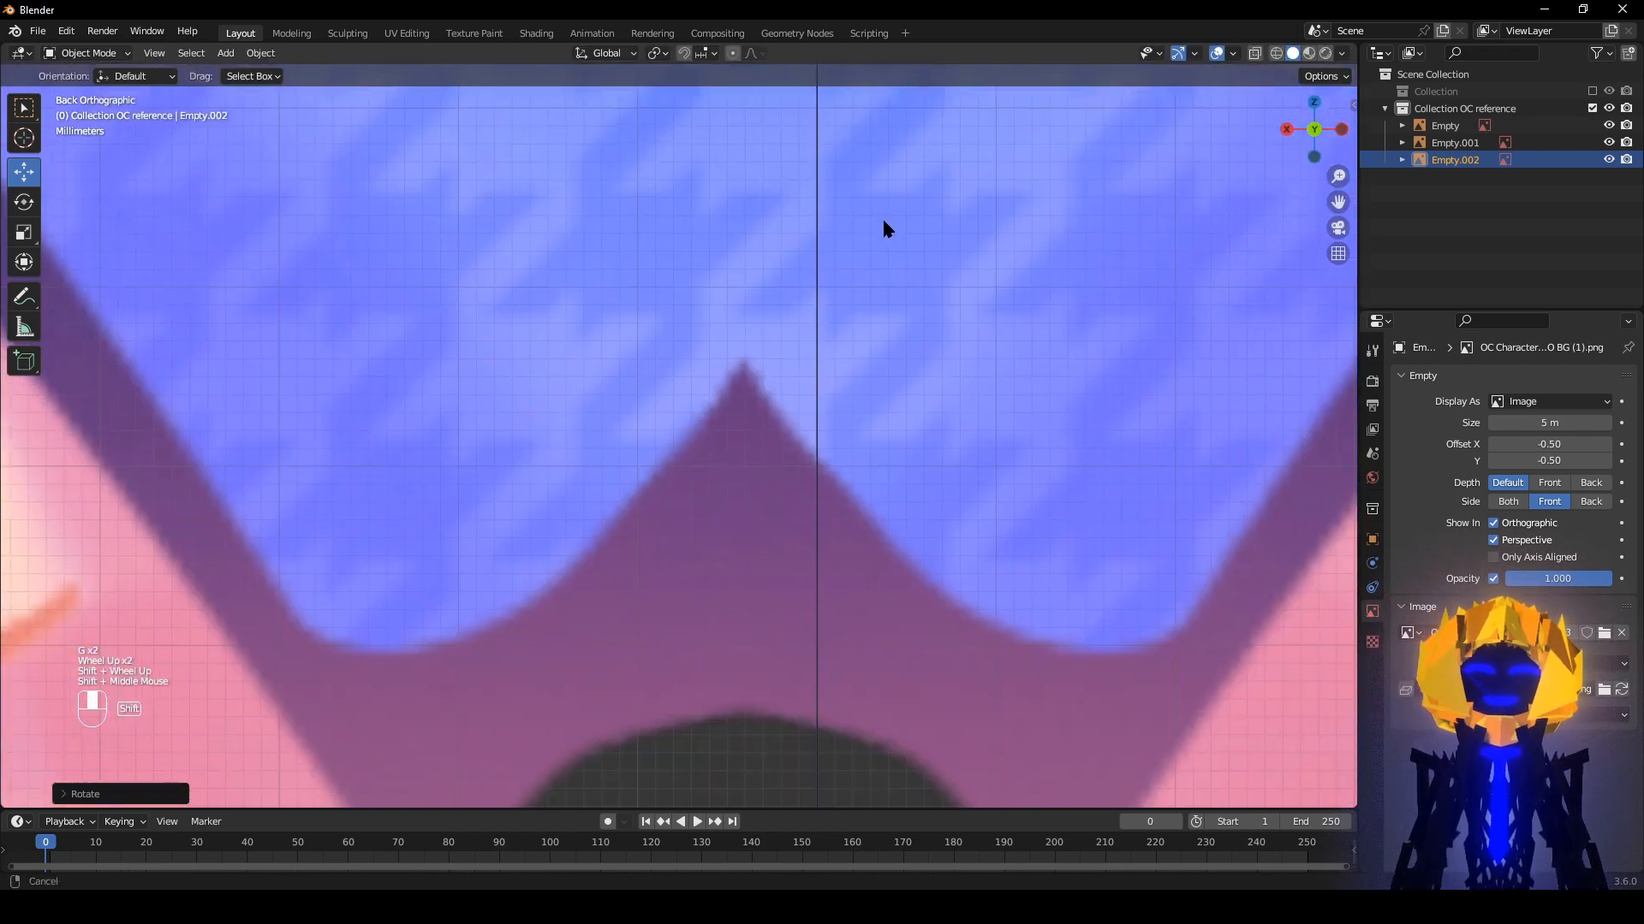
{"action": "key", "text": "g"}
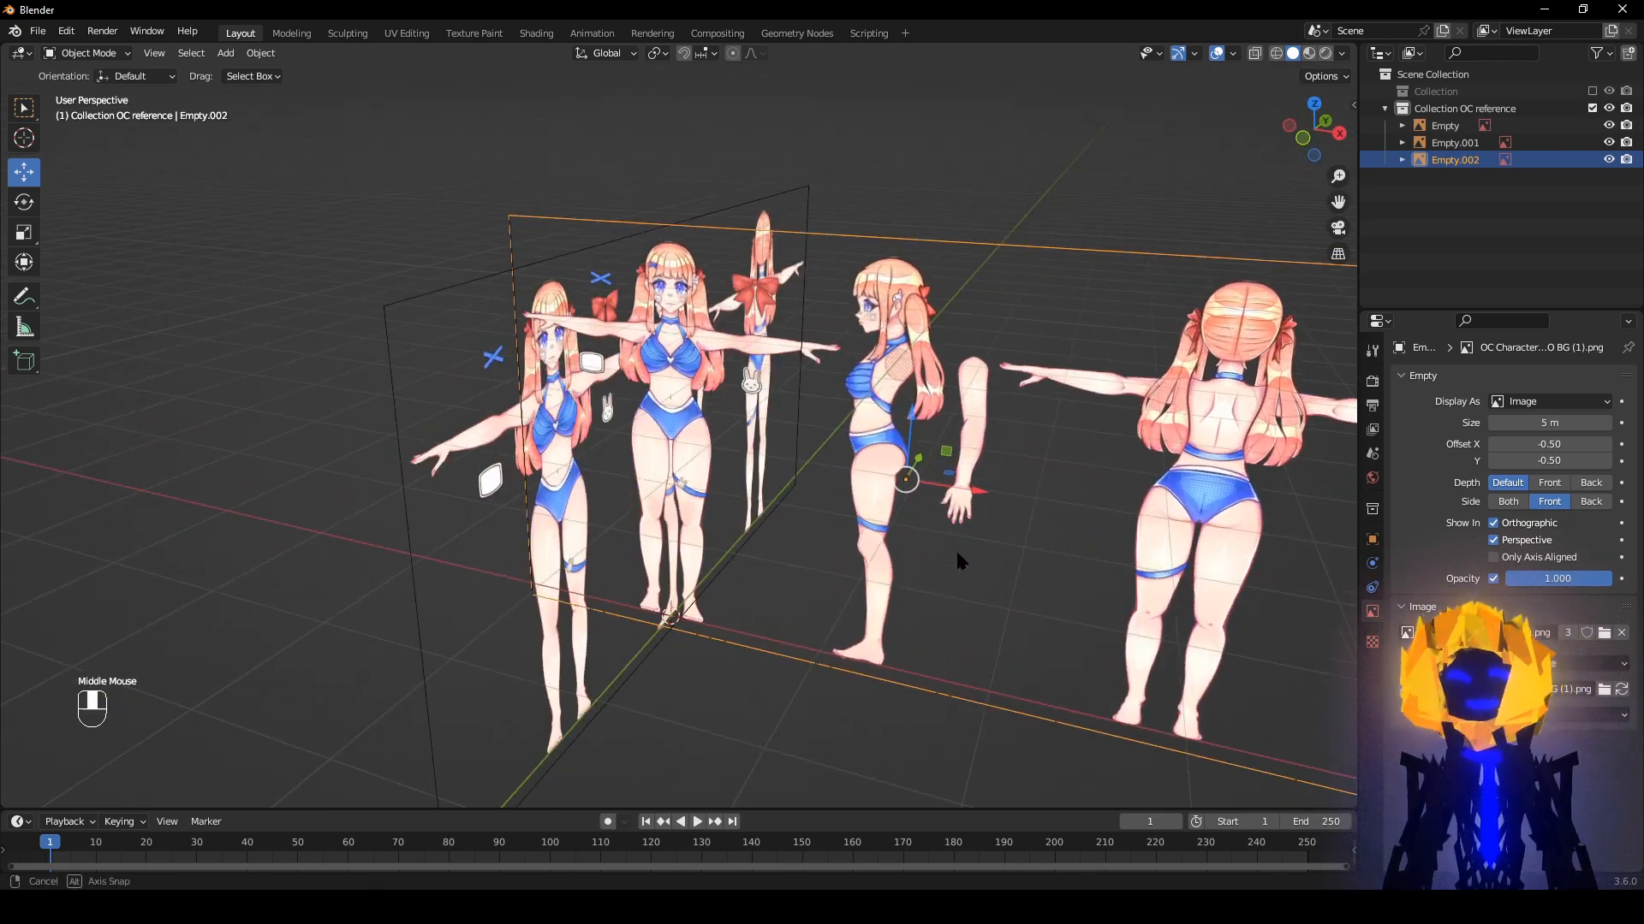
Enable Only Axis Aligned in the Object Data properties of the reference copies.
{"action": "scroll", "scroll_direction": "down", "scroll_amount": 3}
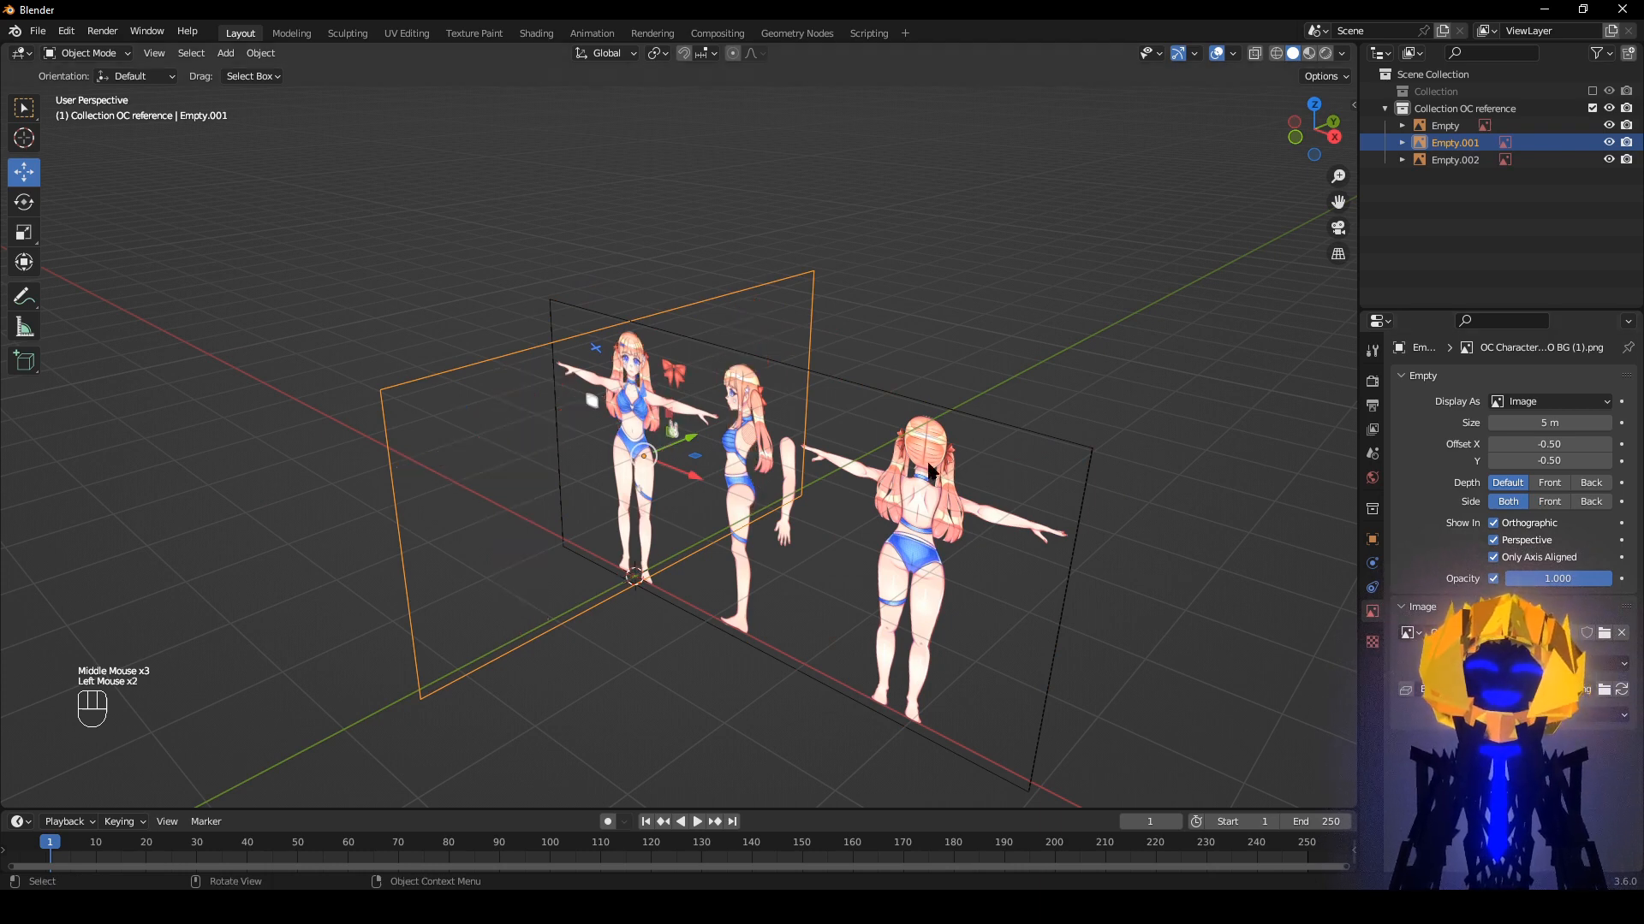
{"action": "left_click", "coordinate": [1444, 125]}
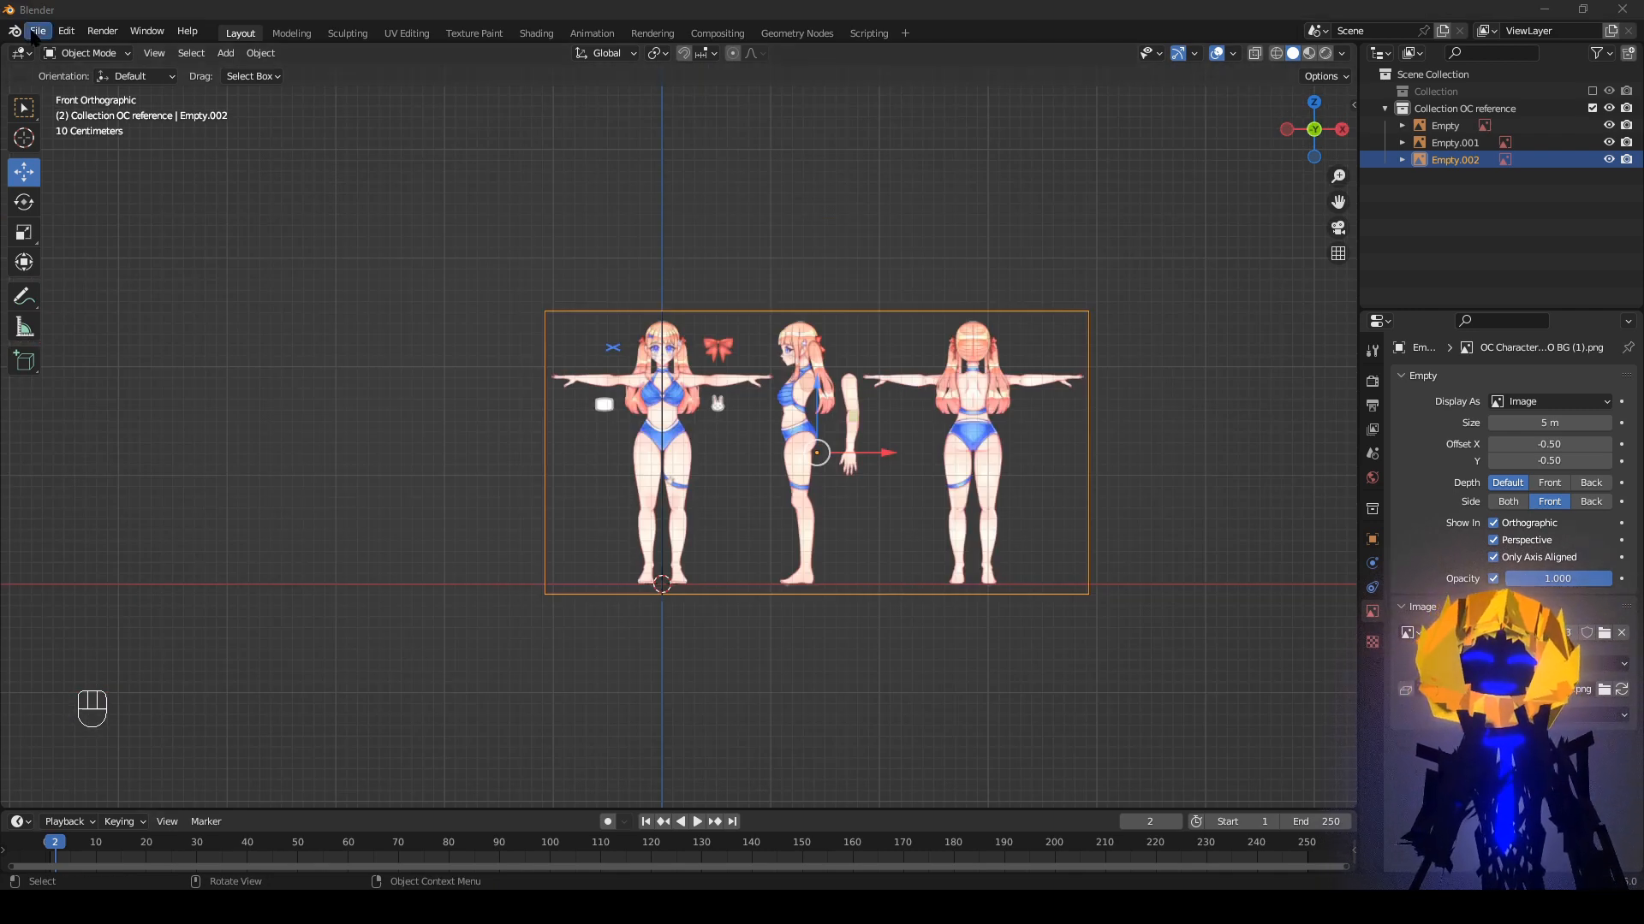
Open the File menu with Save As highlighted.
{"action": "left_click", "coordinate": [36, 31]}
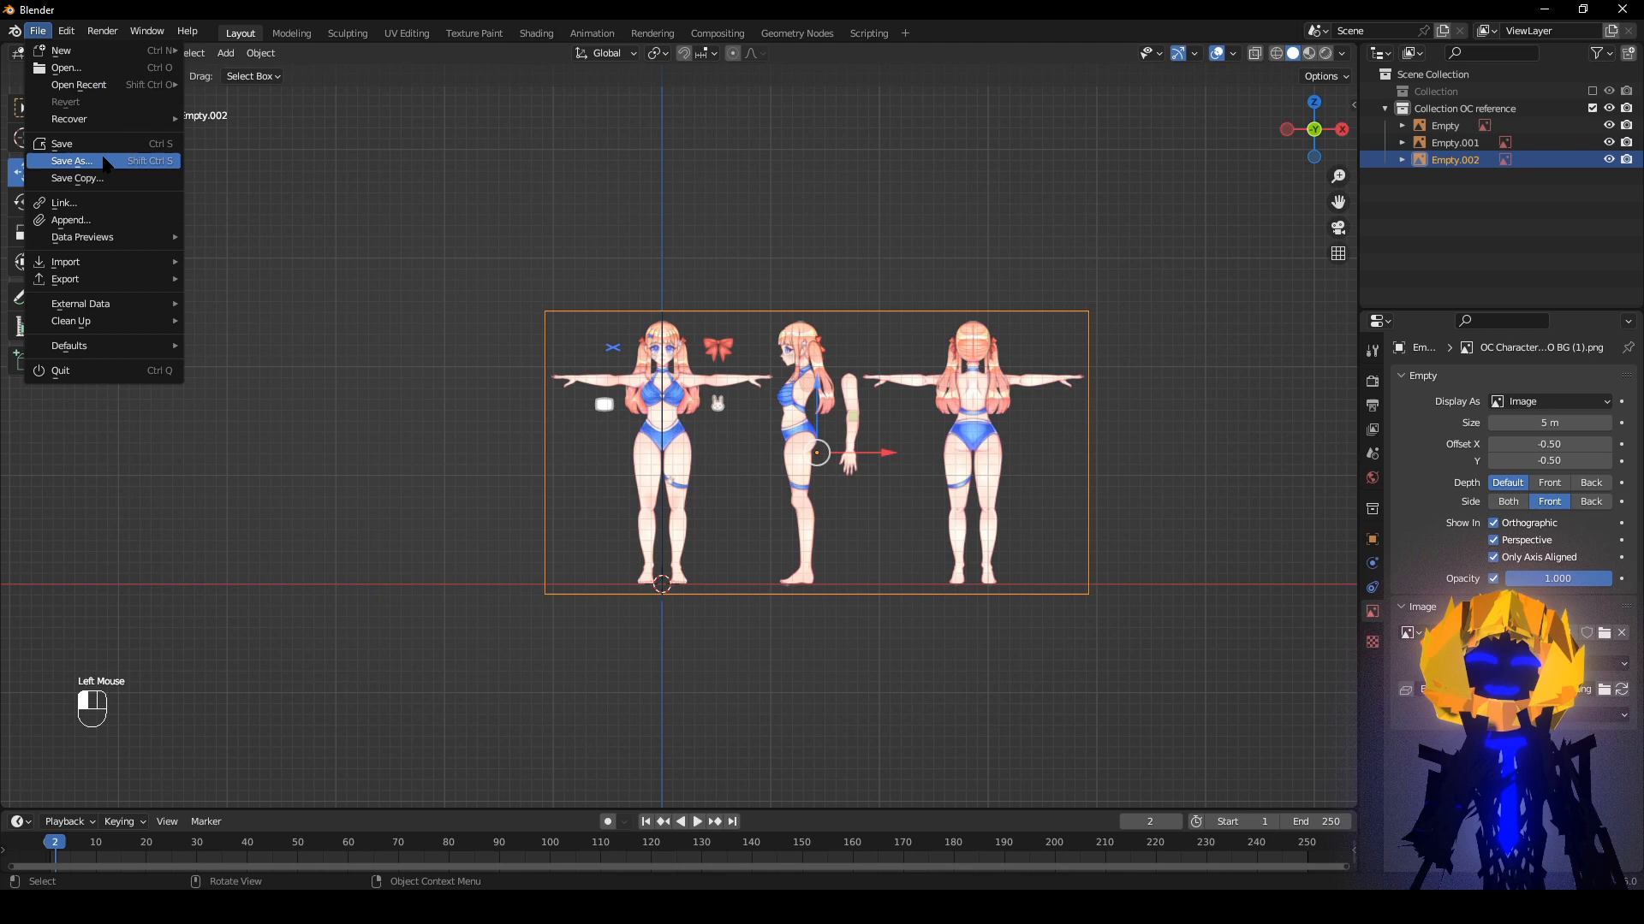